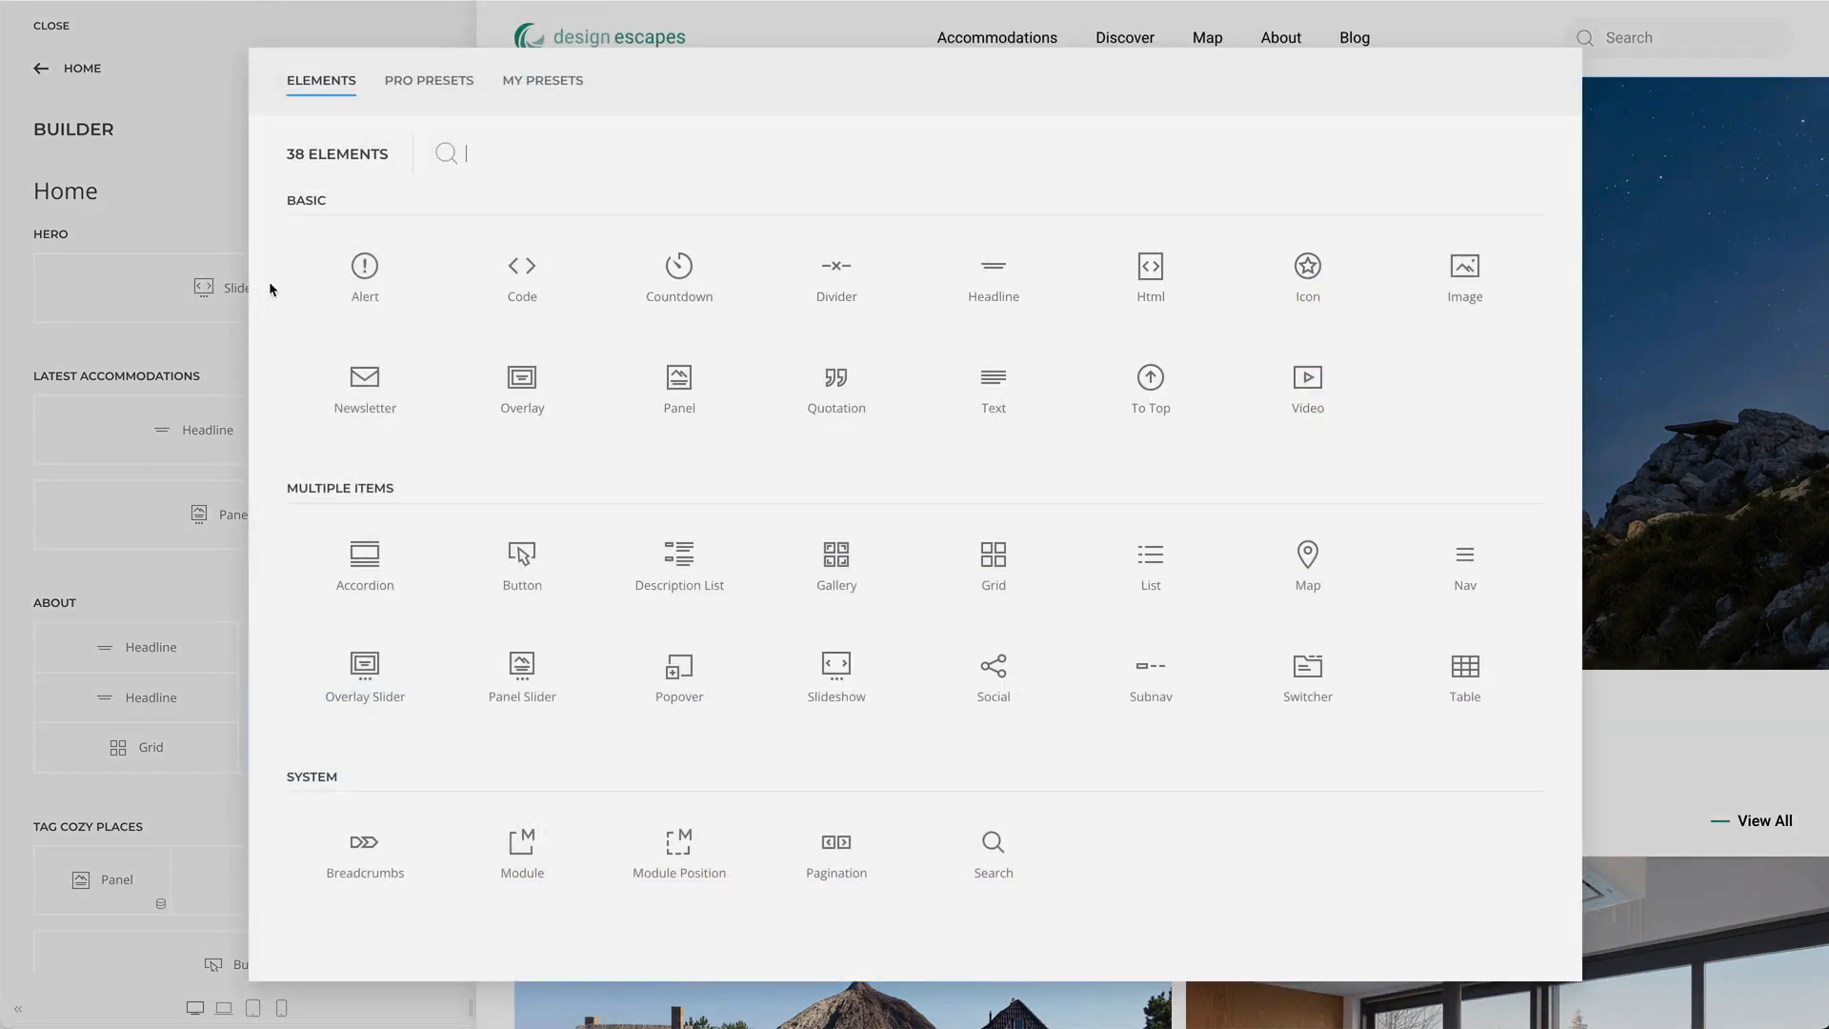
Step: Browse the Pro Presets through accordion, alert and button designs, then open the preset-type filter
left_click(428, 79)
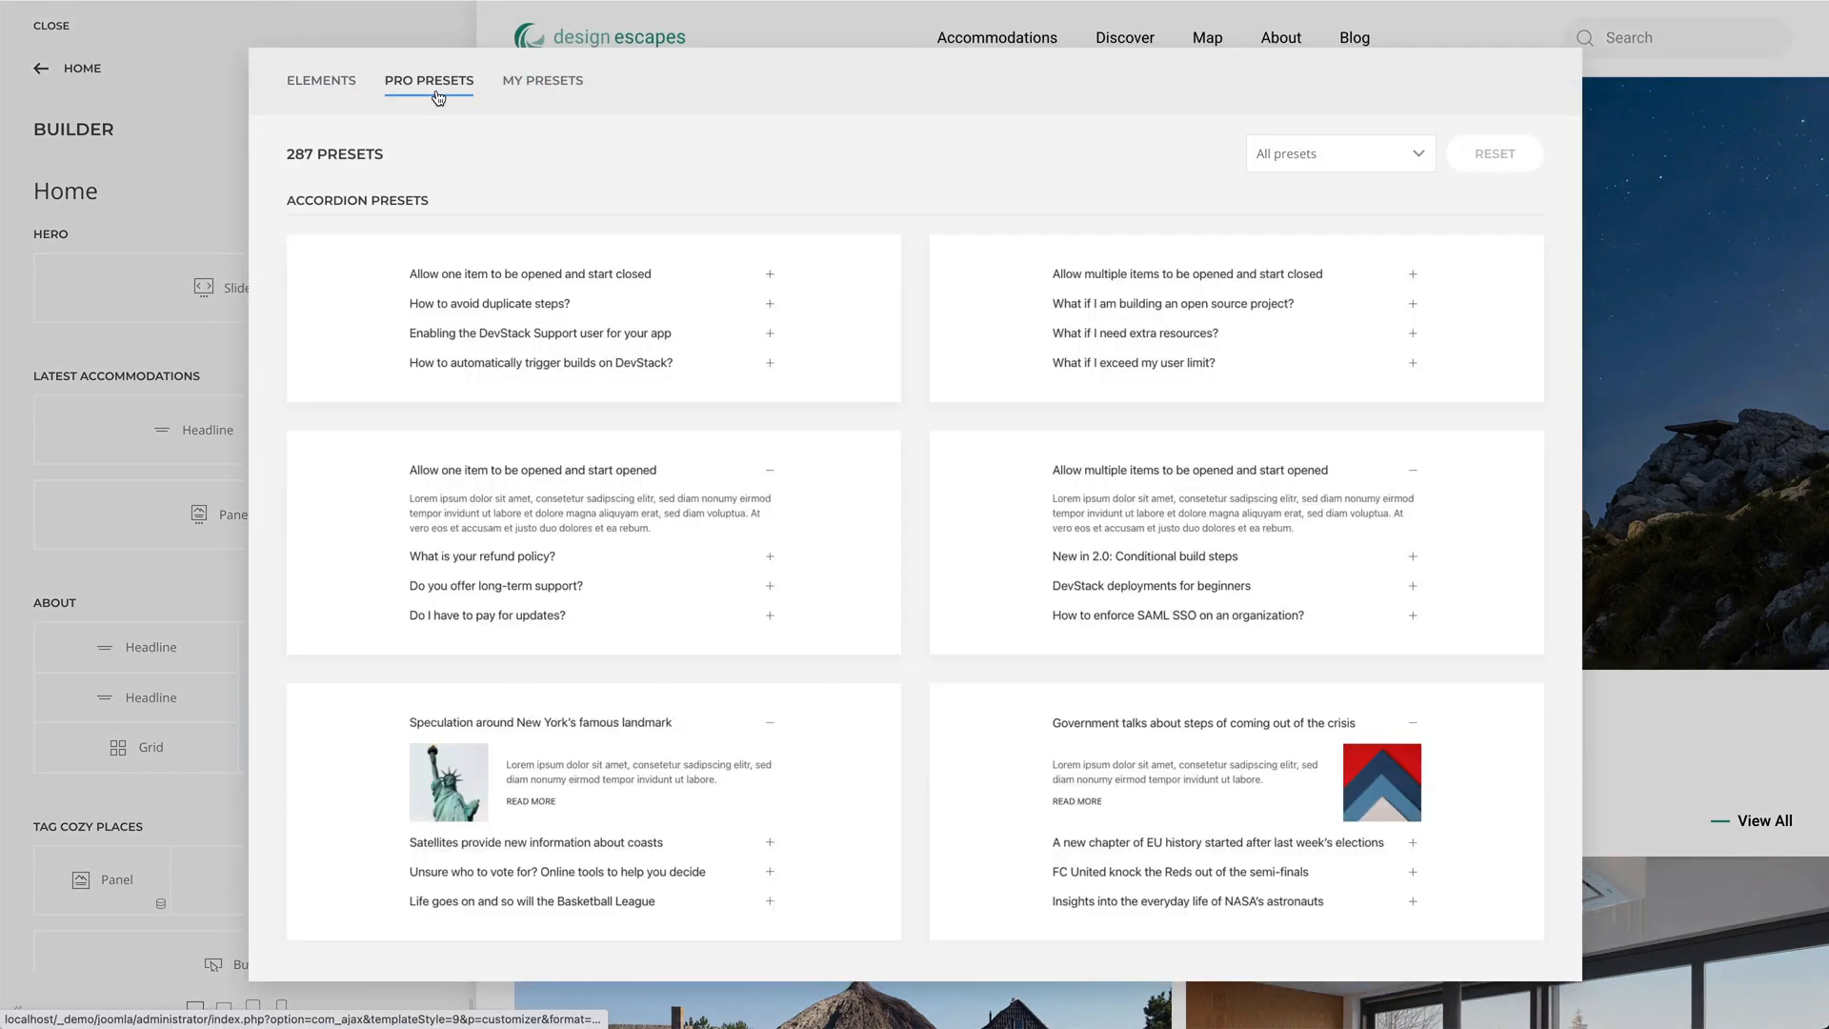
mouse_move(1505, 315)
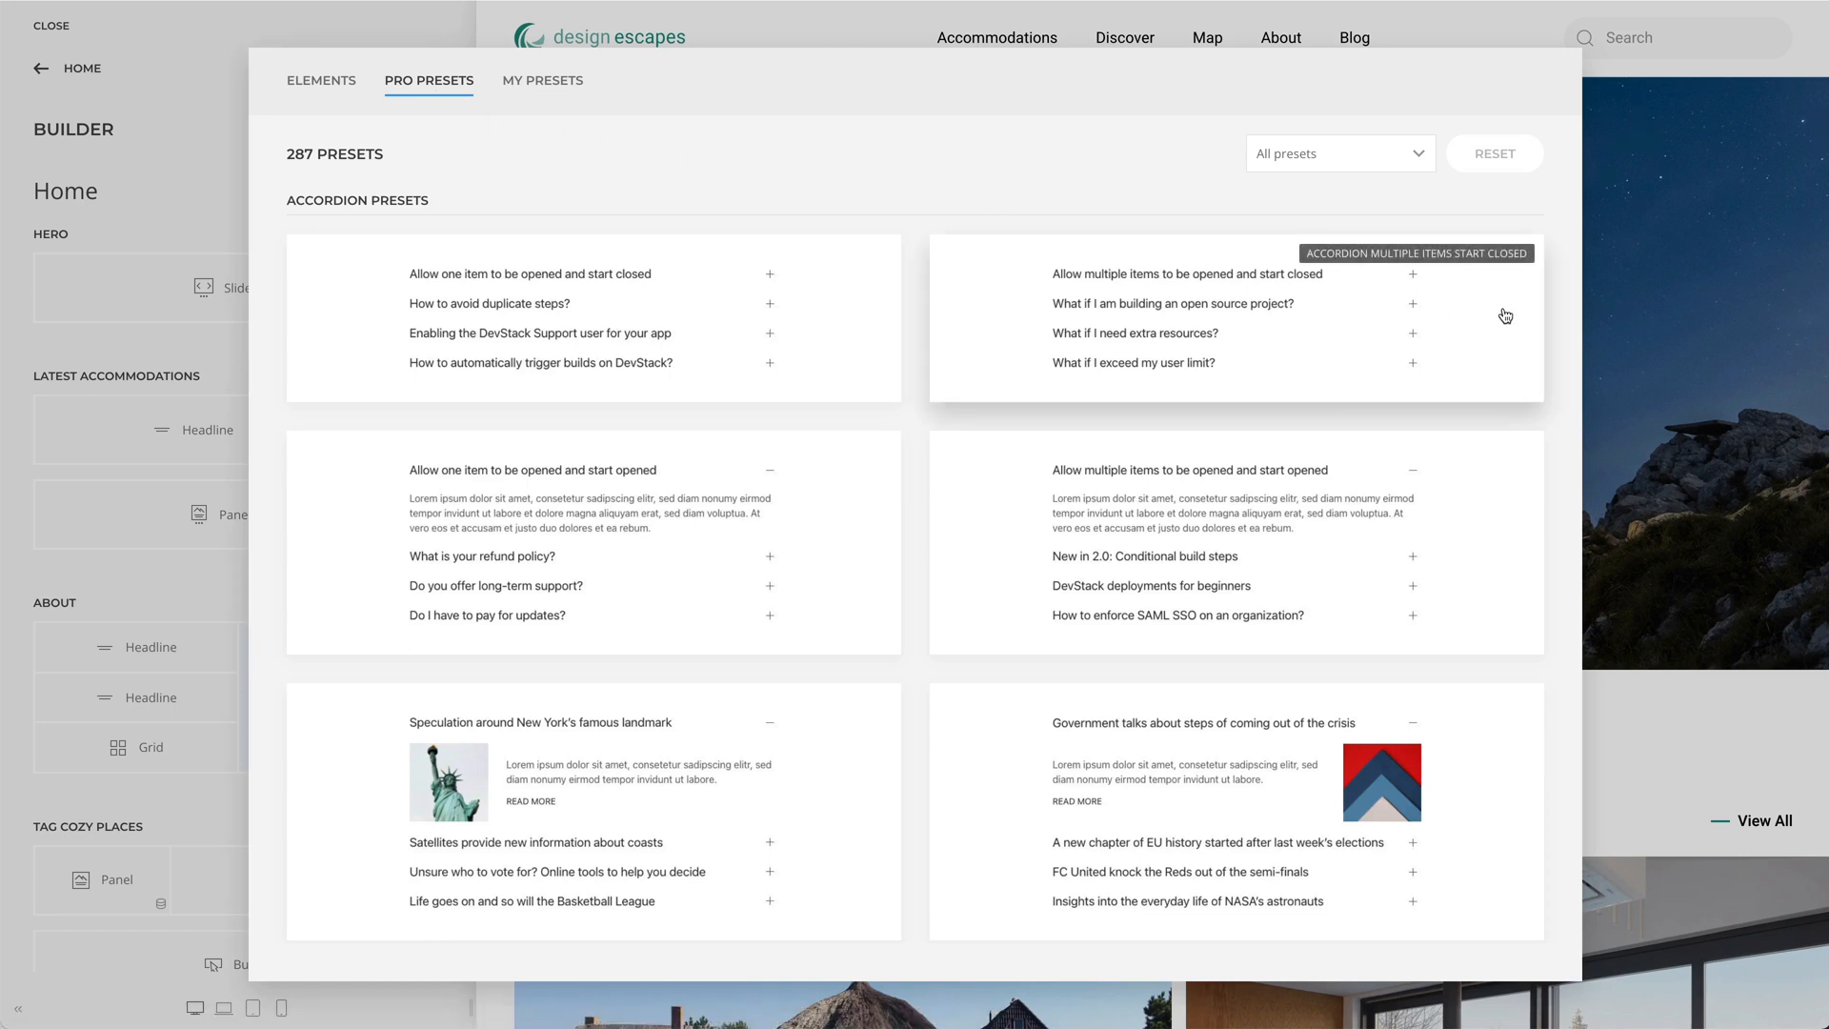
scroll("down", 3)
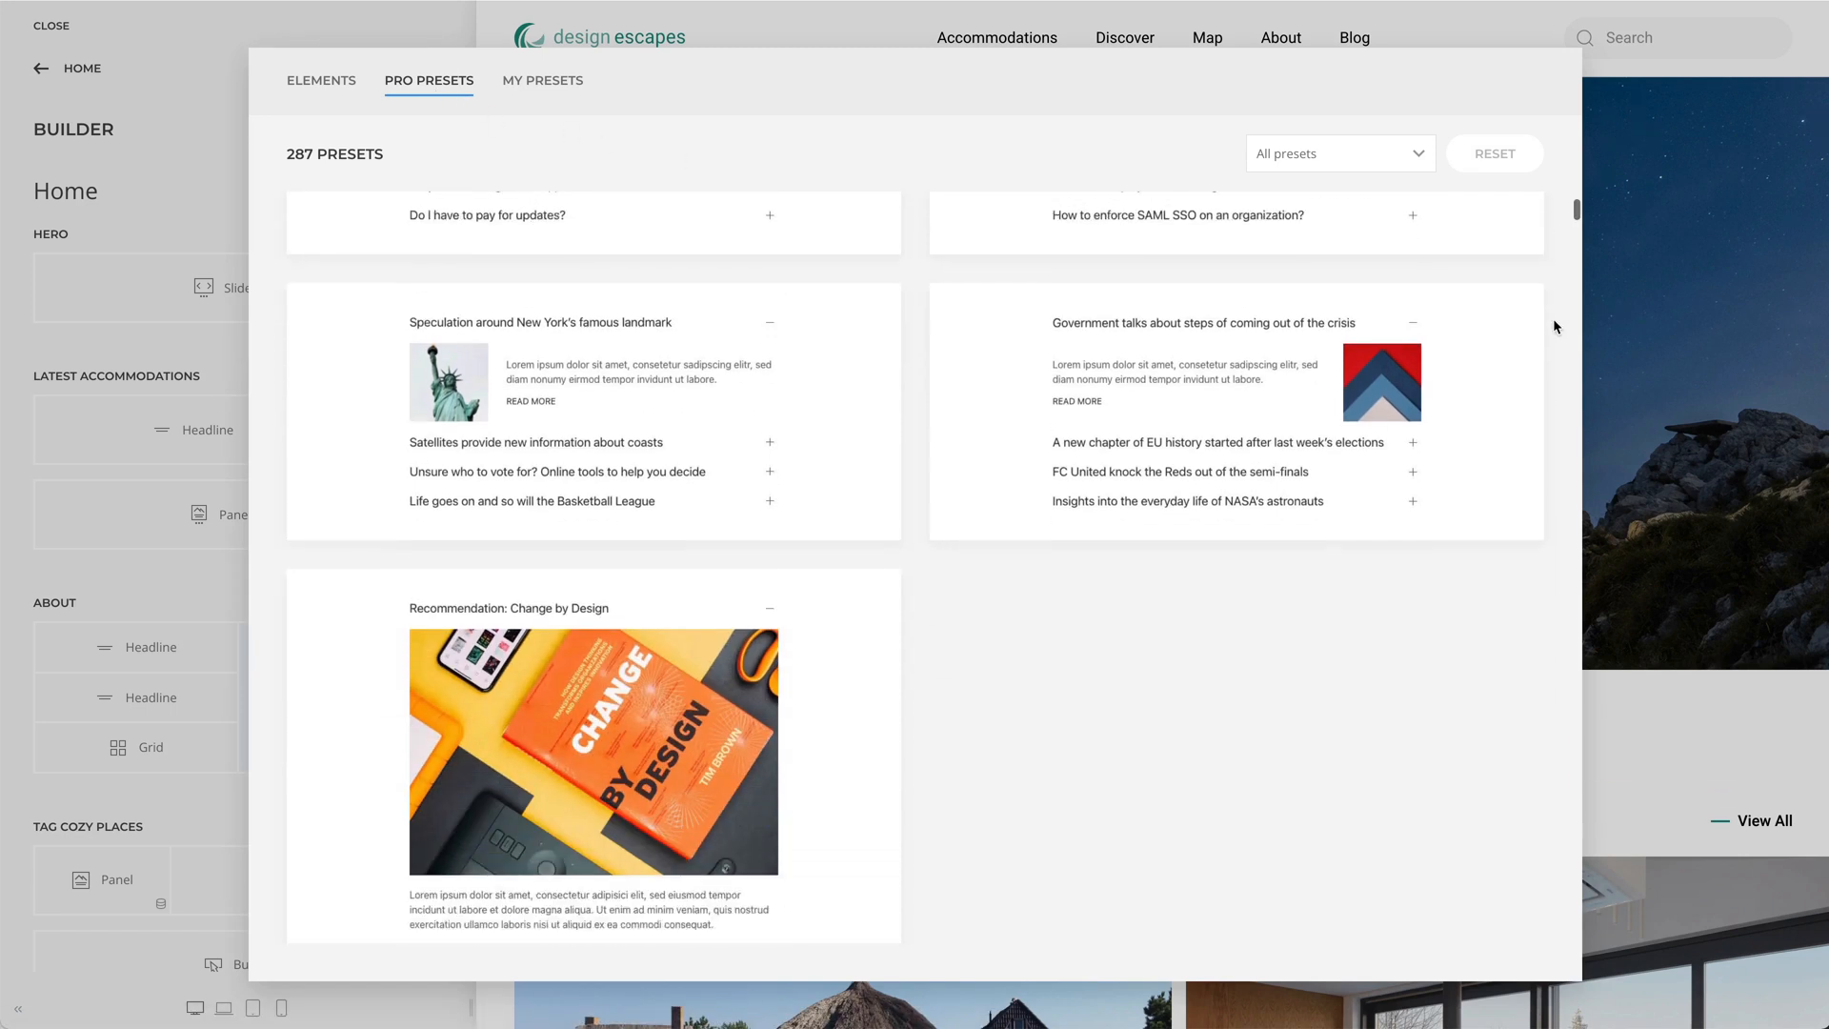
scroll("down", 3)
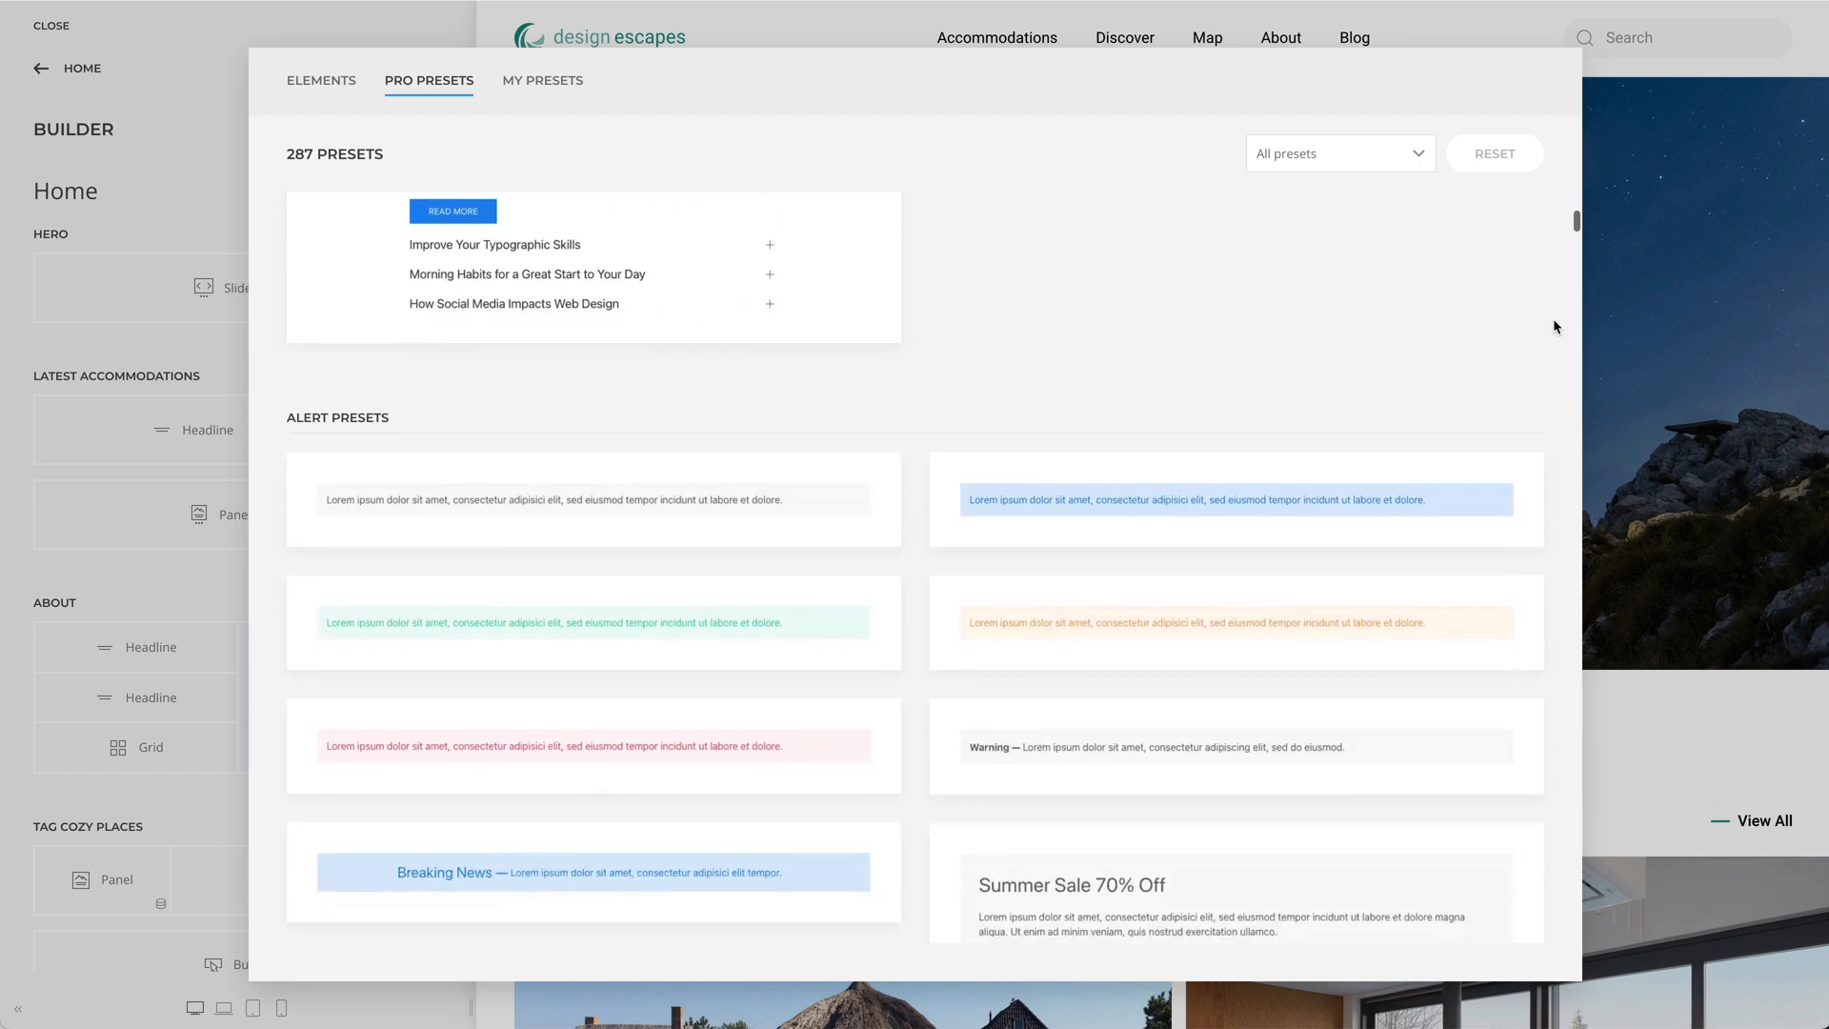
scroll("down", 3)
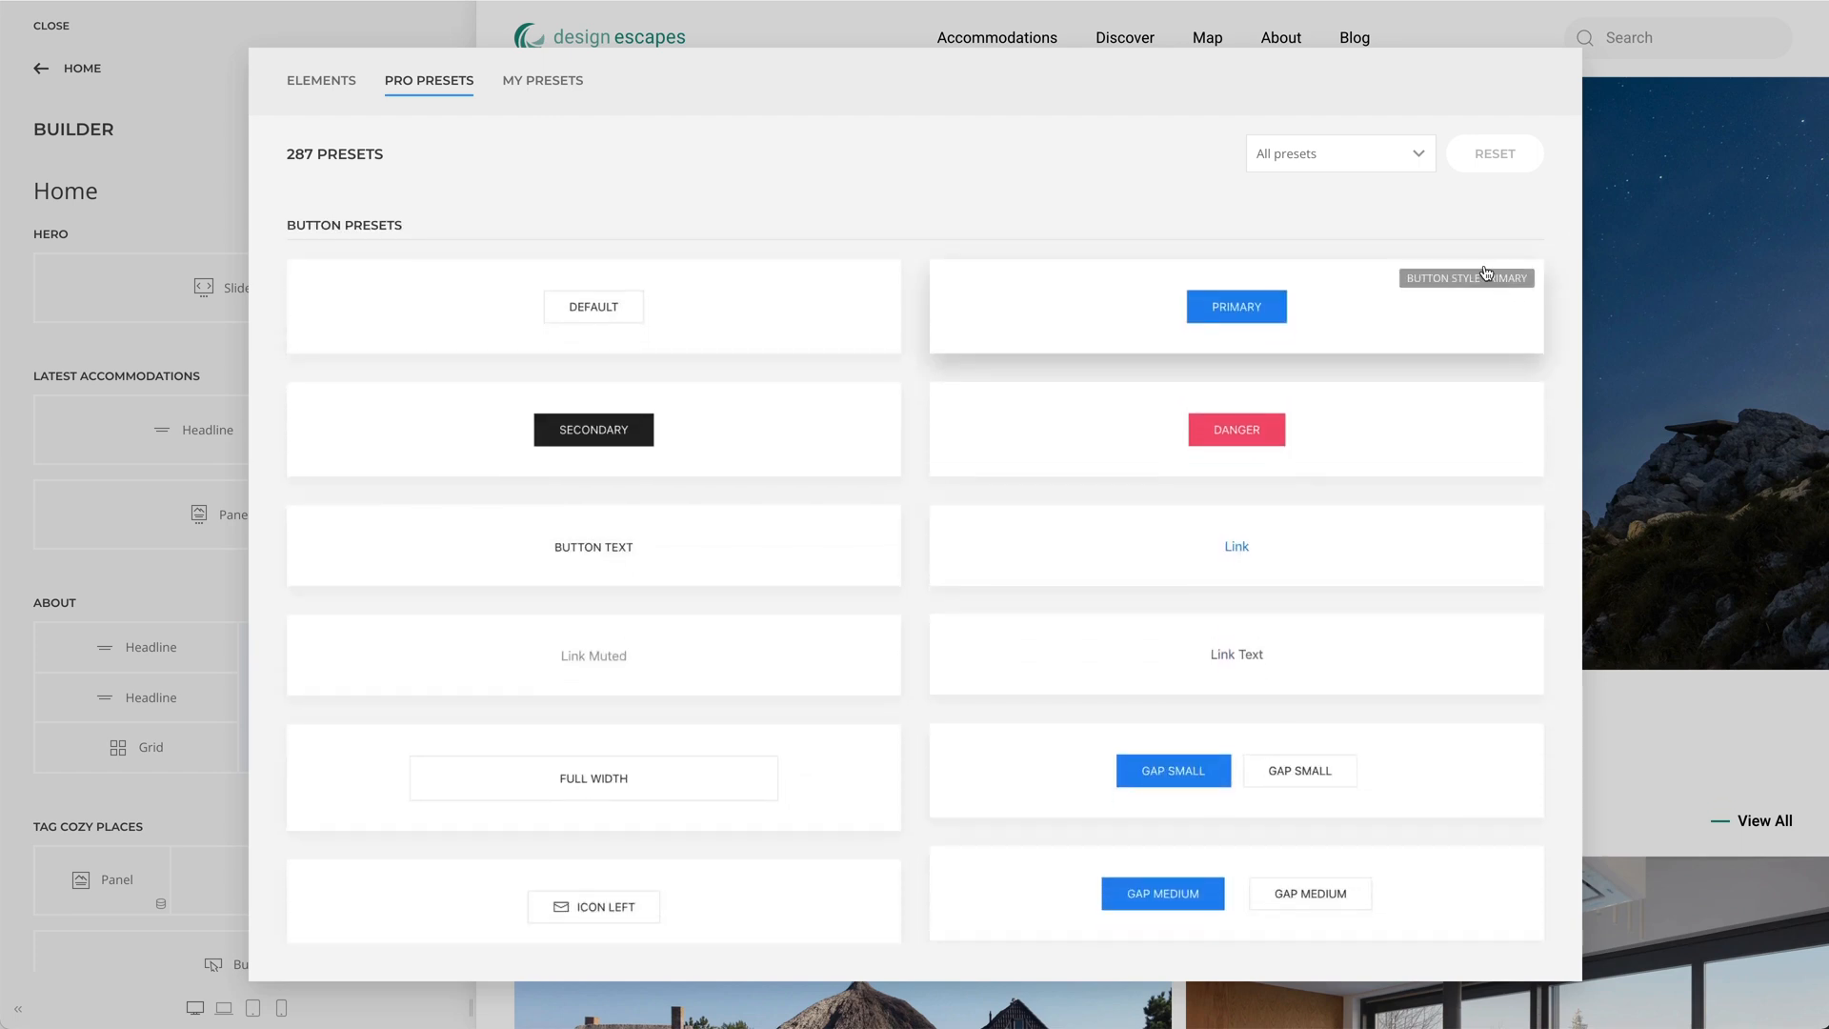
left_click(1339, 152)
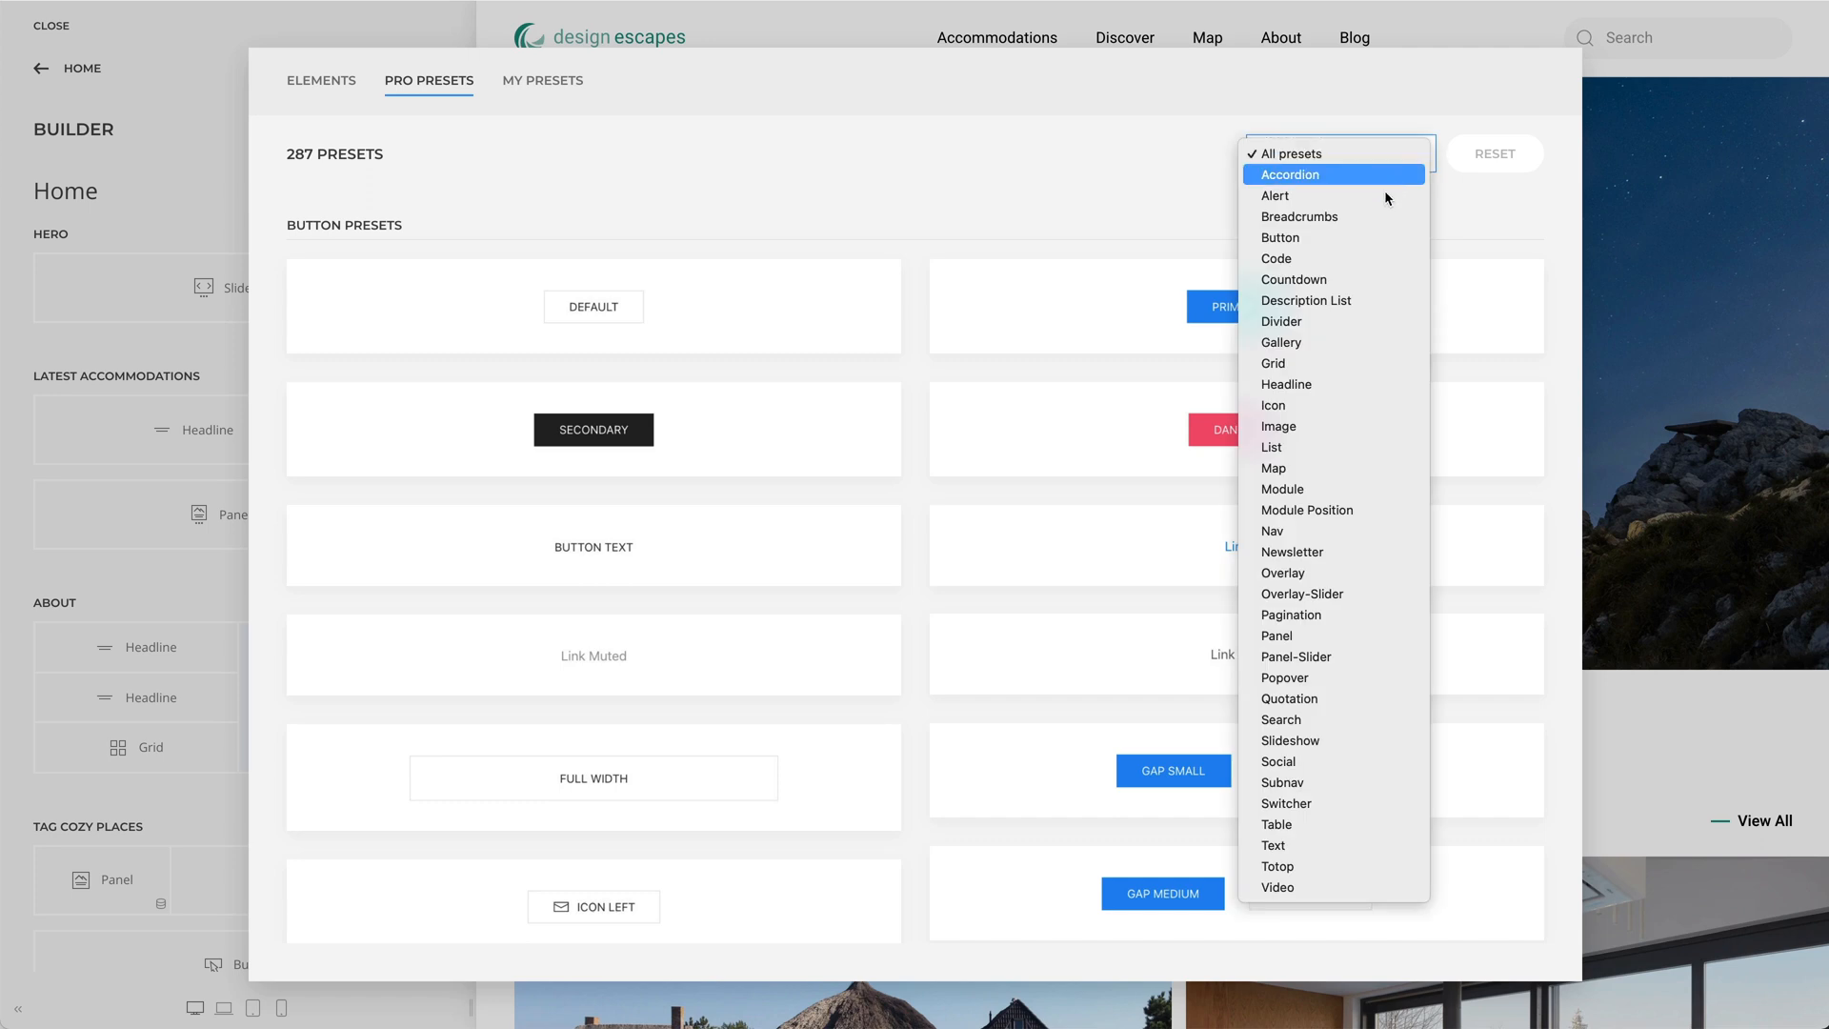
Step: Filter the presets to the nine Gallery presets and browse them
left_click(1279, 342)
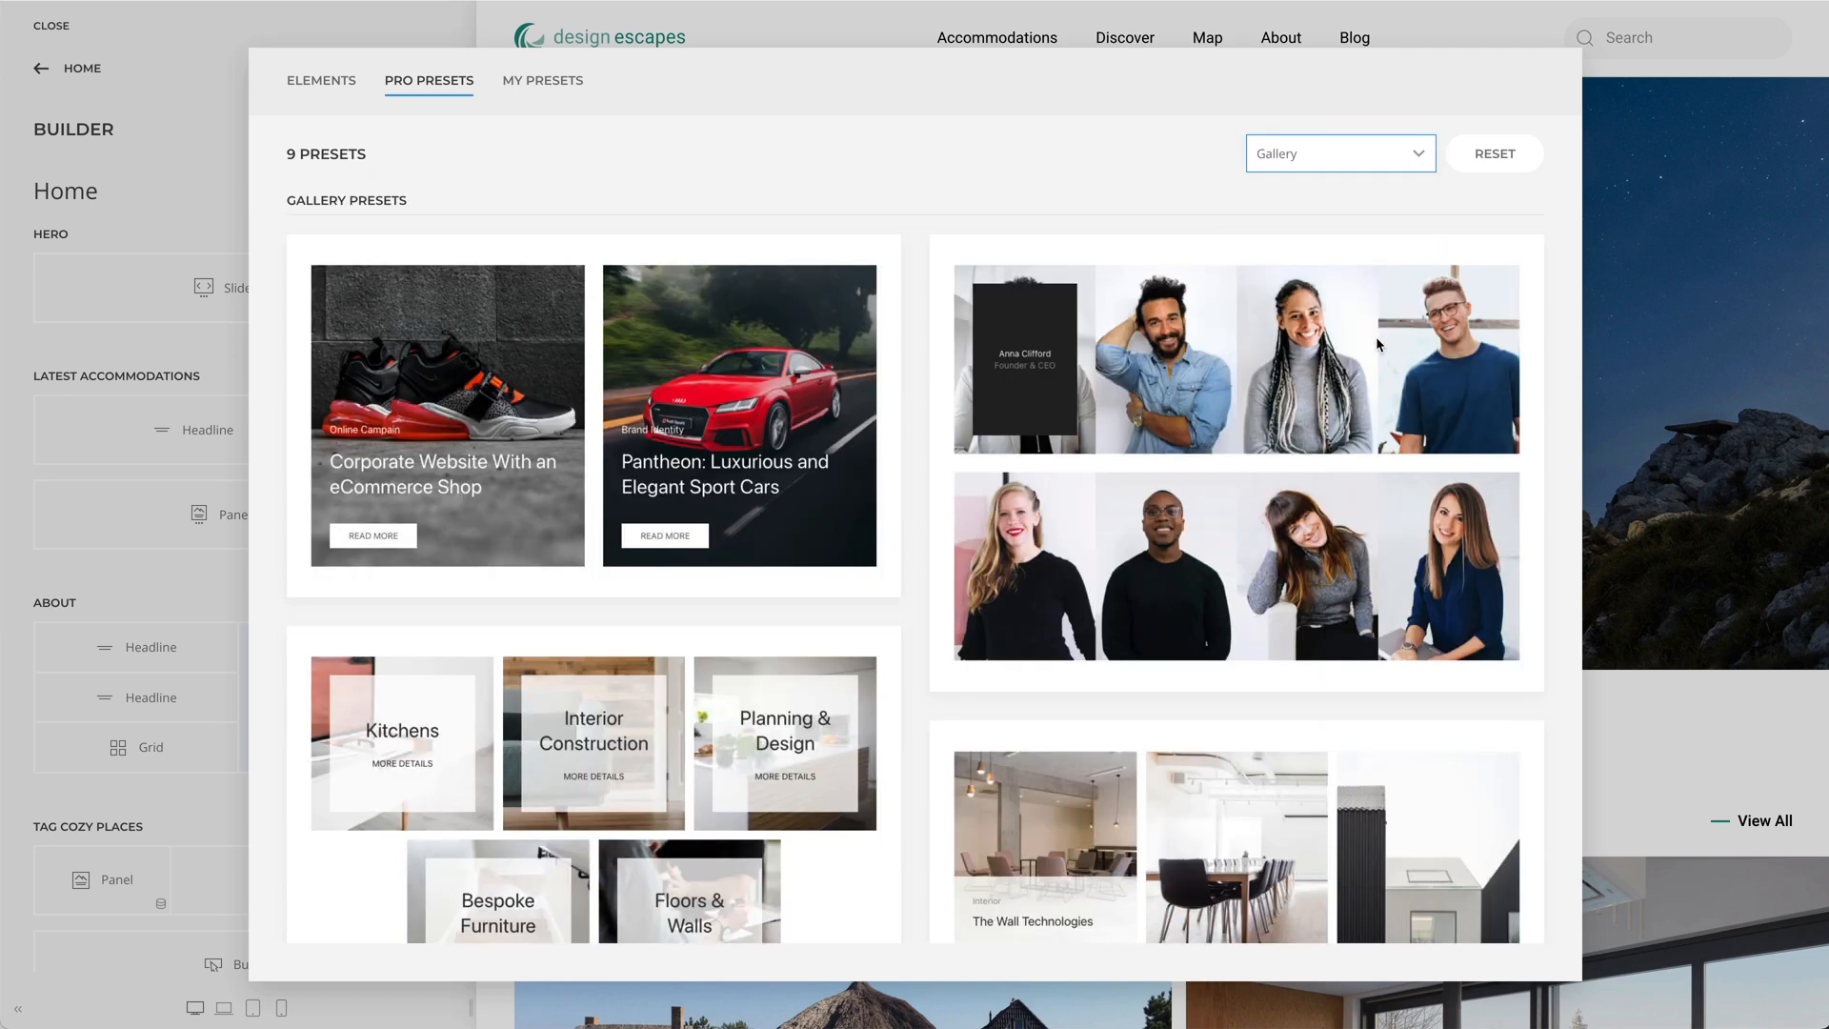
scroll("down", 3)
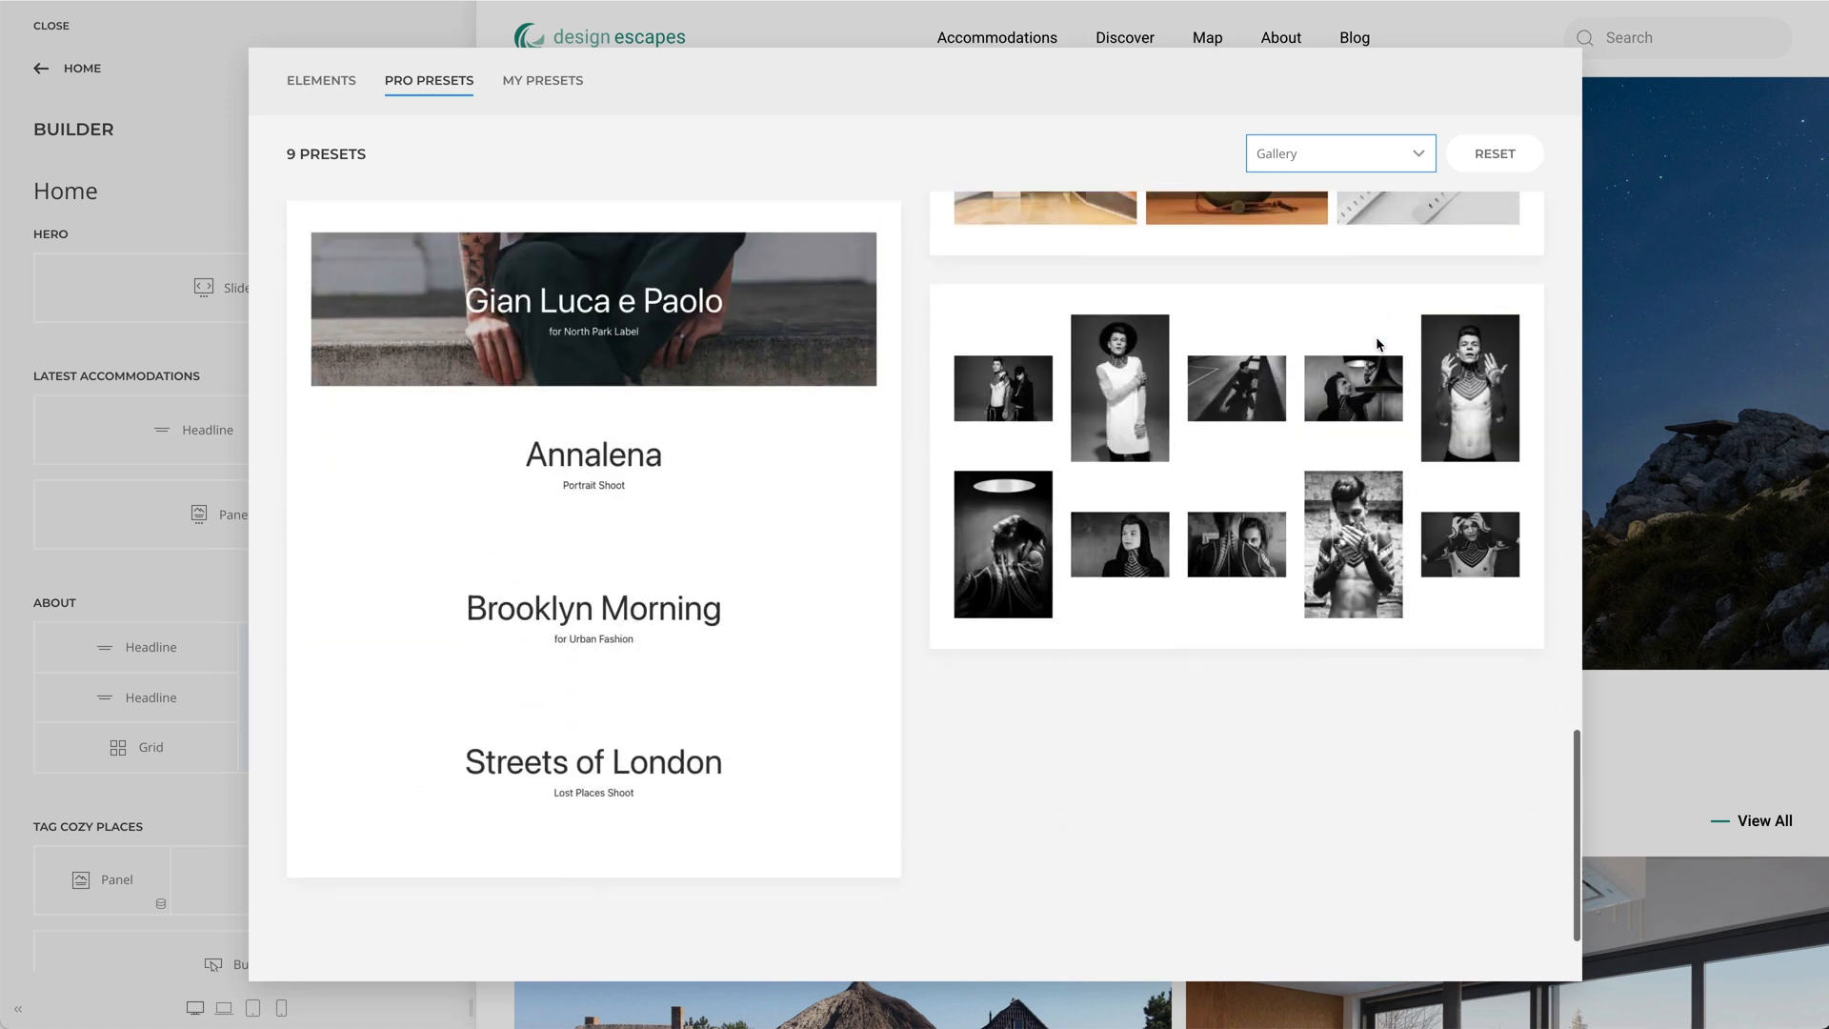
left_click(1339, 152)
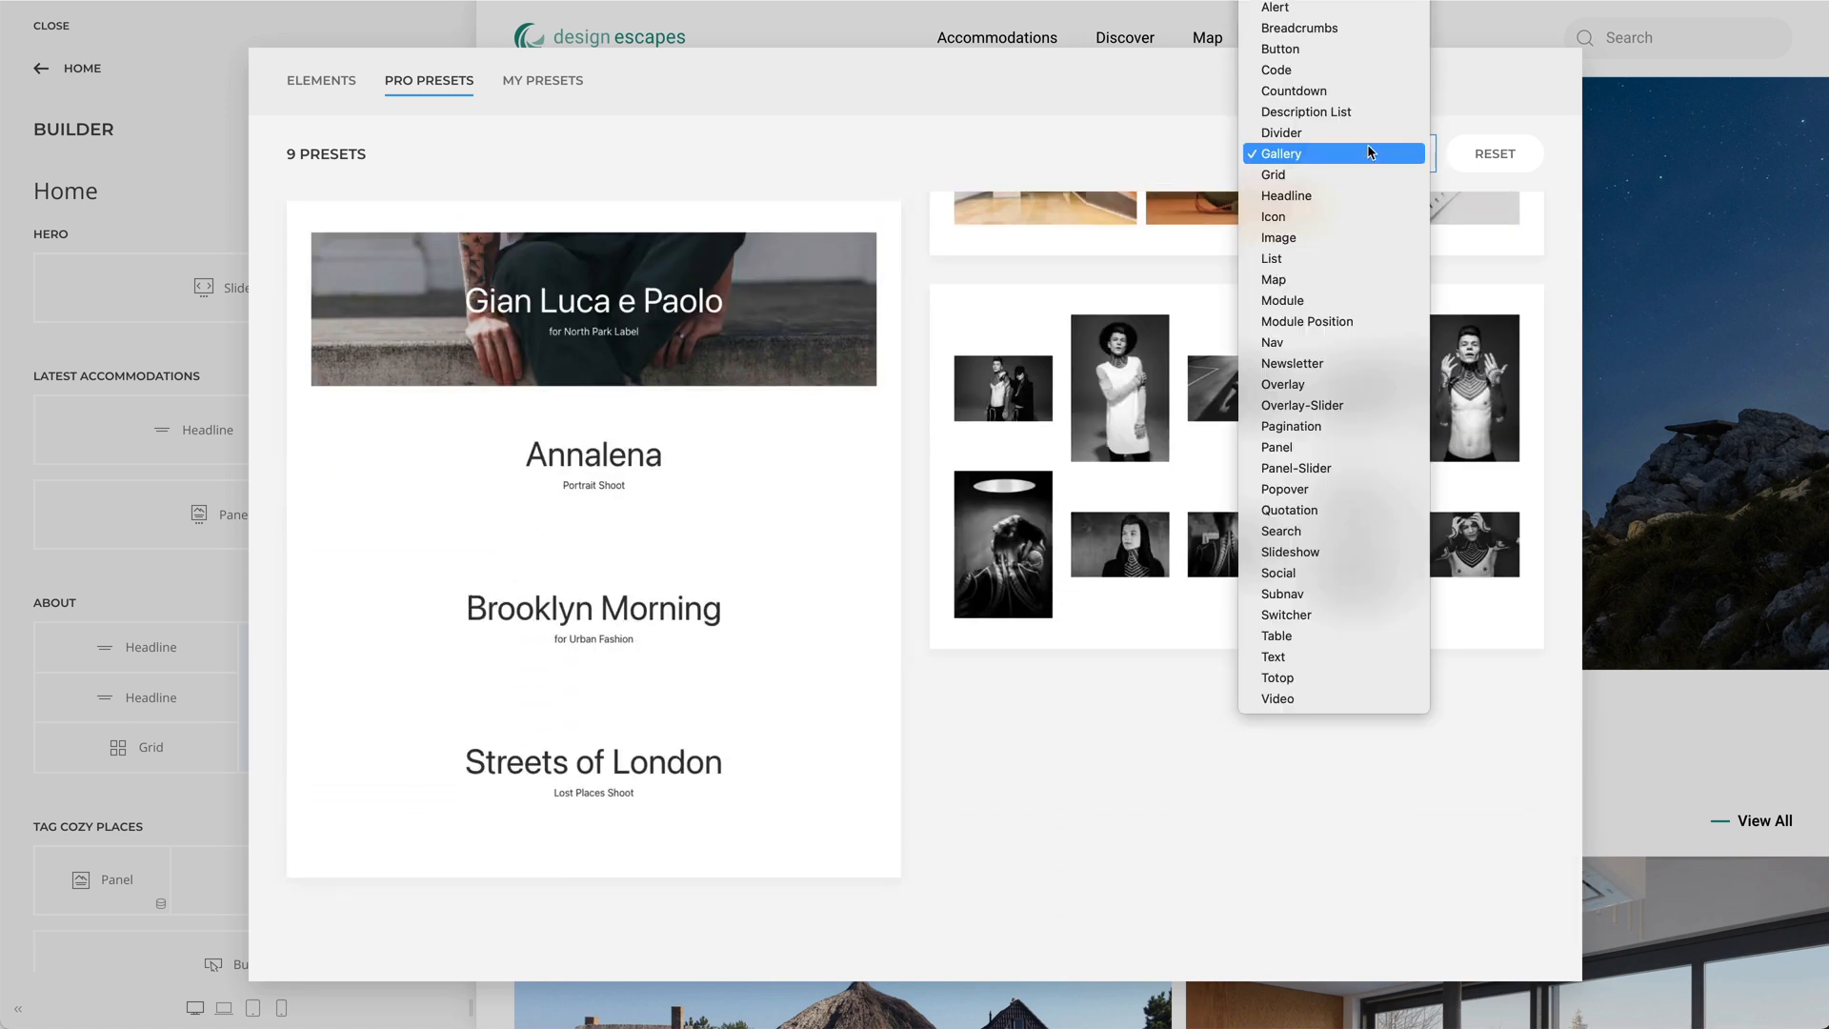
mouse_move(1362, 258)
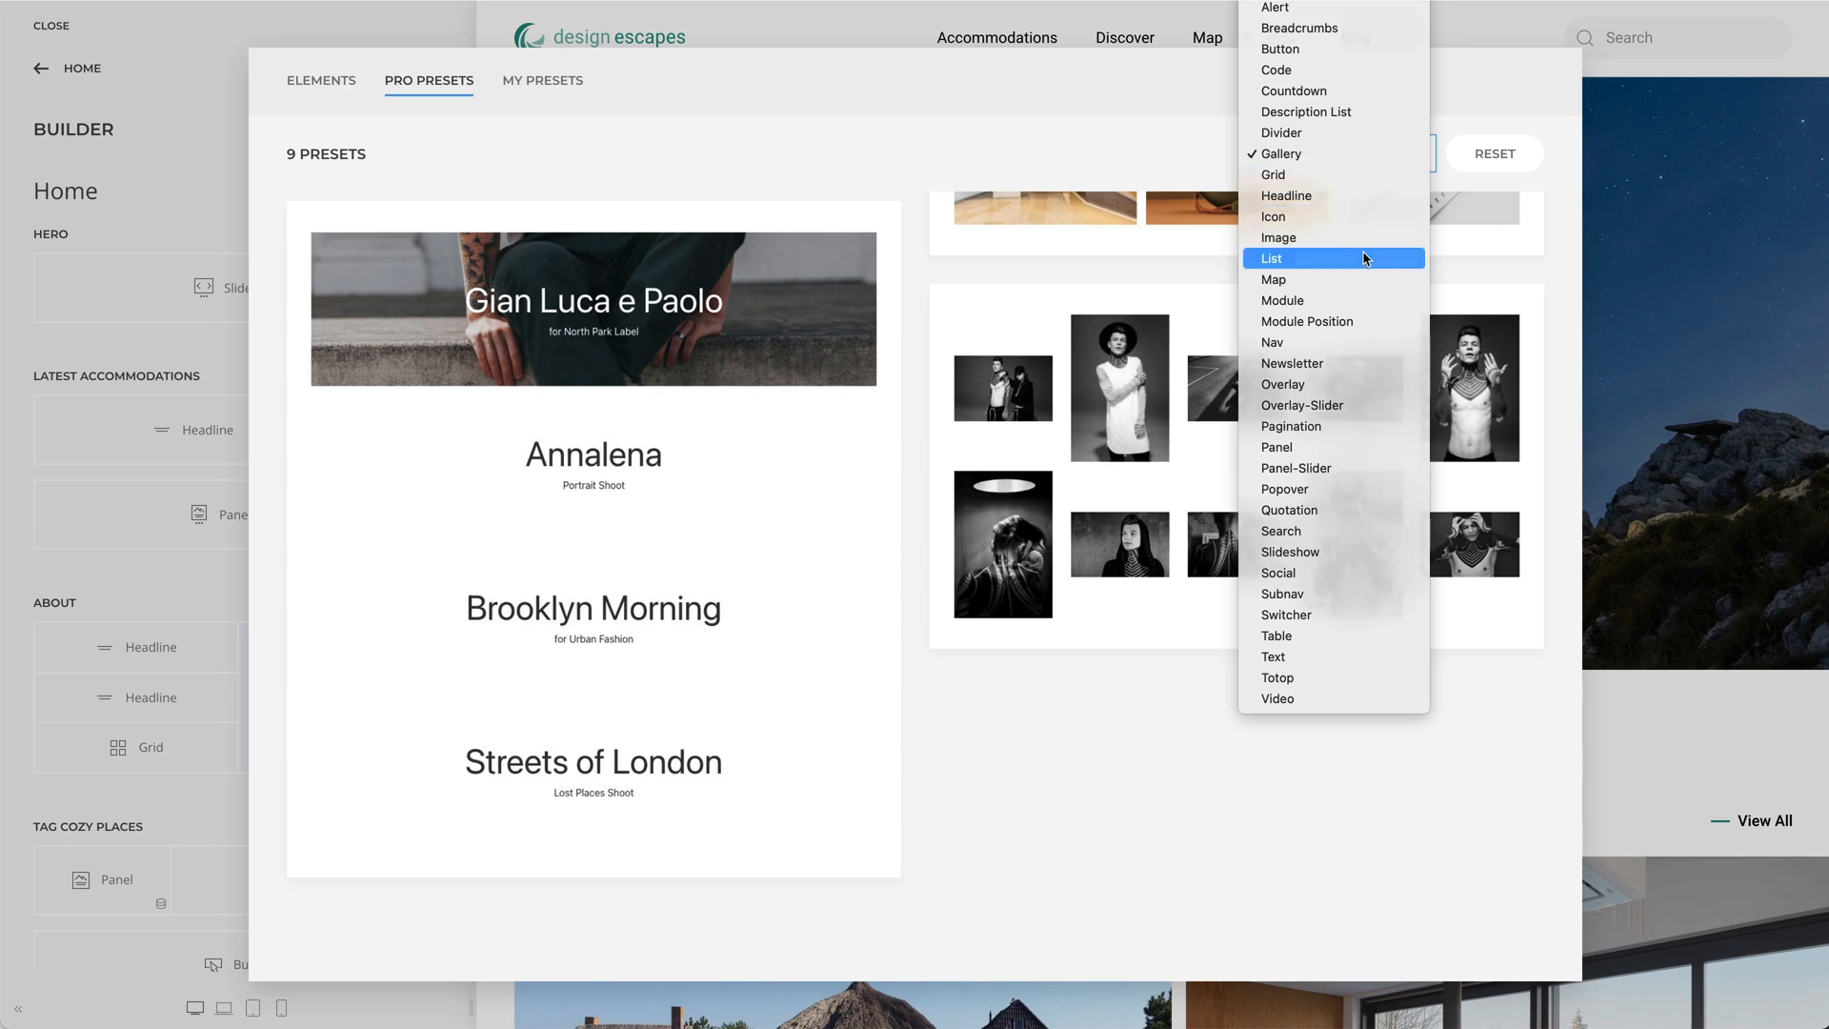
Step: Switch the filter to the seven List presets and scroll through them
left_click(1269, 258)
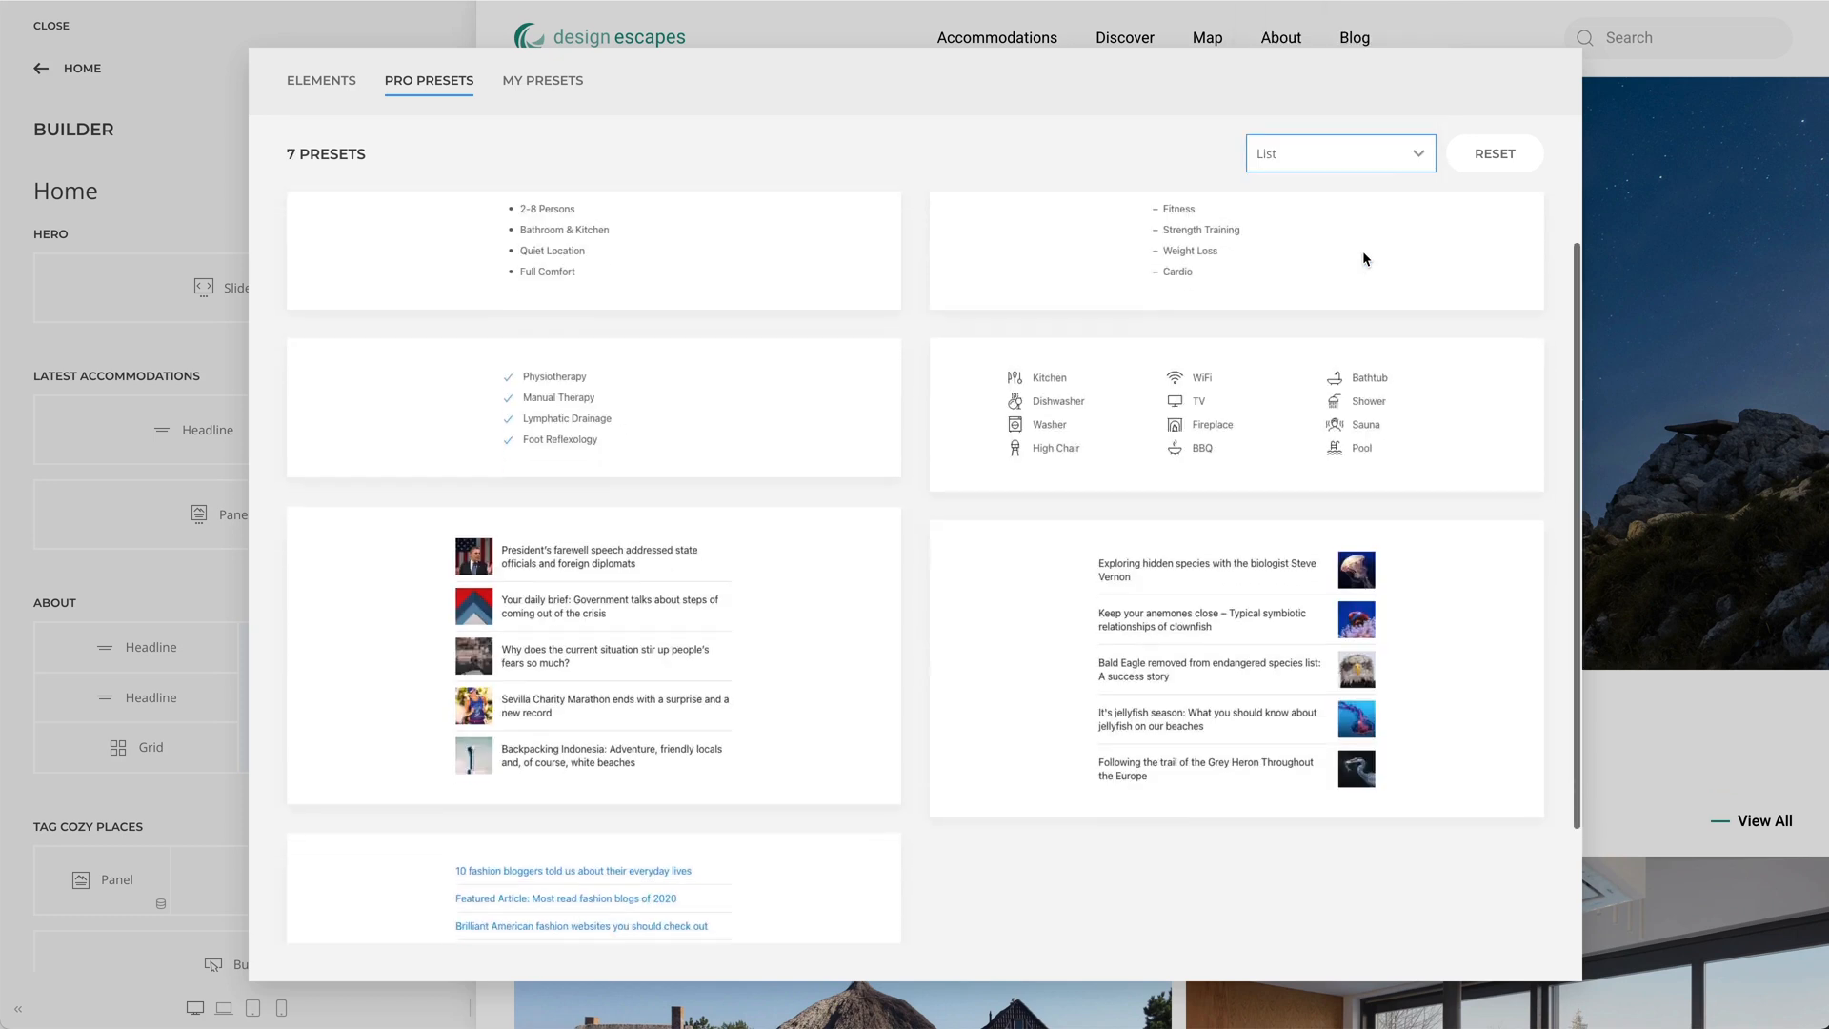
scroll("down", 3)
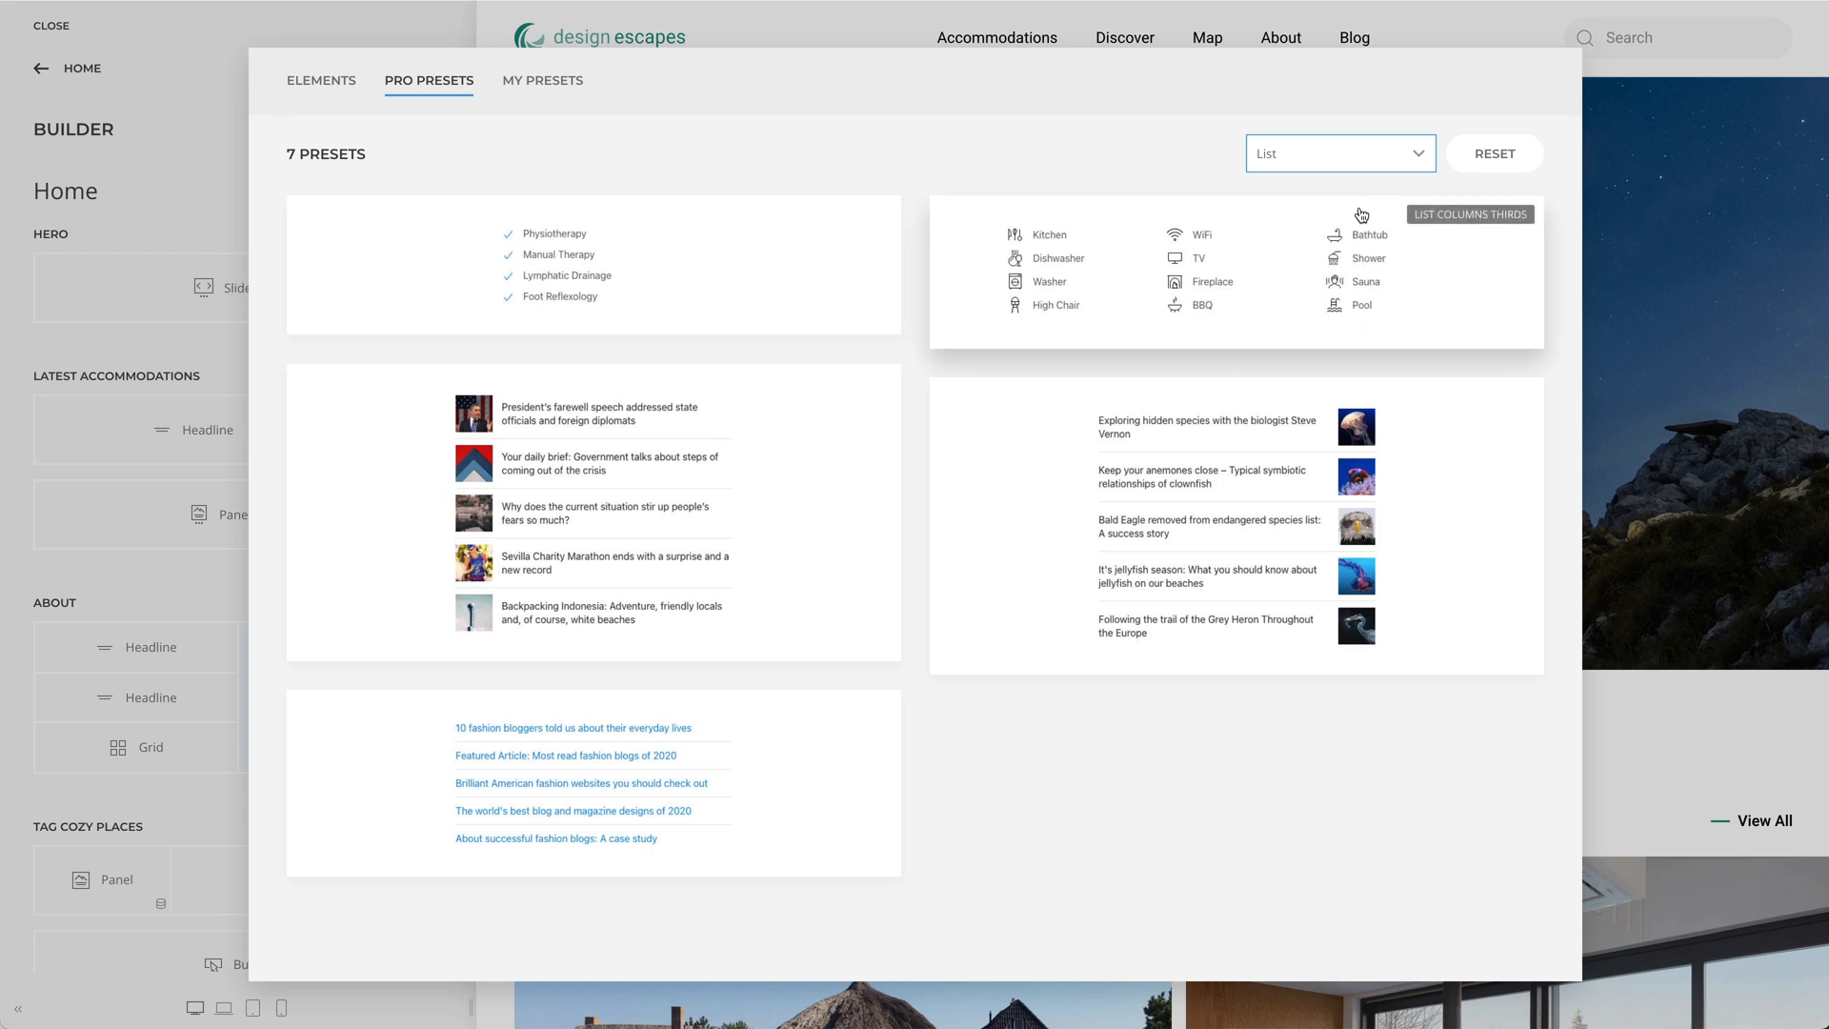
left_click(1339, 153)
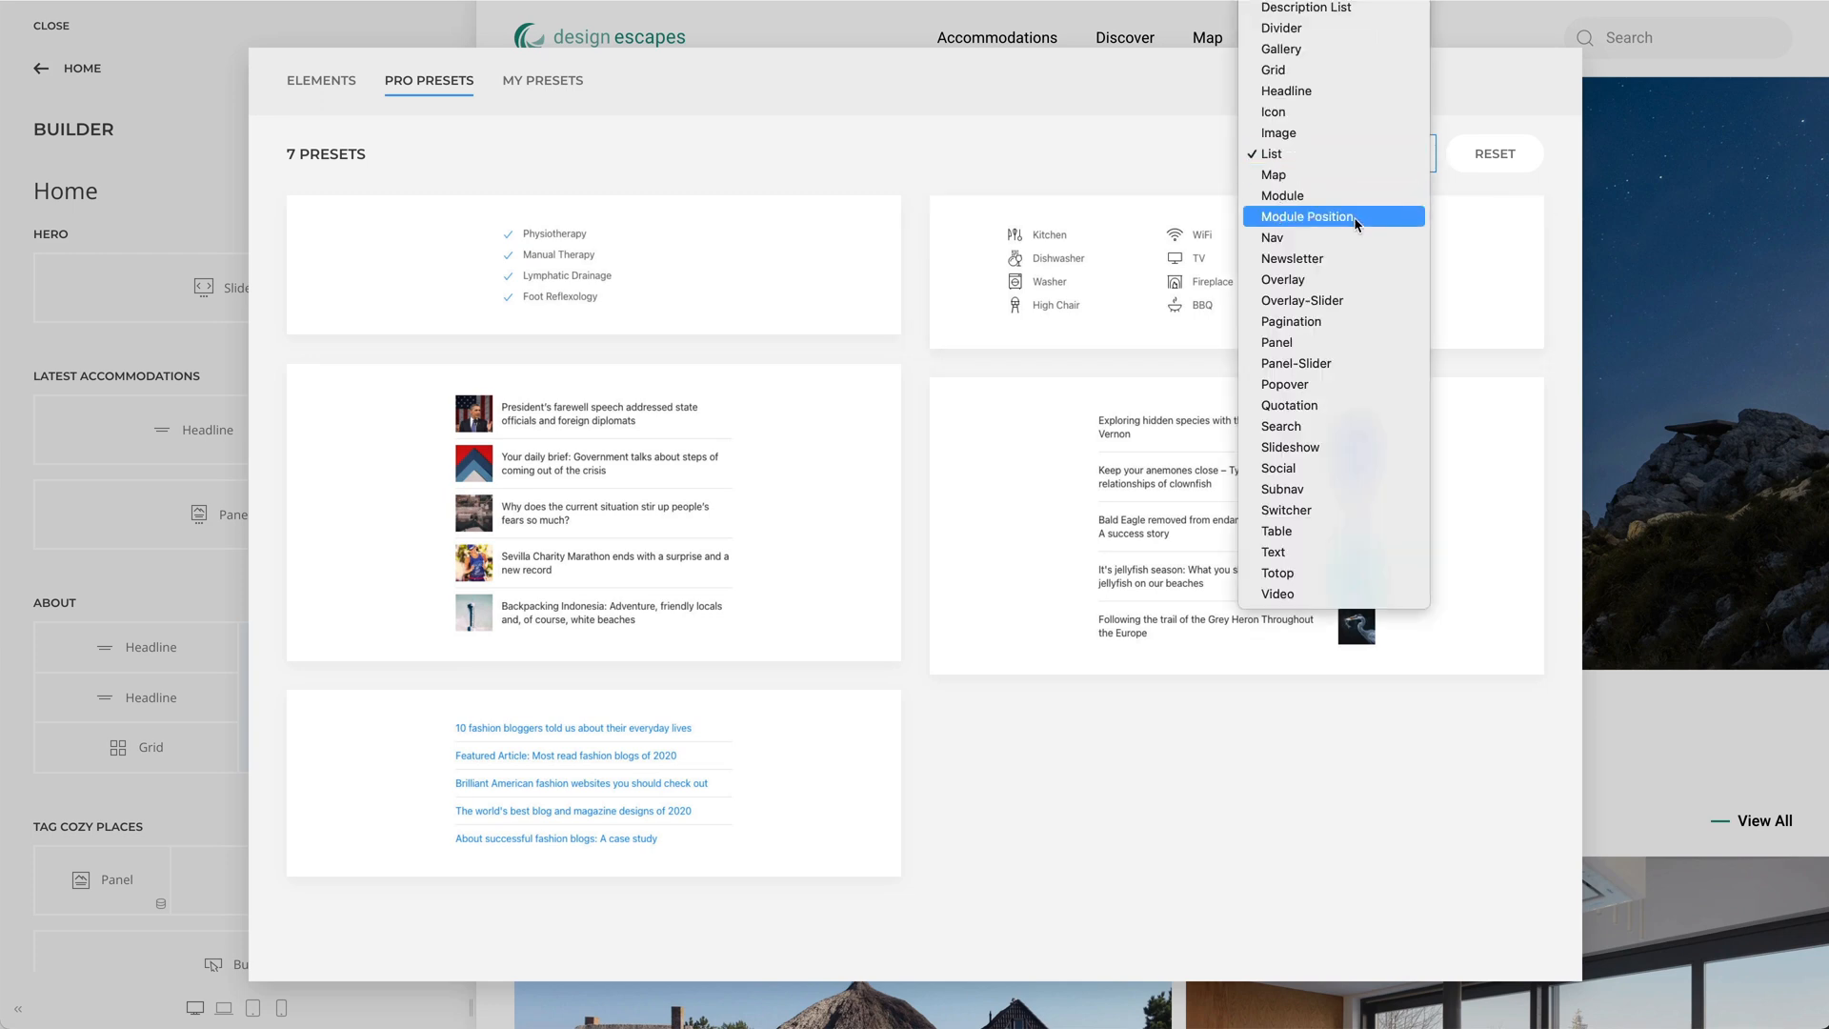
Step: Browse the twenty Slideshow presets, then filter down to the eight Table presets
left_click(1290, 447)
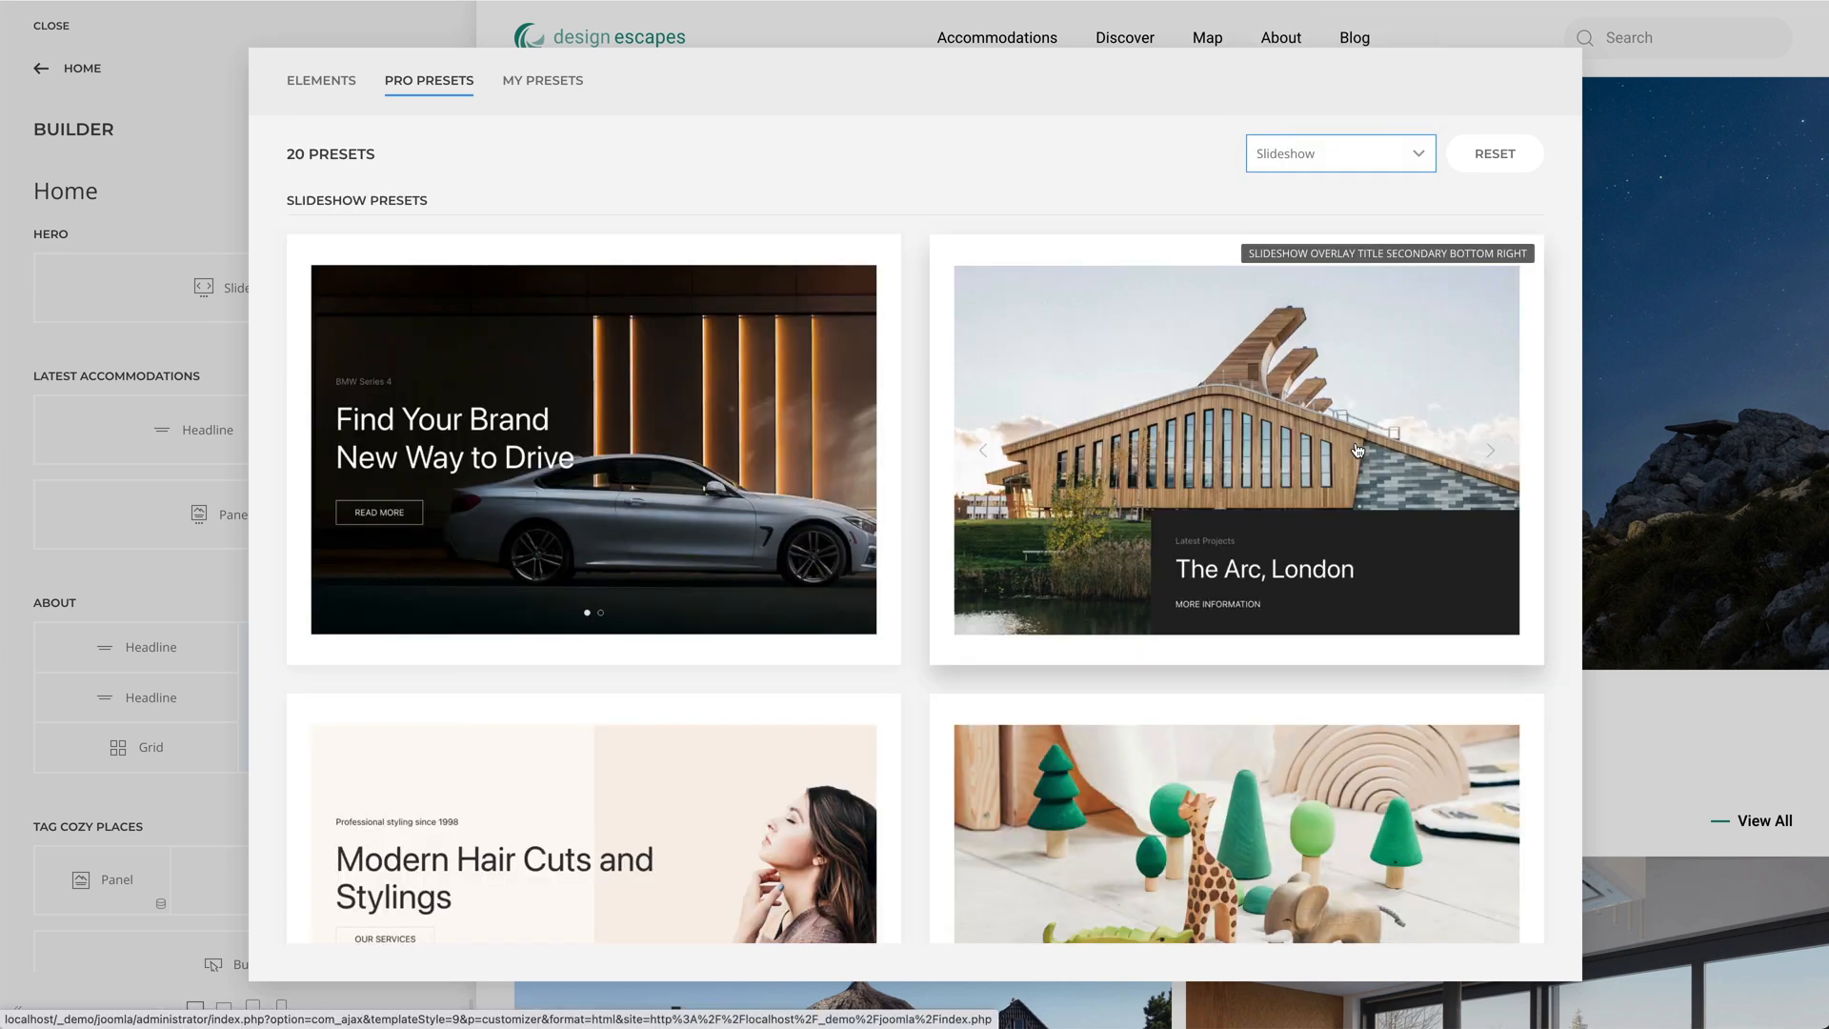
scroll("down", 3)
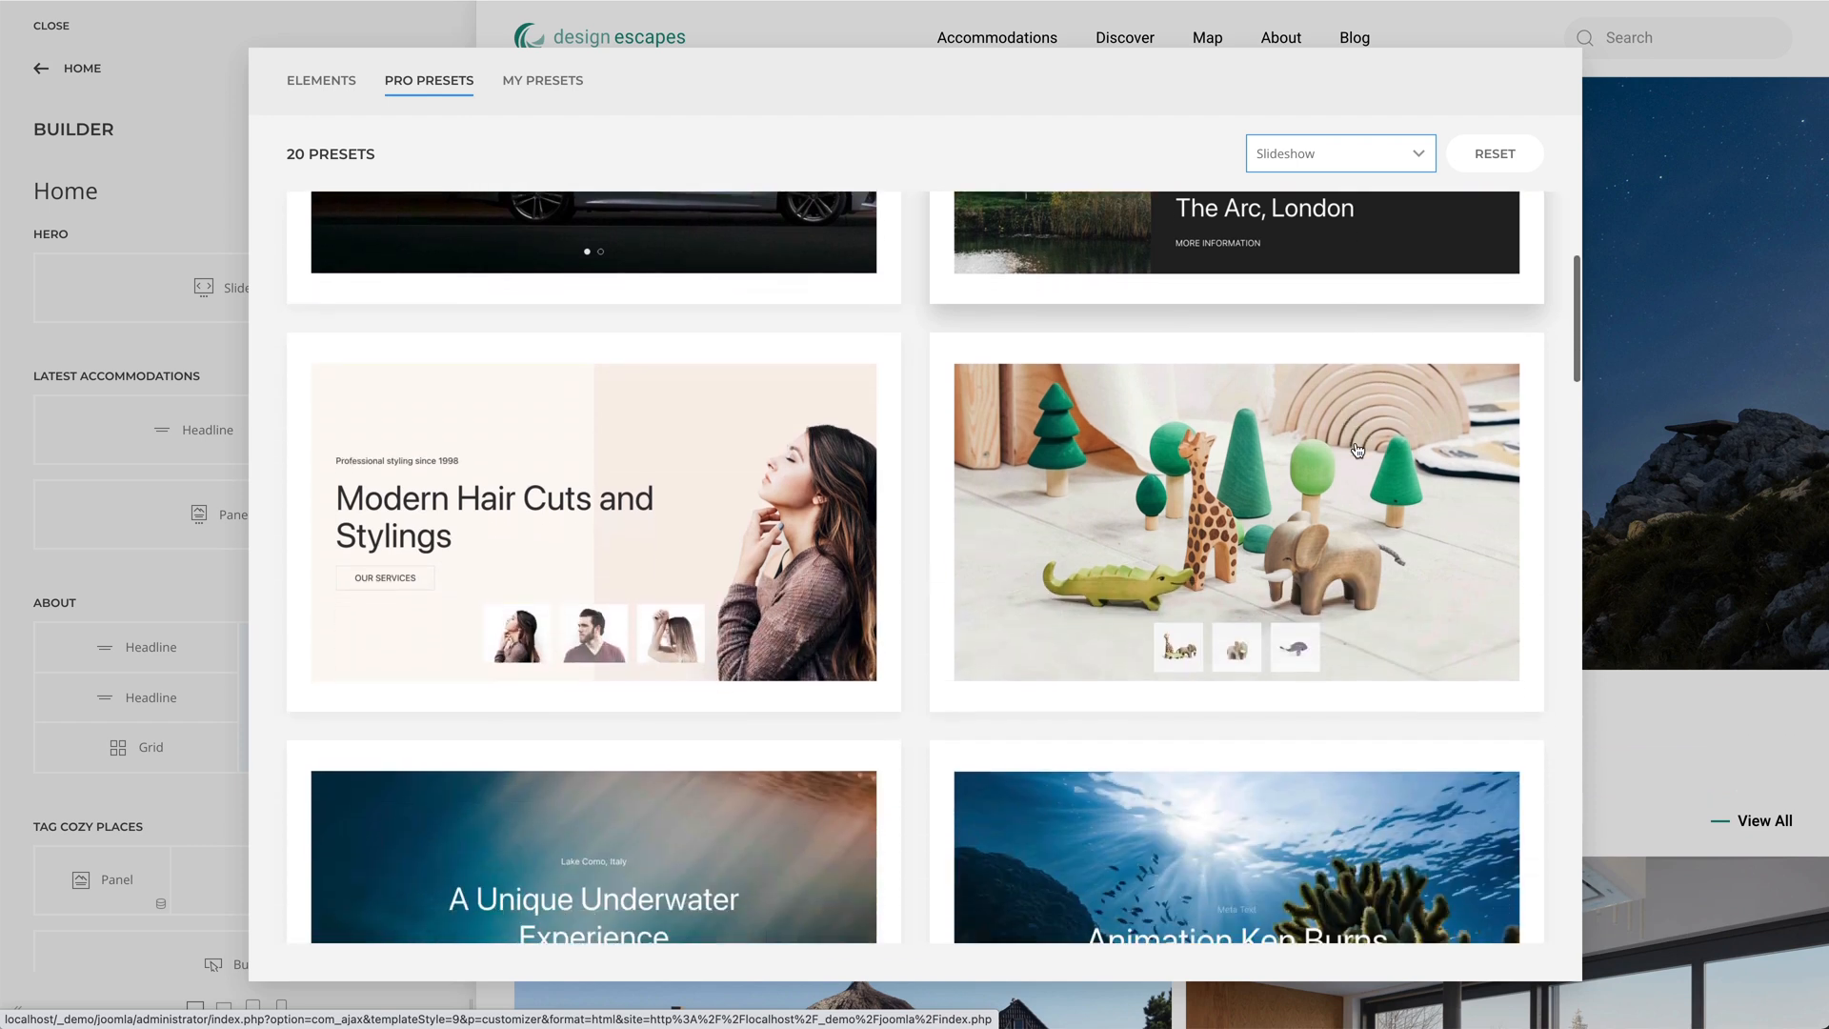
scroll("down", 3)
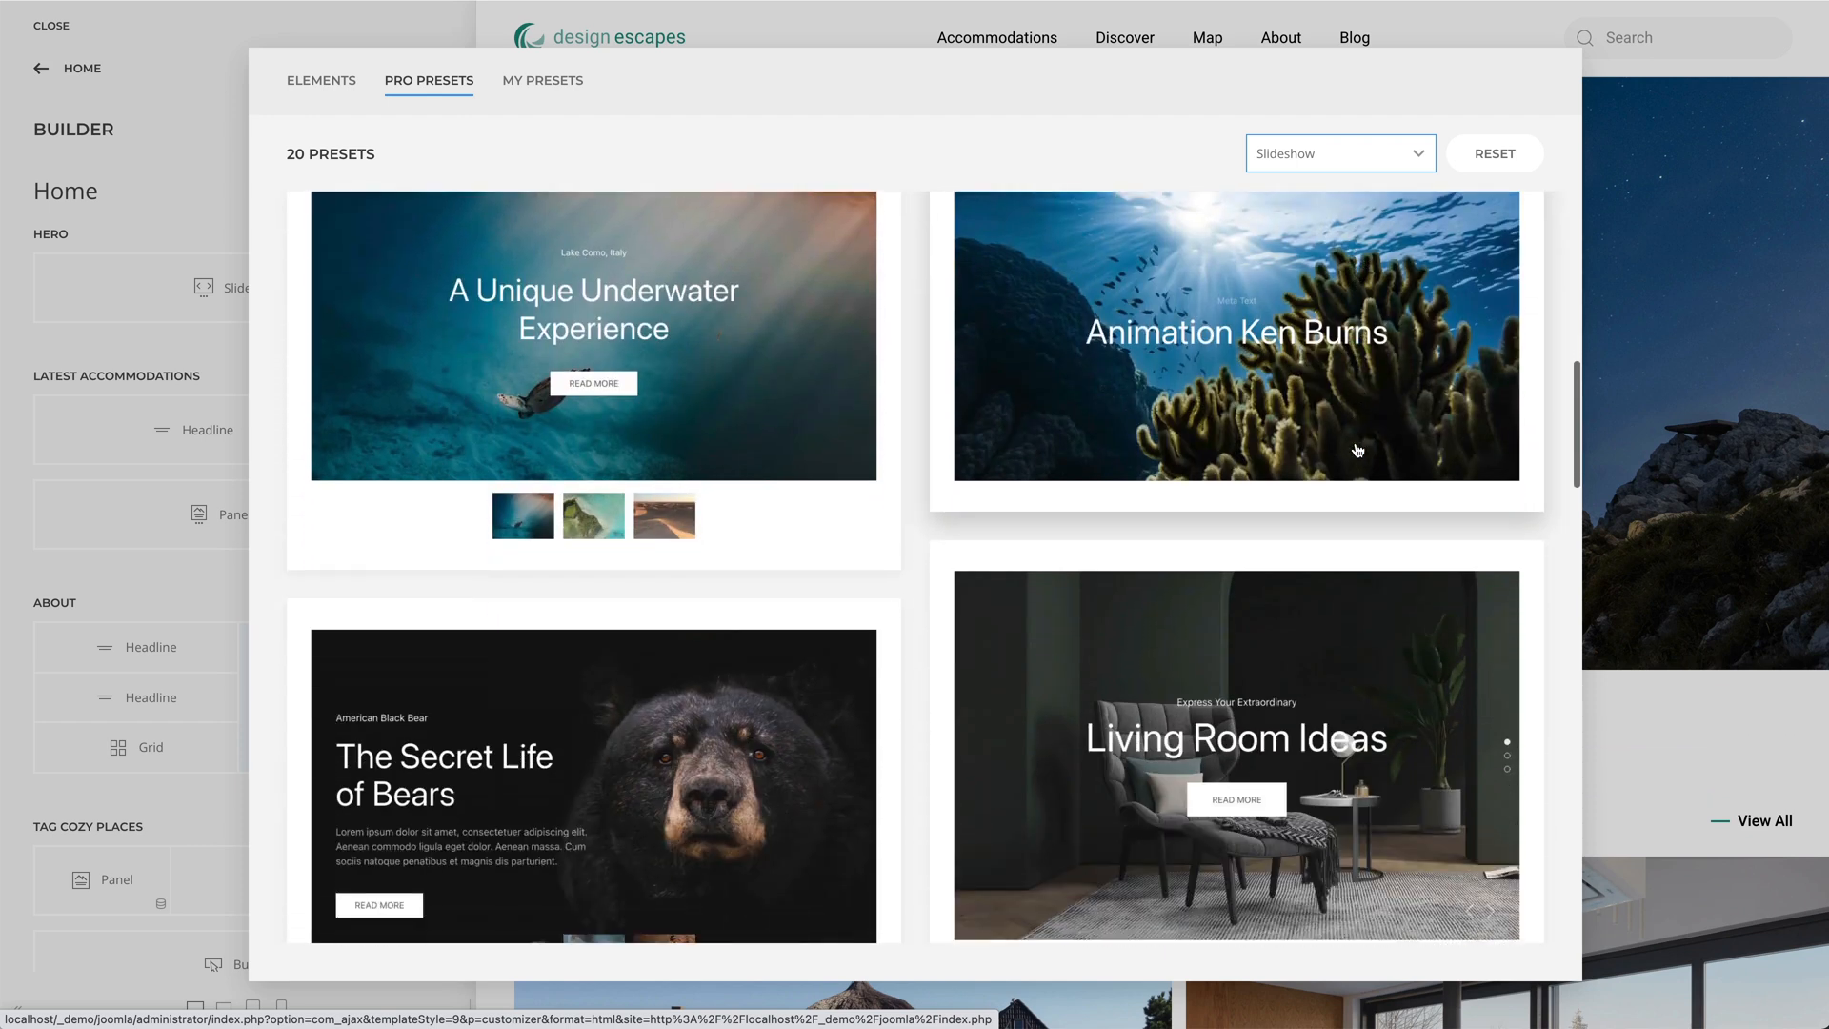
scroll("down", 3)
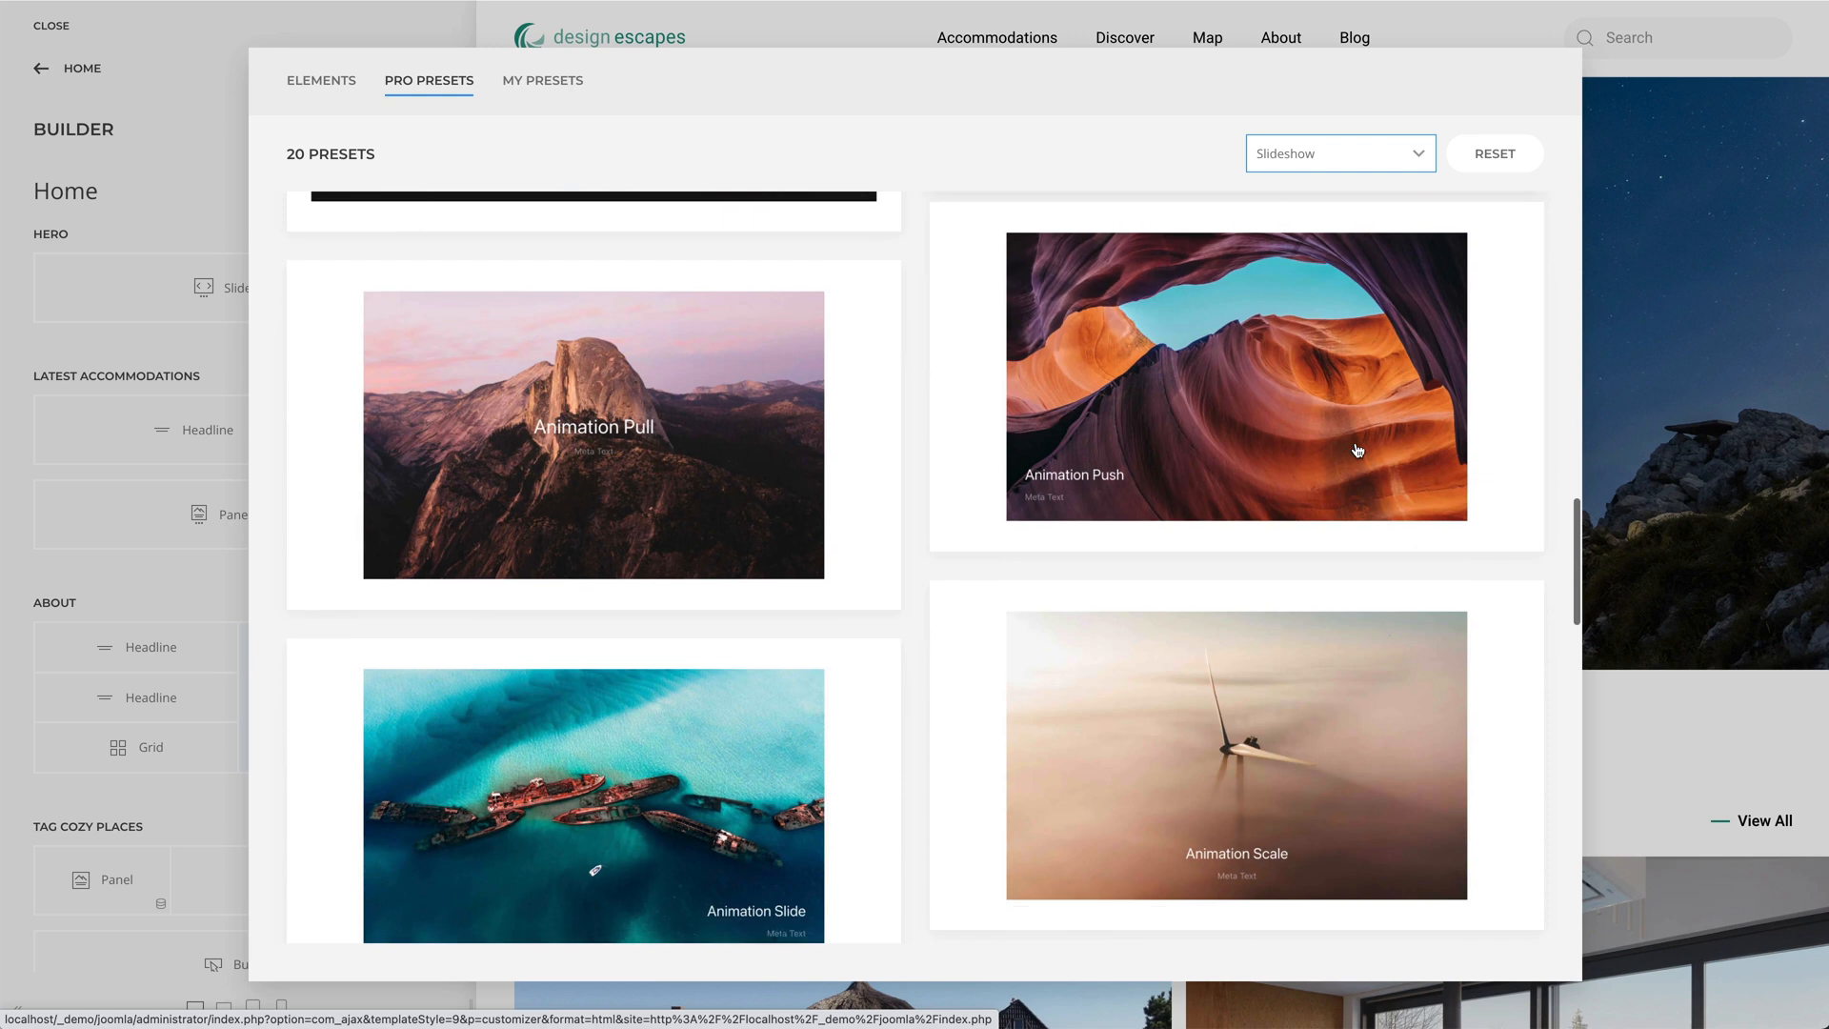
scroll("down", 3)
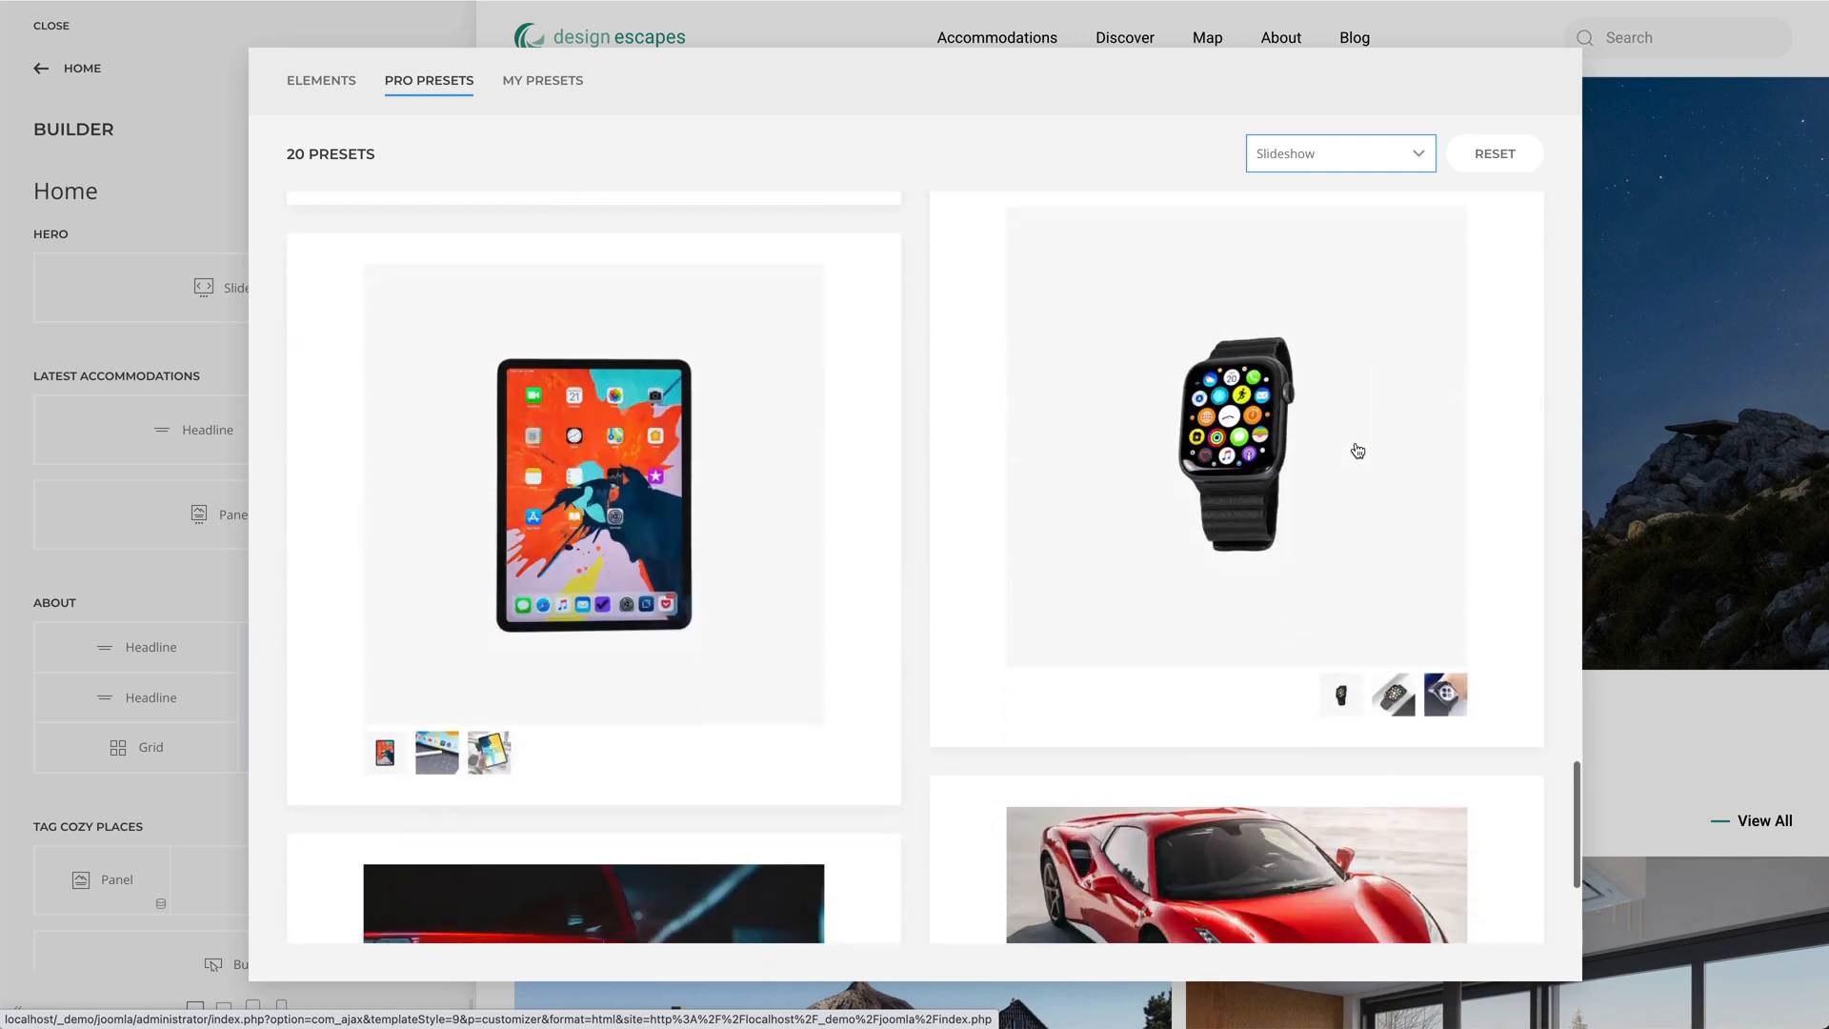
scroll("down", 3)
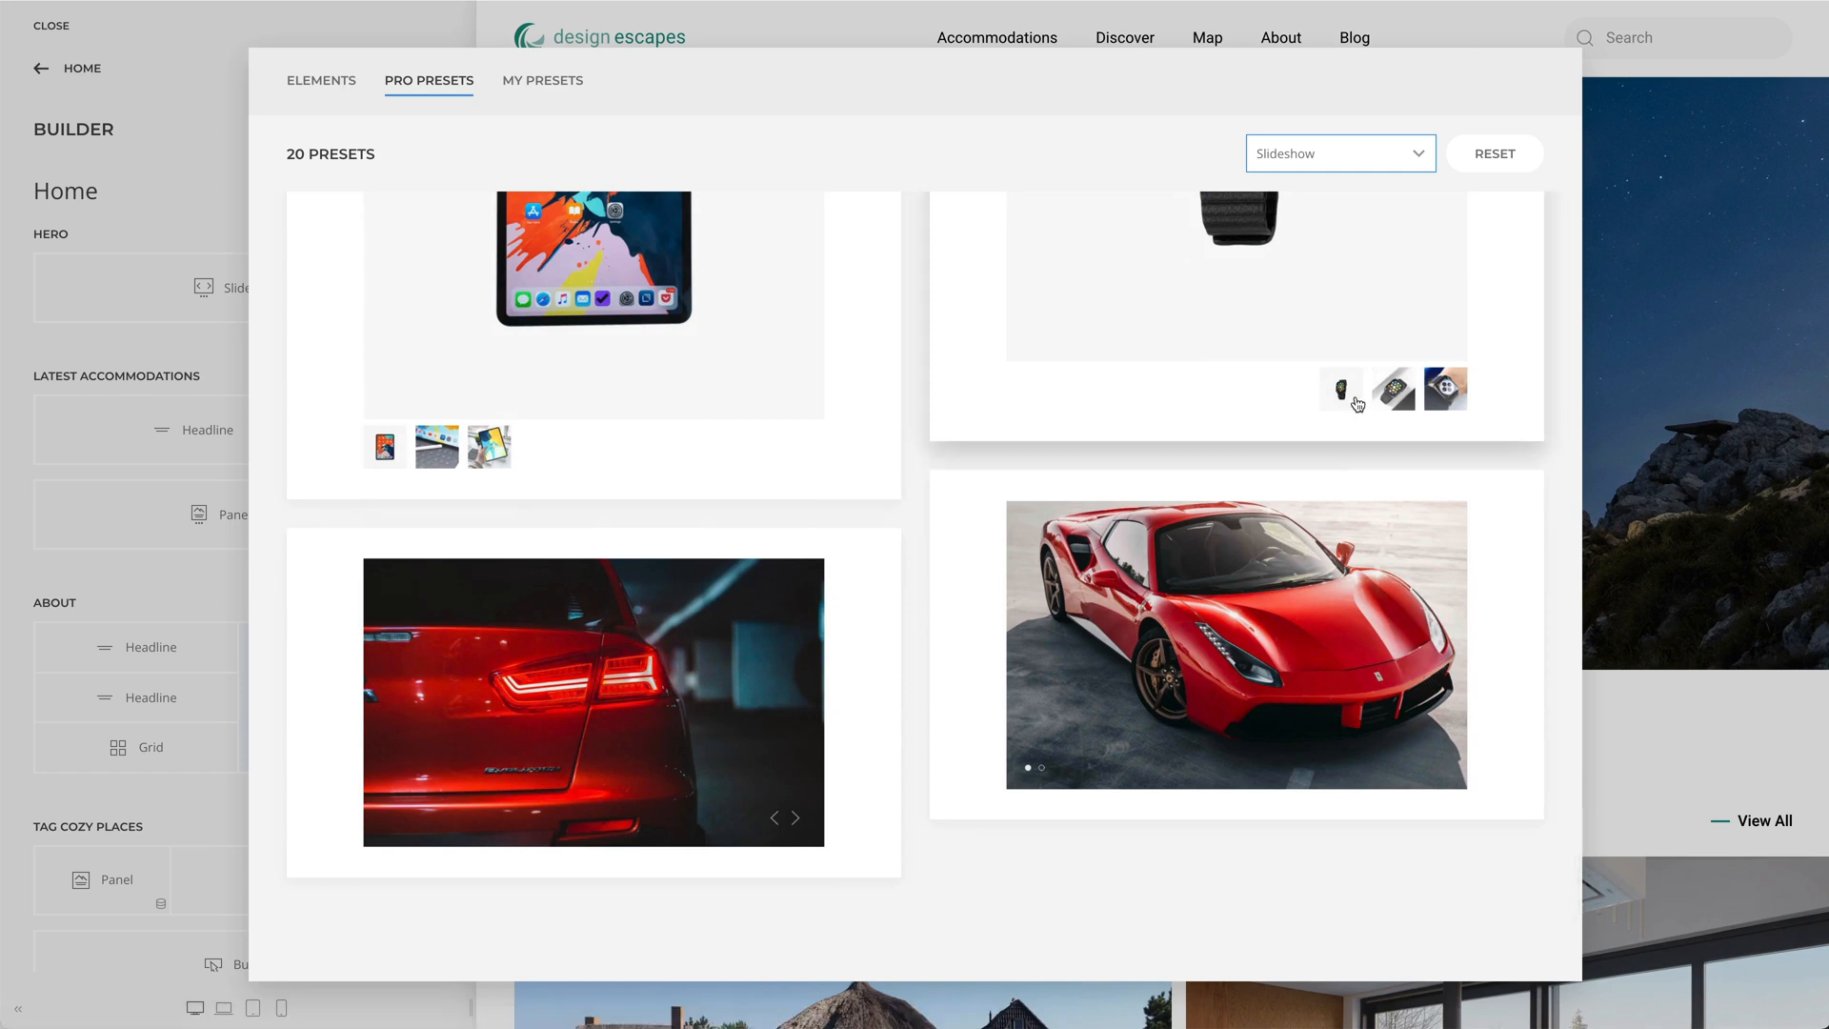
left_click(1339, 152)
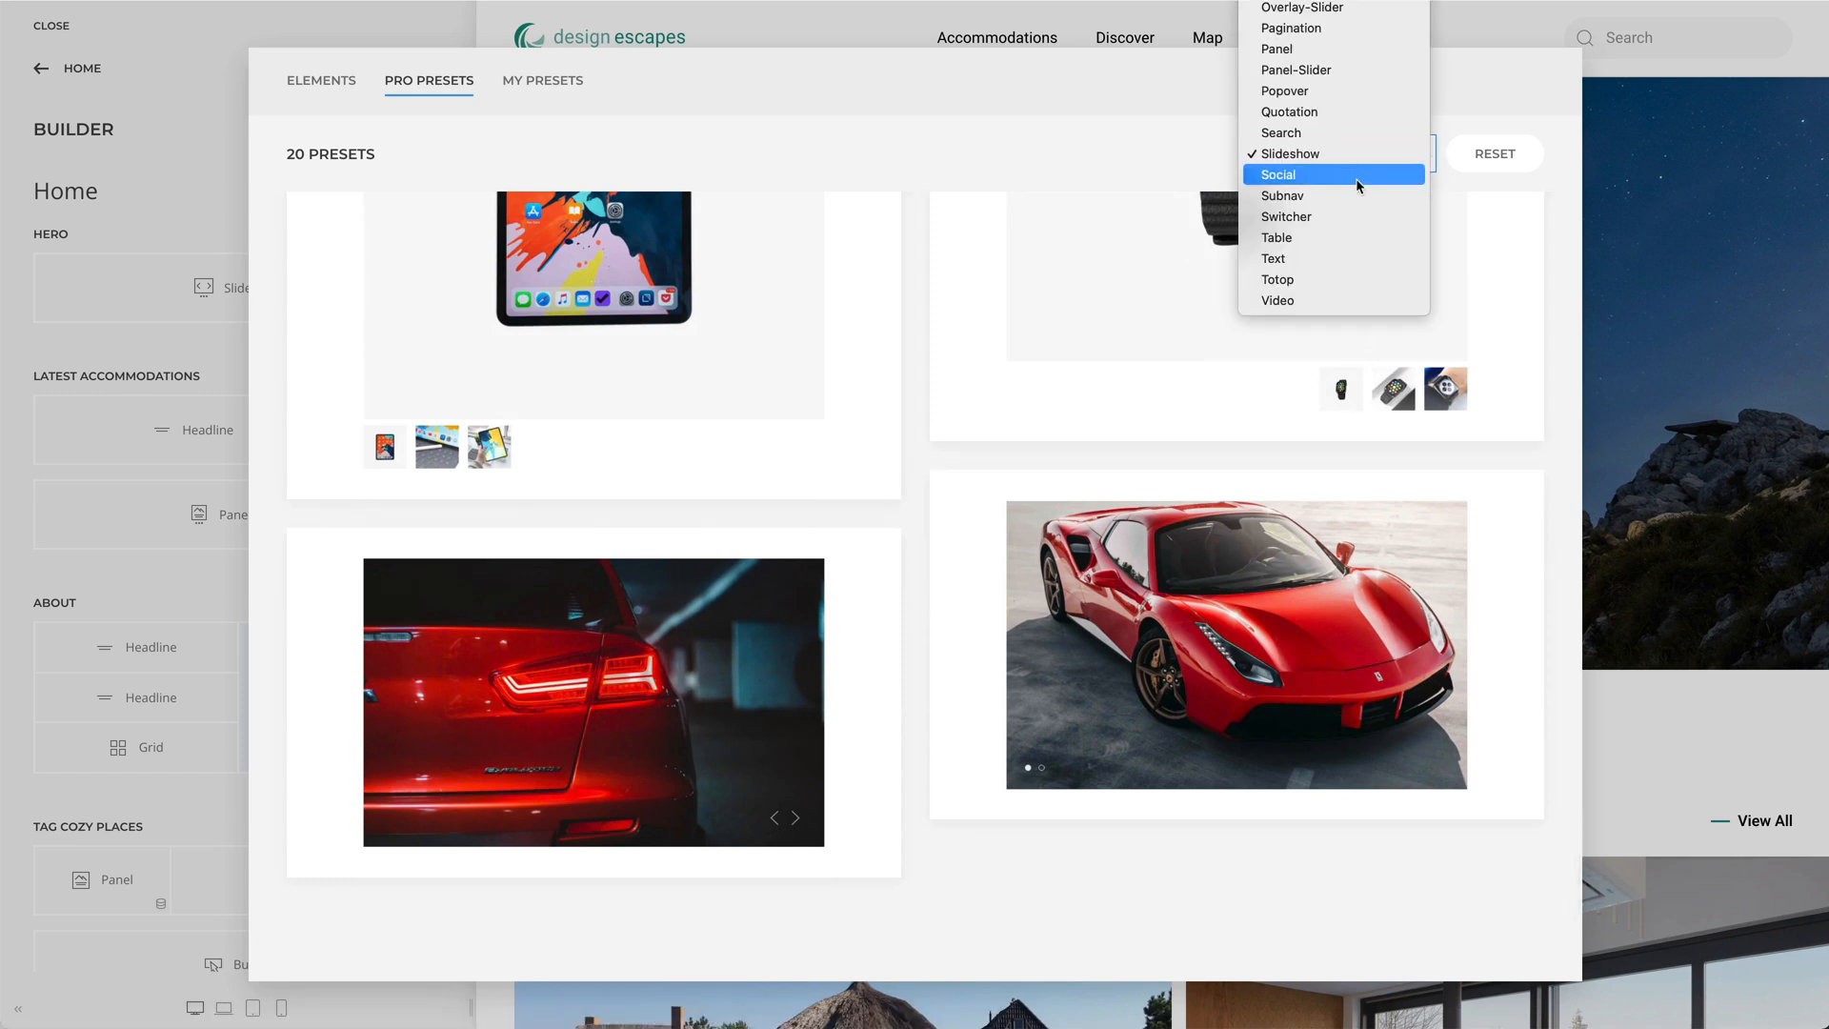
left_click(1276, 237)
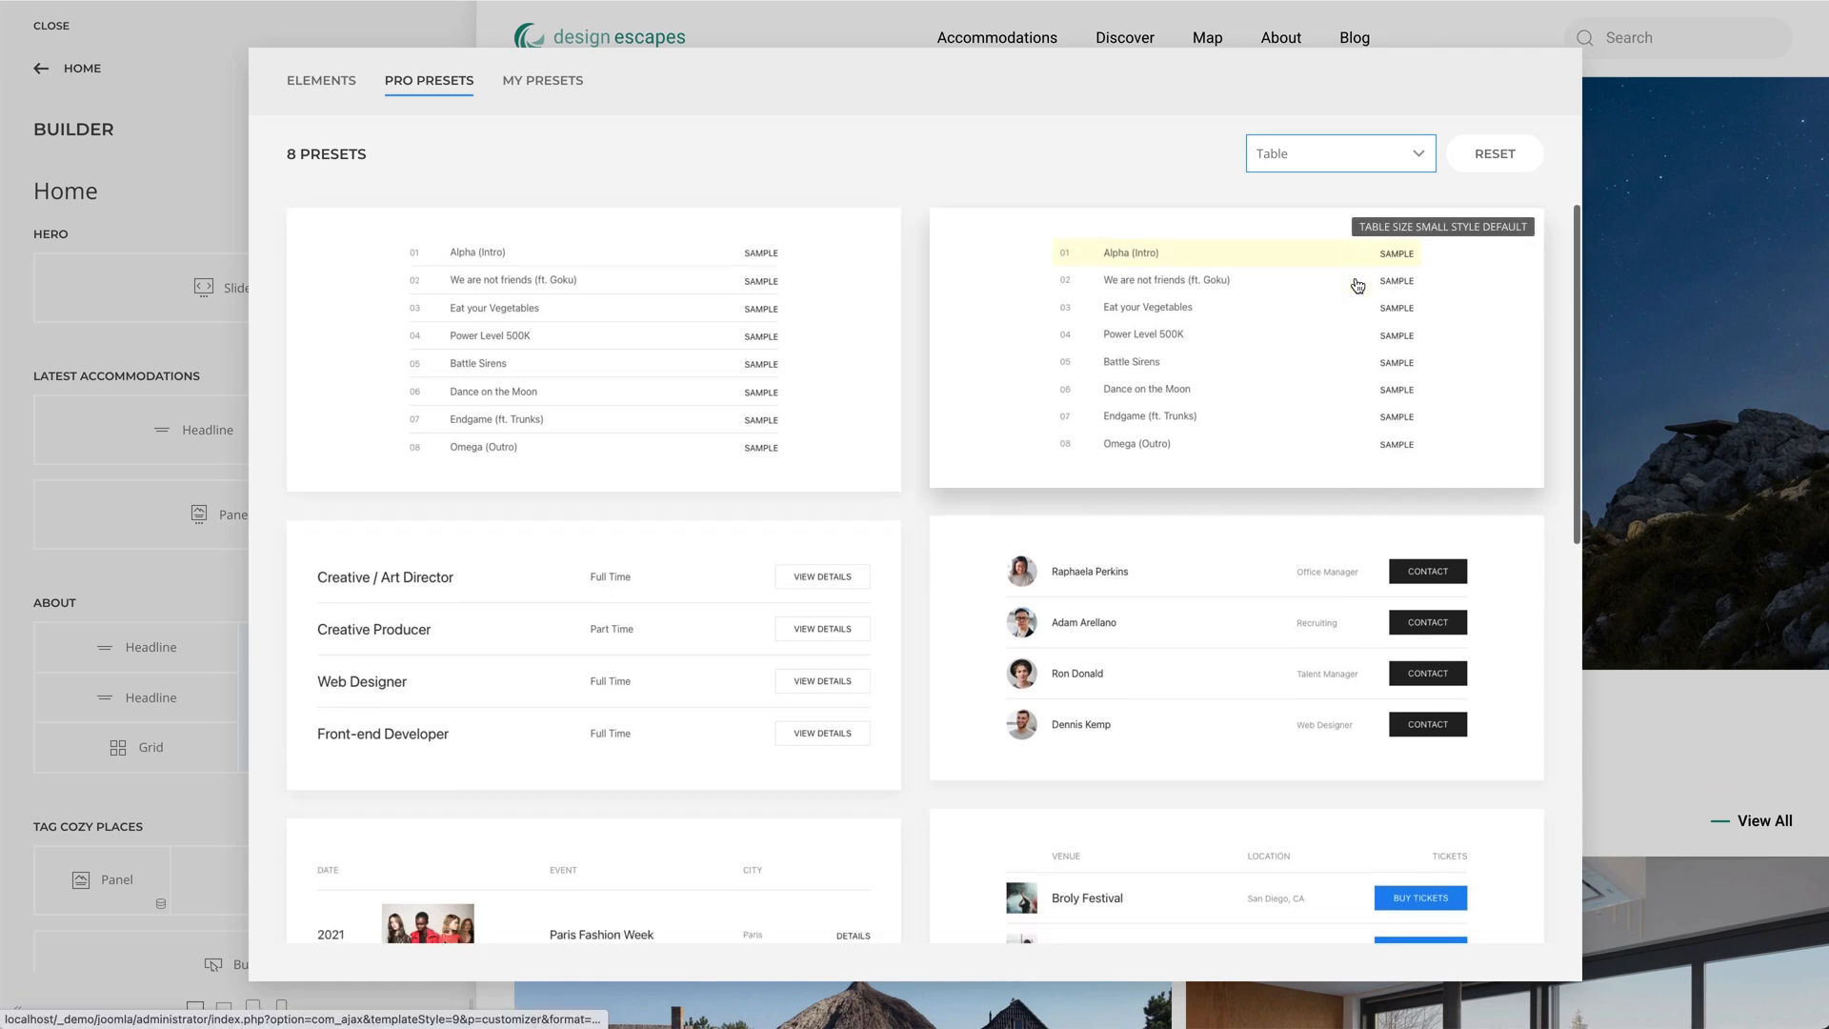
scroll("down", 3)
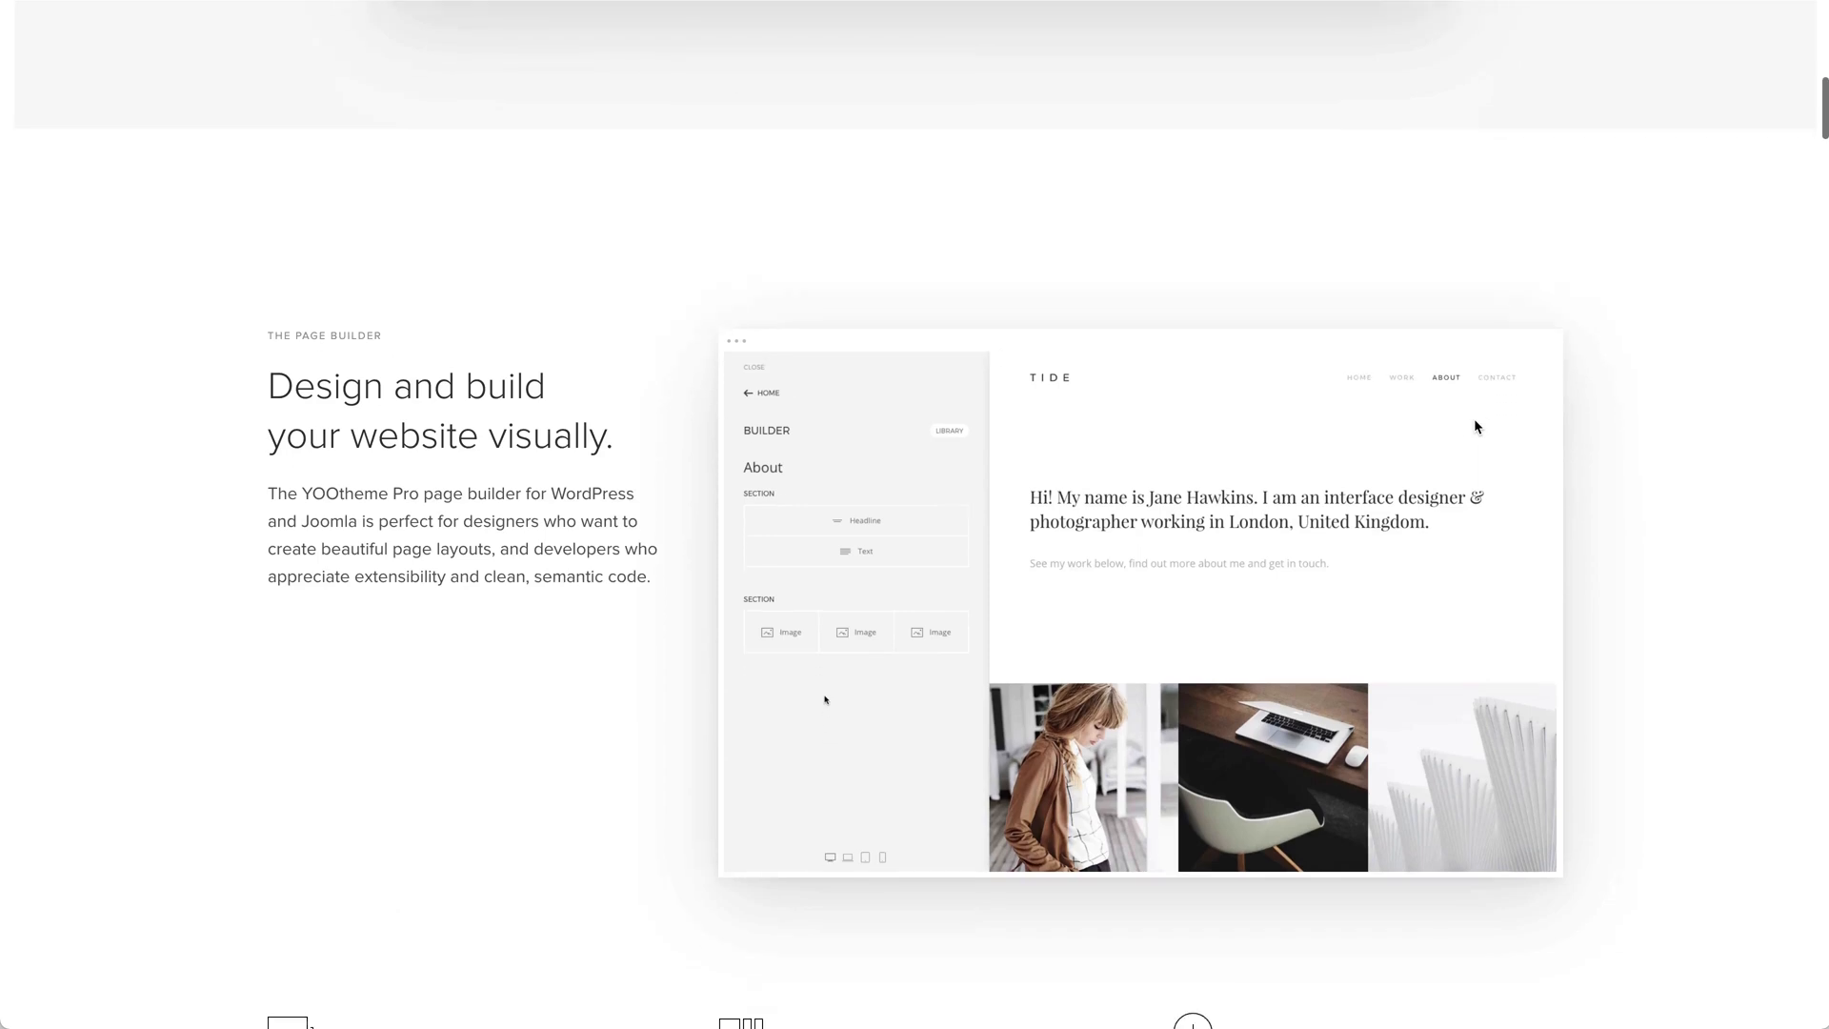
Step: Scroll the YOOtheme homepage down to the 35+ Elements library grid
scroll("down", 3)
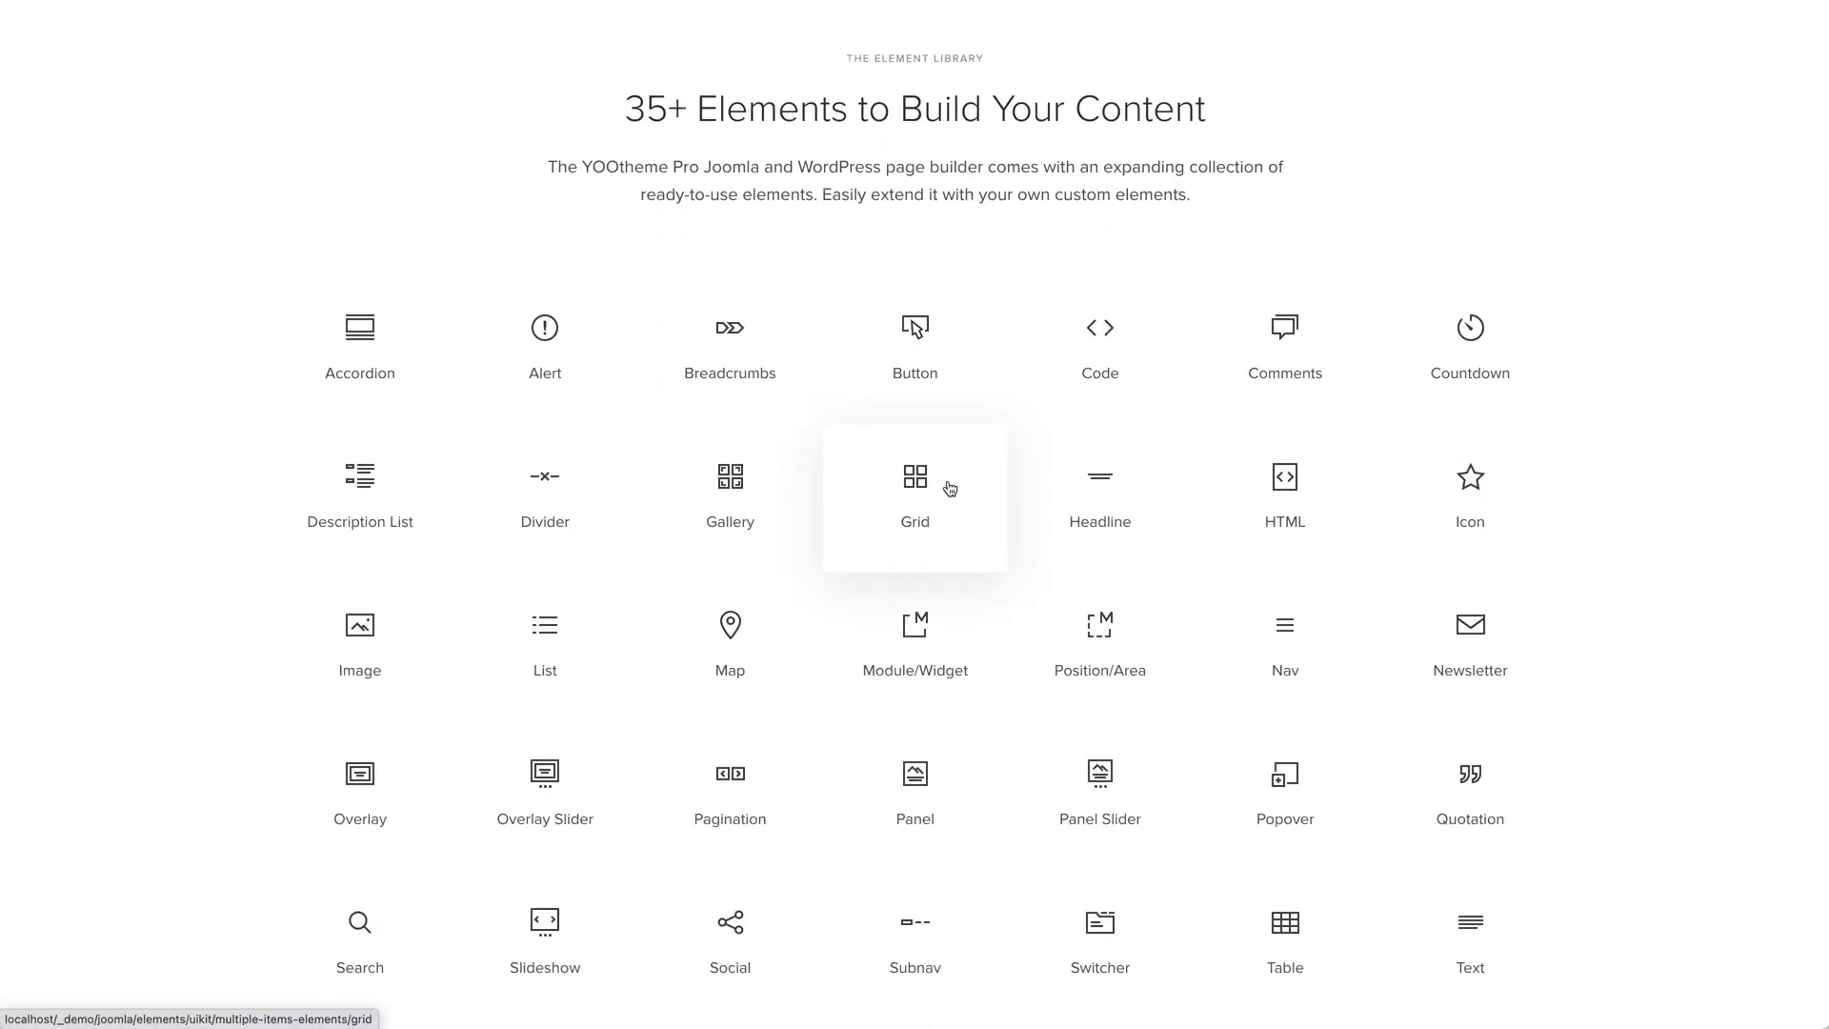
Step: View the Grid element showcase with its article card and product grid examples
left_click(914, 490)
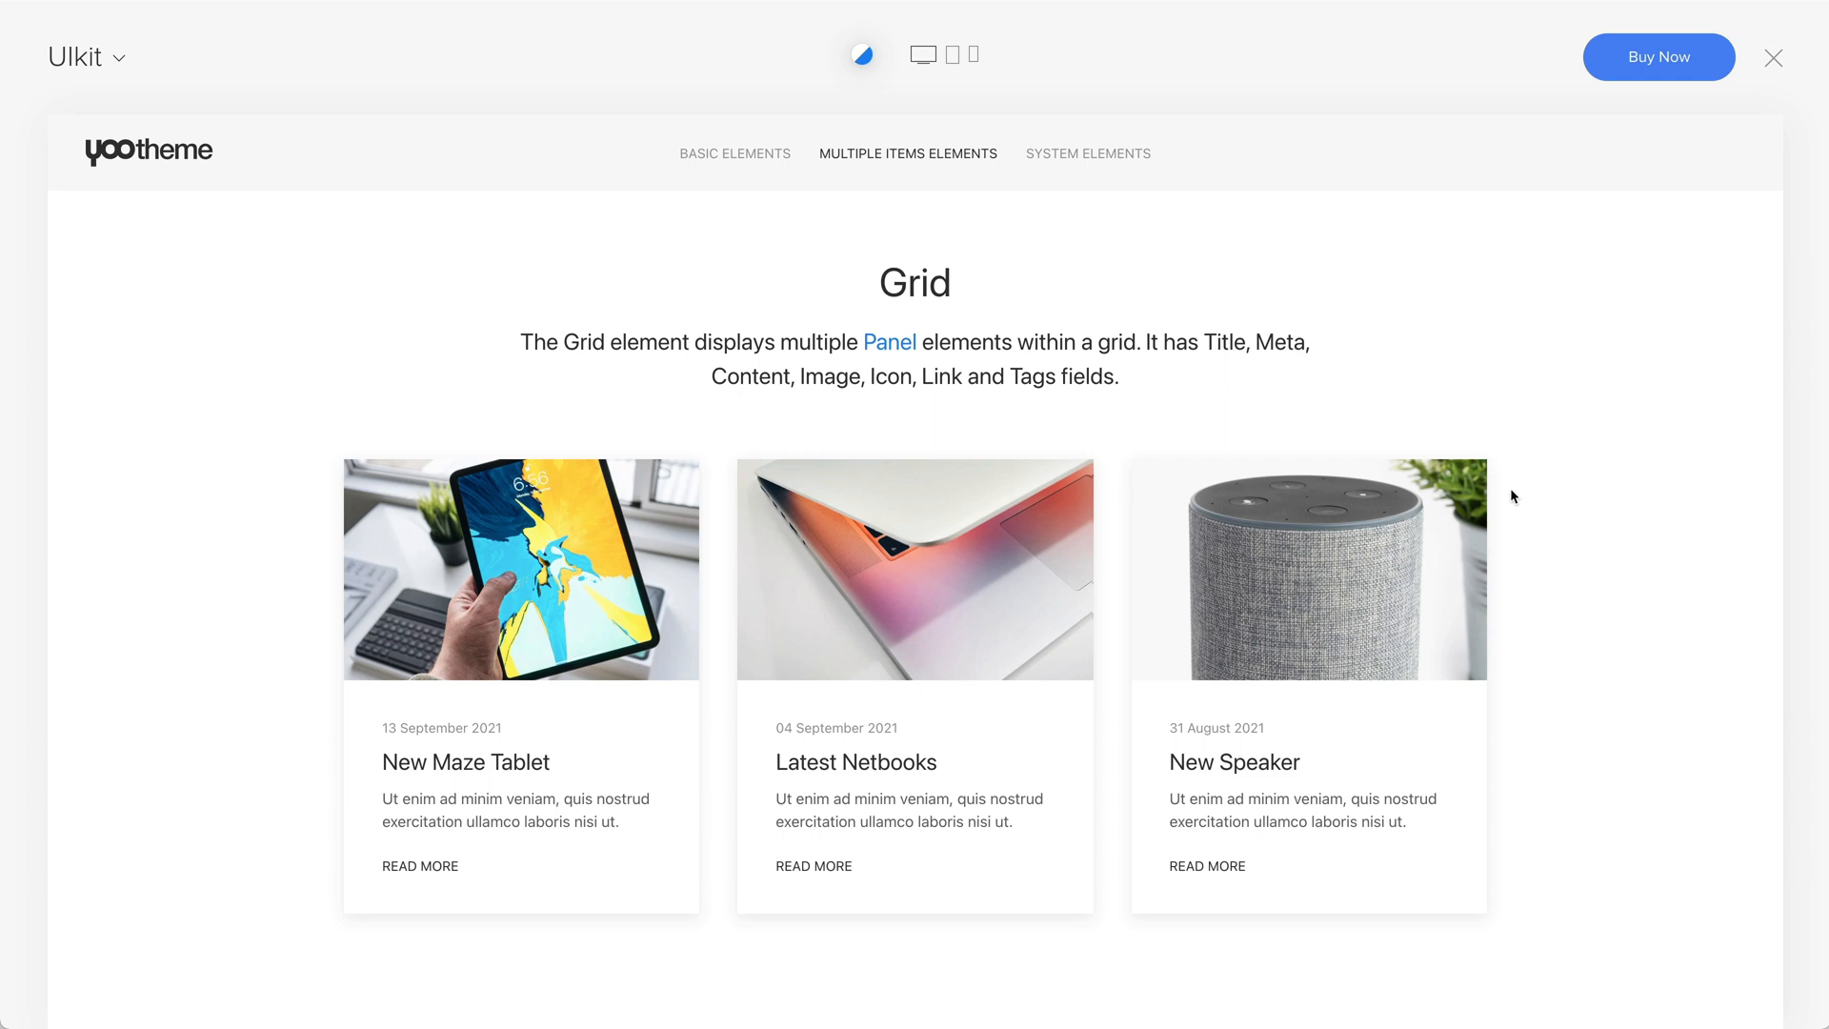
scroll("down", 3)
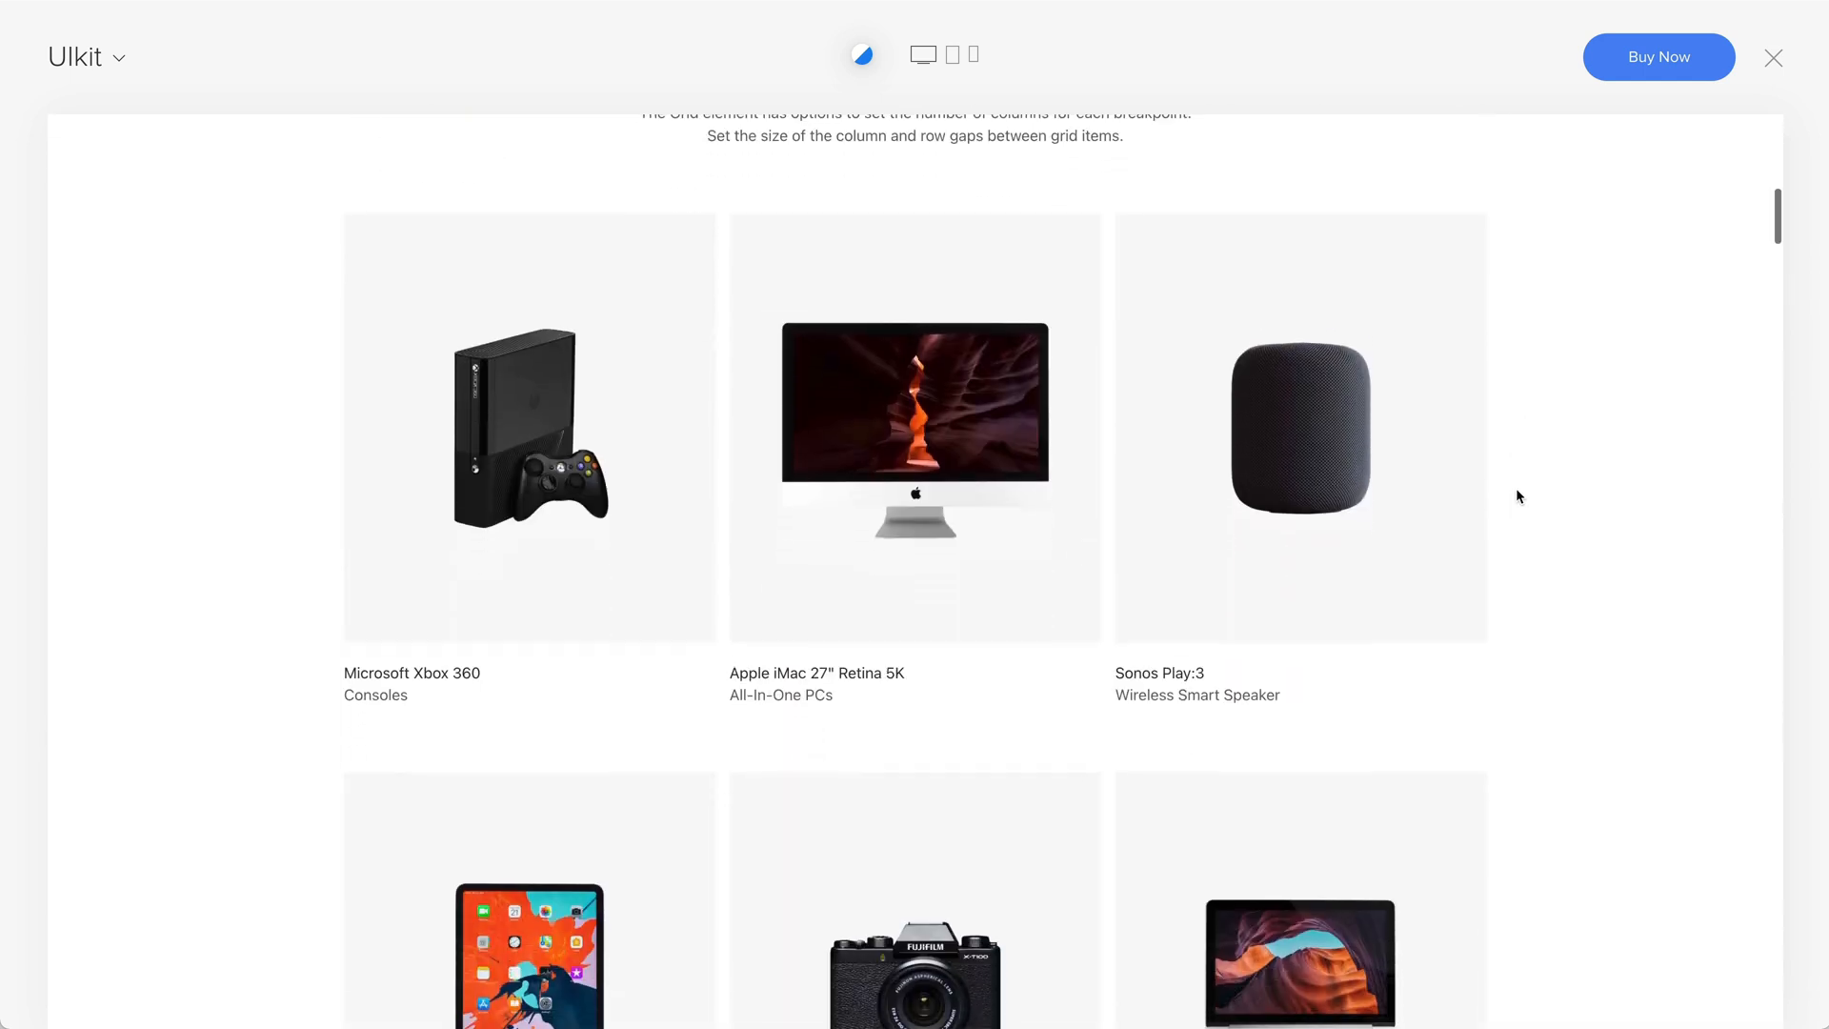
scroll("down", 3)
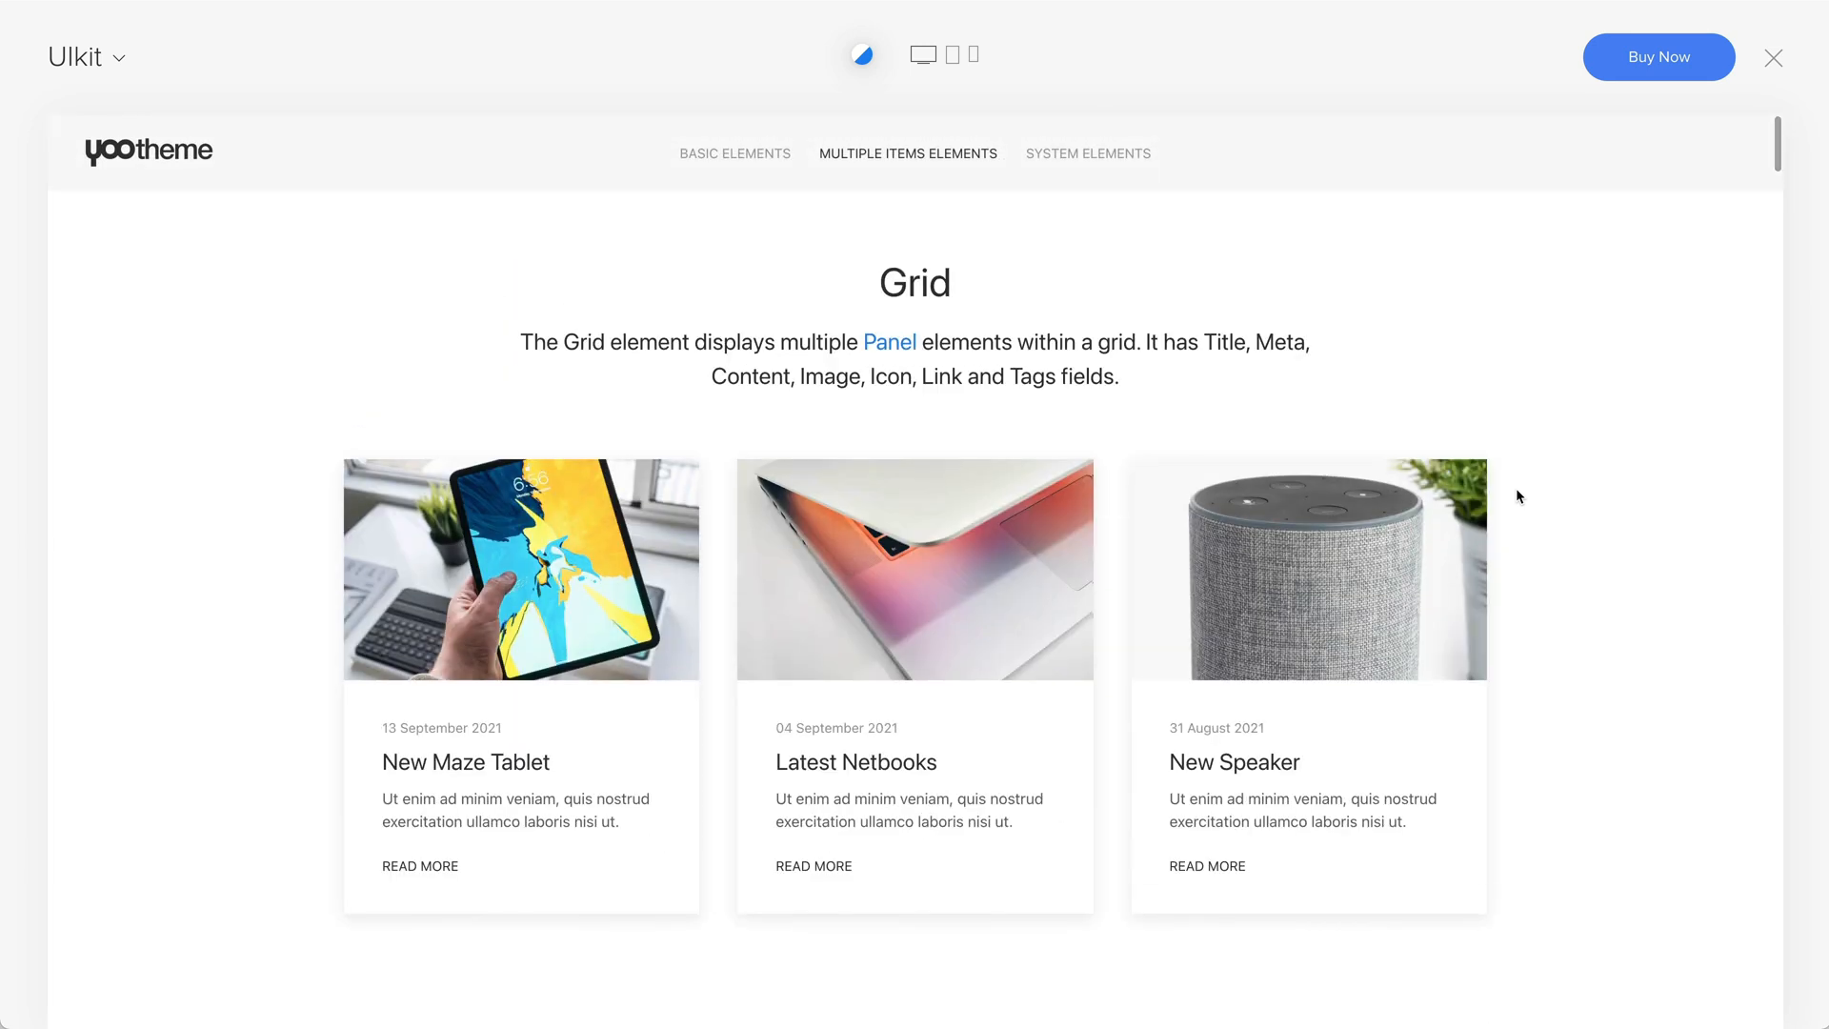
left_click(79, 56)
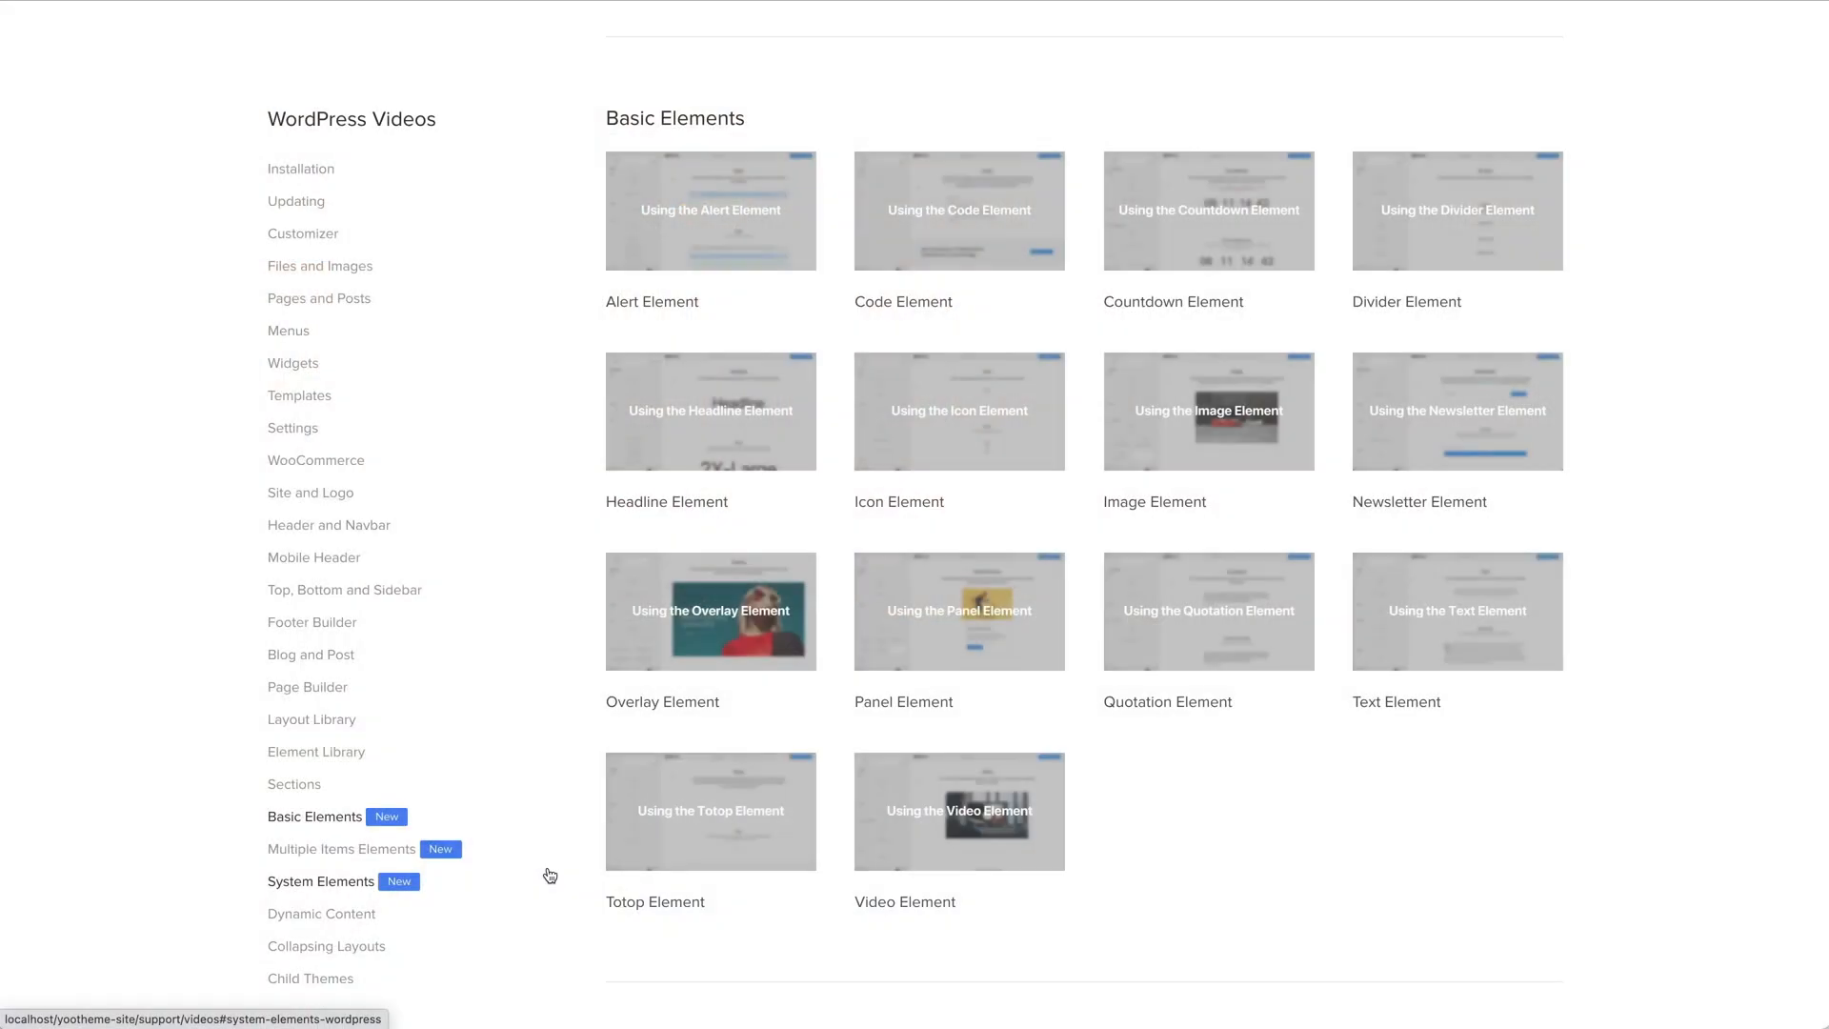
Step: Scroll through the Basic Elements and Multiple Items Elements tutorial videos
scroll("down", 3)
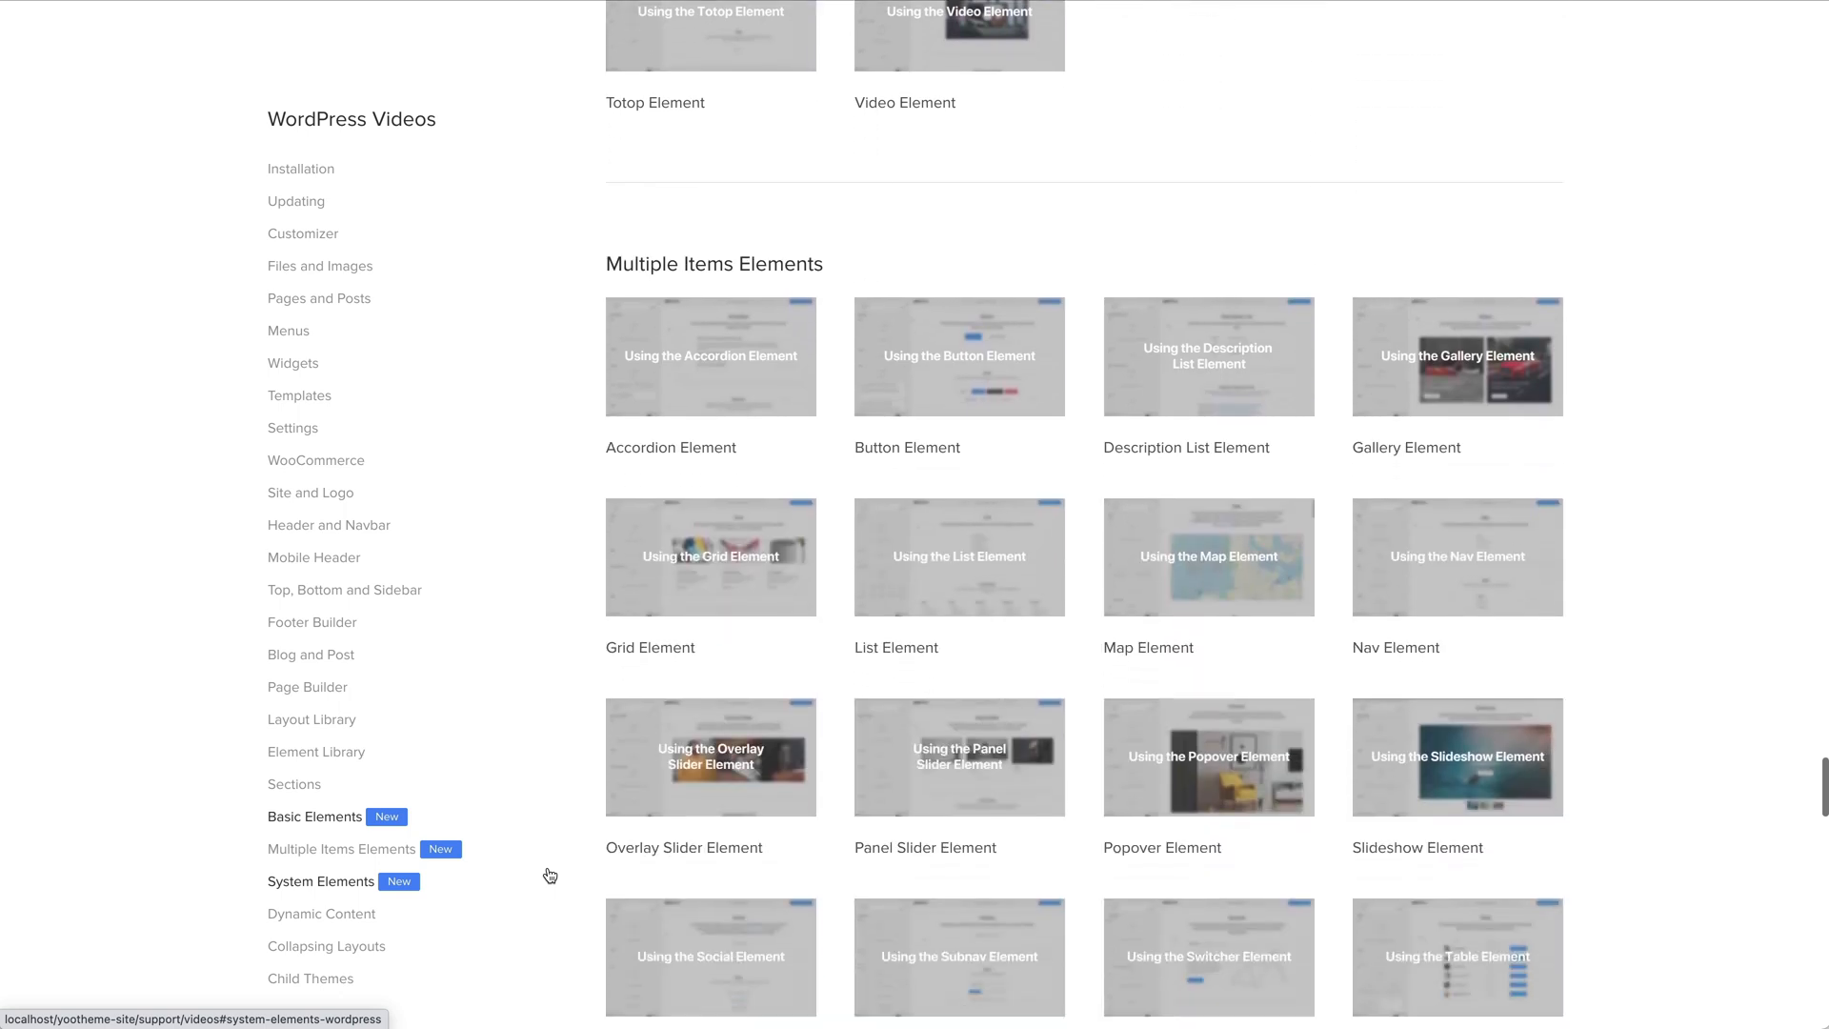
scroll("down", 3)
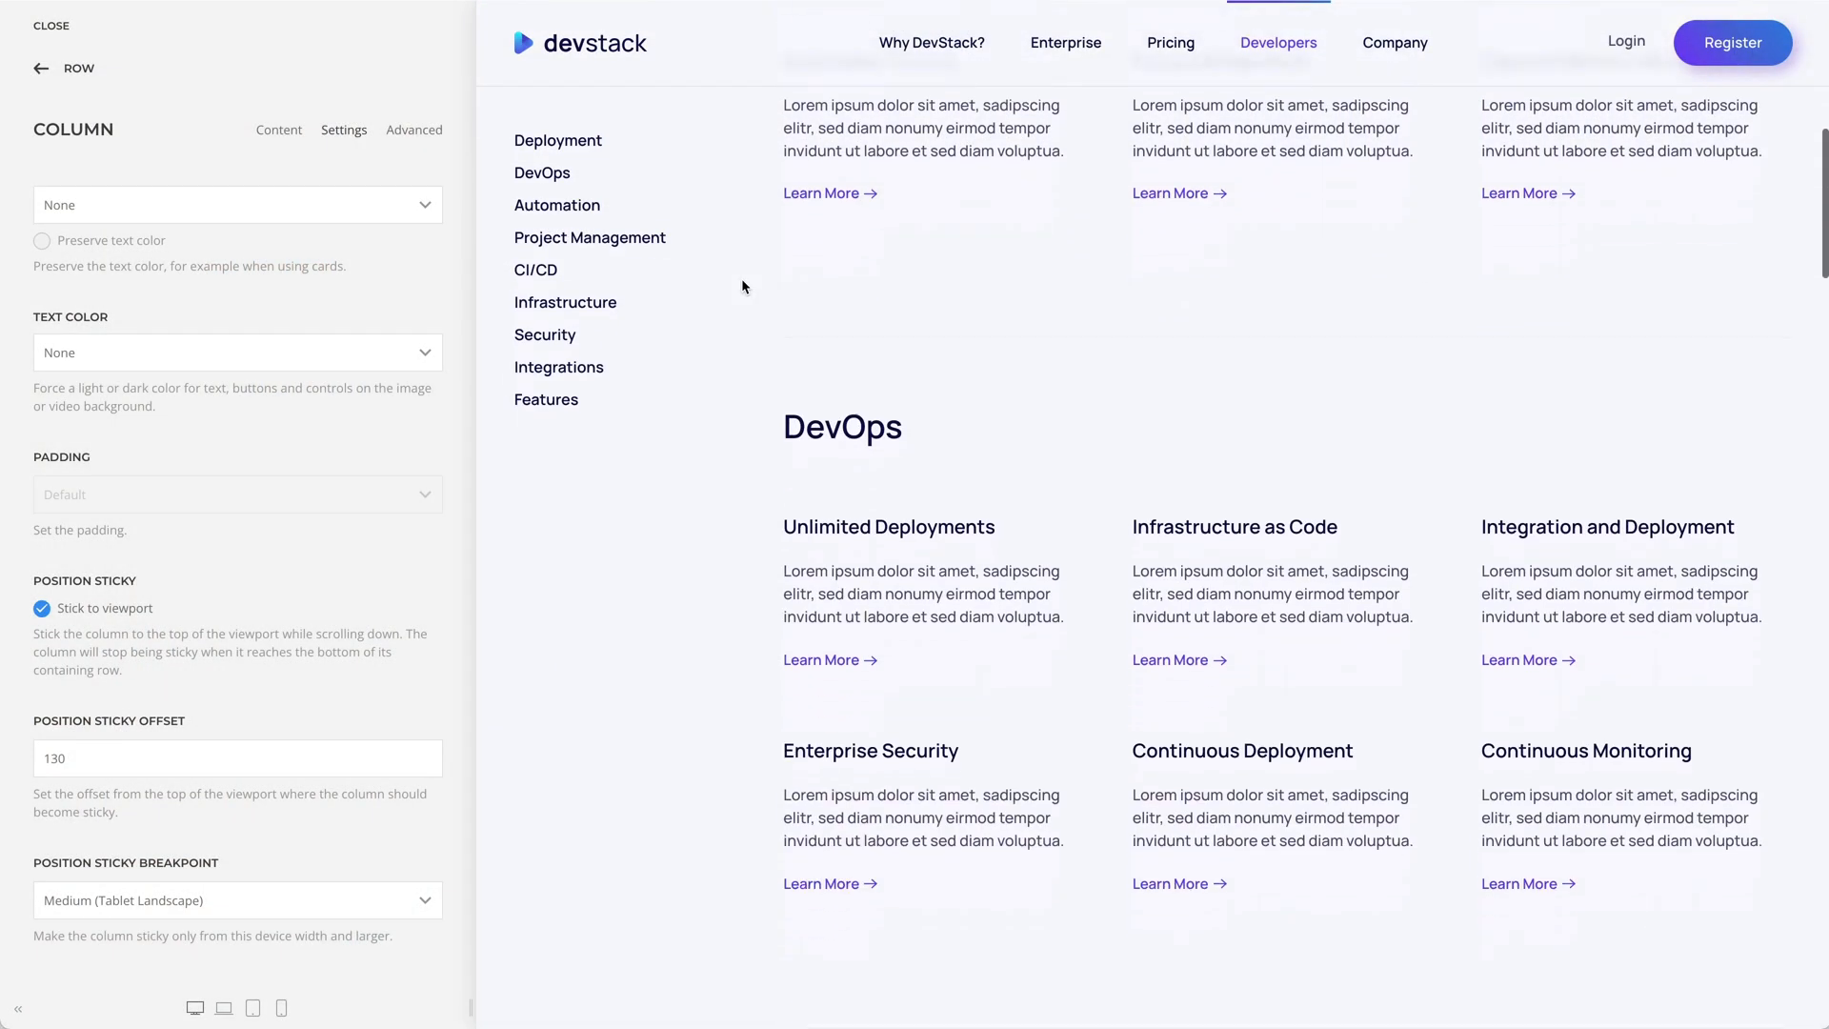
Step: Scroll the DevStack preview to watch the topic column stick with a 130 offset
scroll("down", 3)
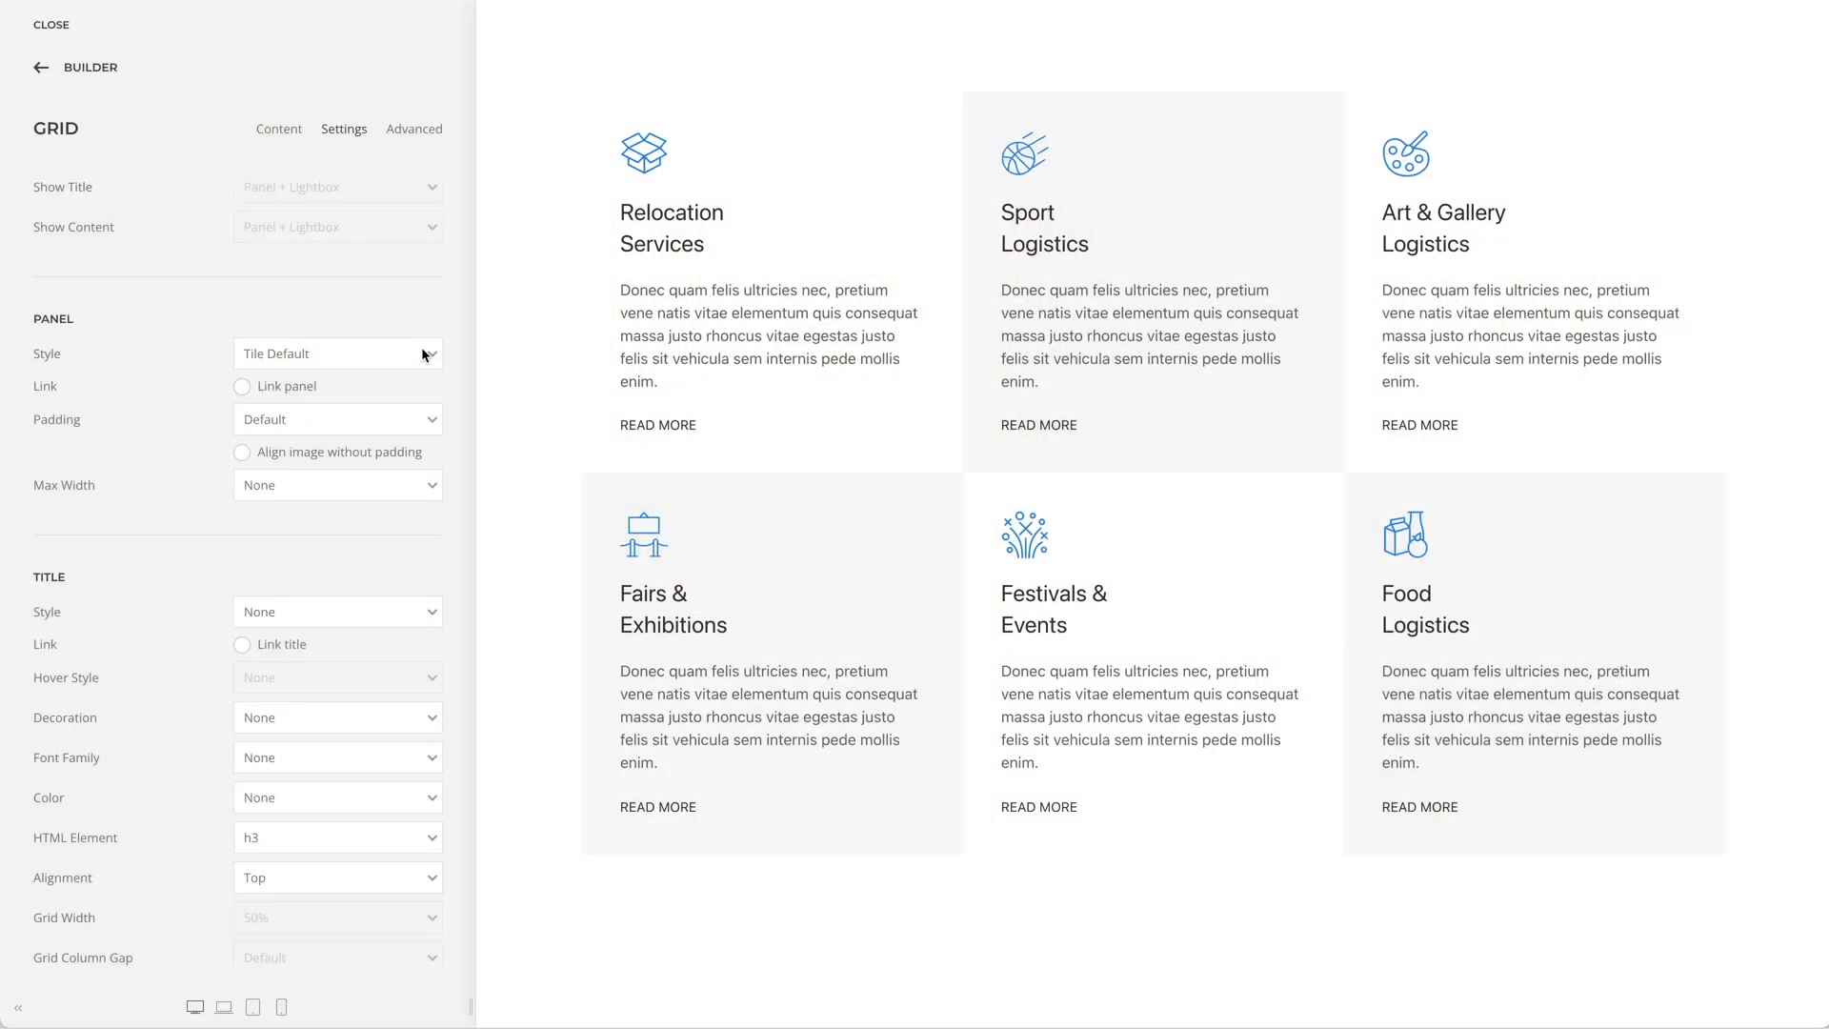
Step: Set the logistics services grid panels to the Tile Default style
left_click(337, 354)
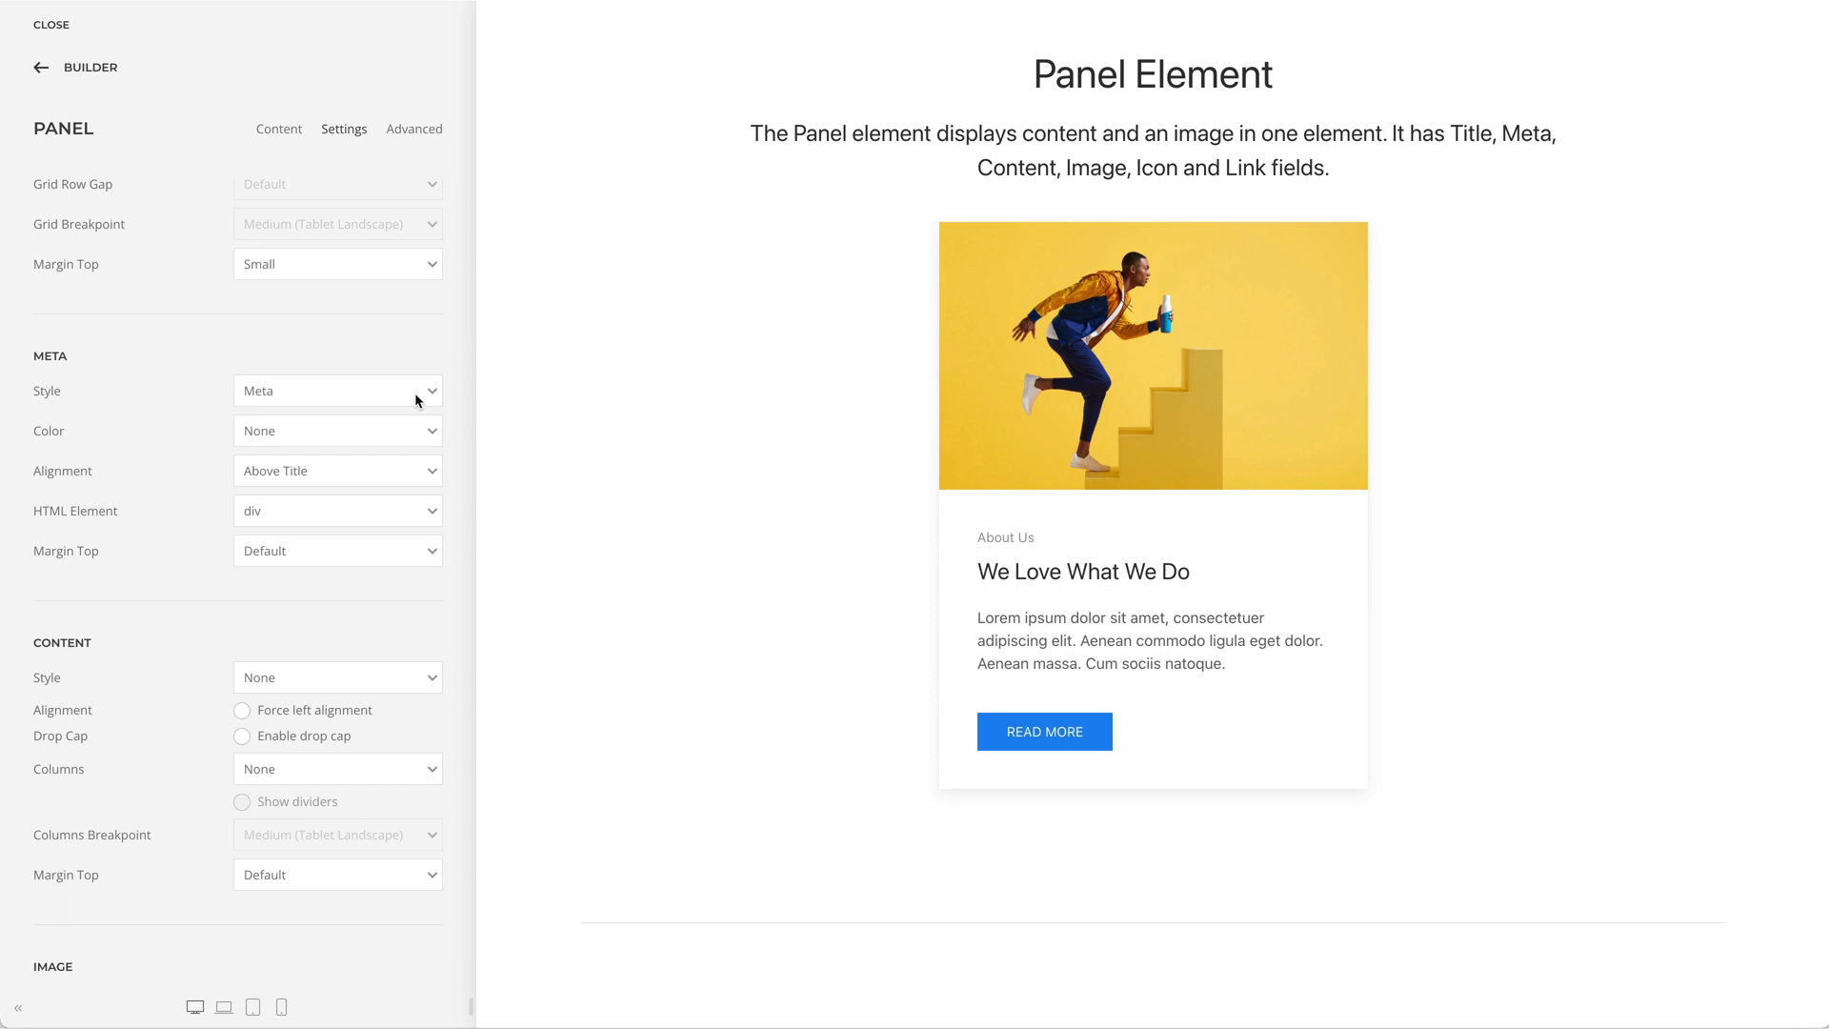
Step: Show the About Us meta Style options, from Meta and Lead to H1–H6 headings
left_click(337, 391)
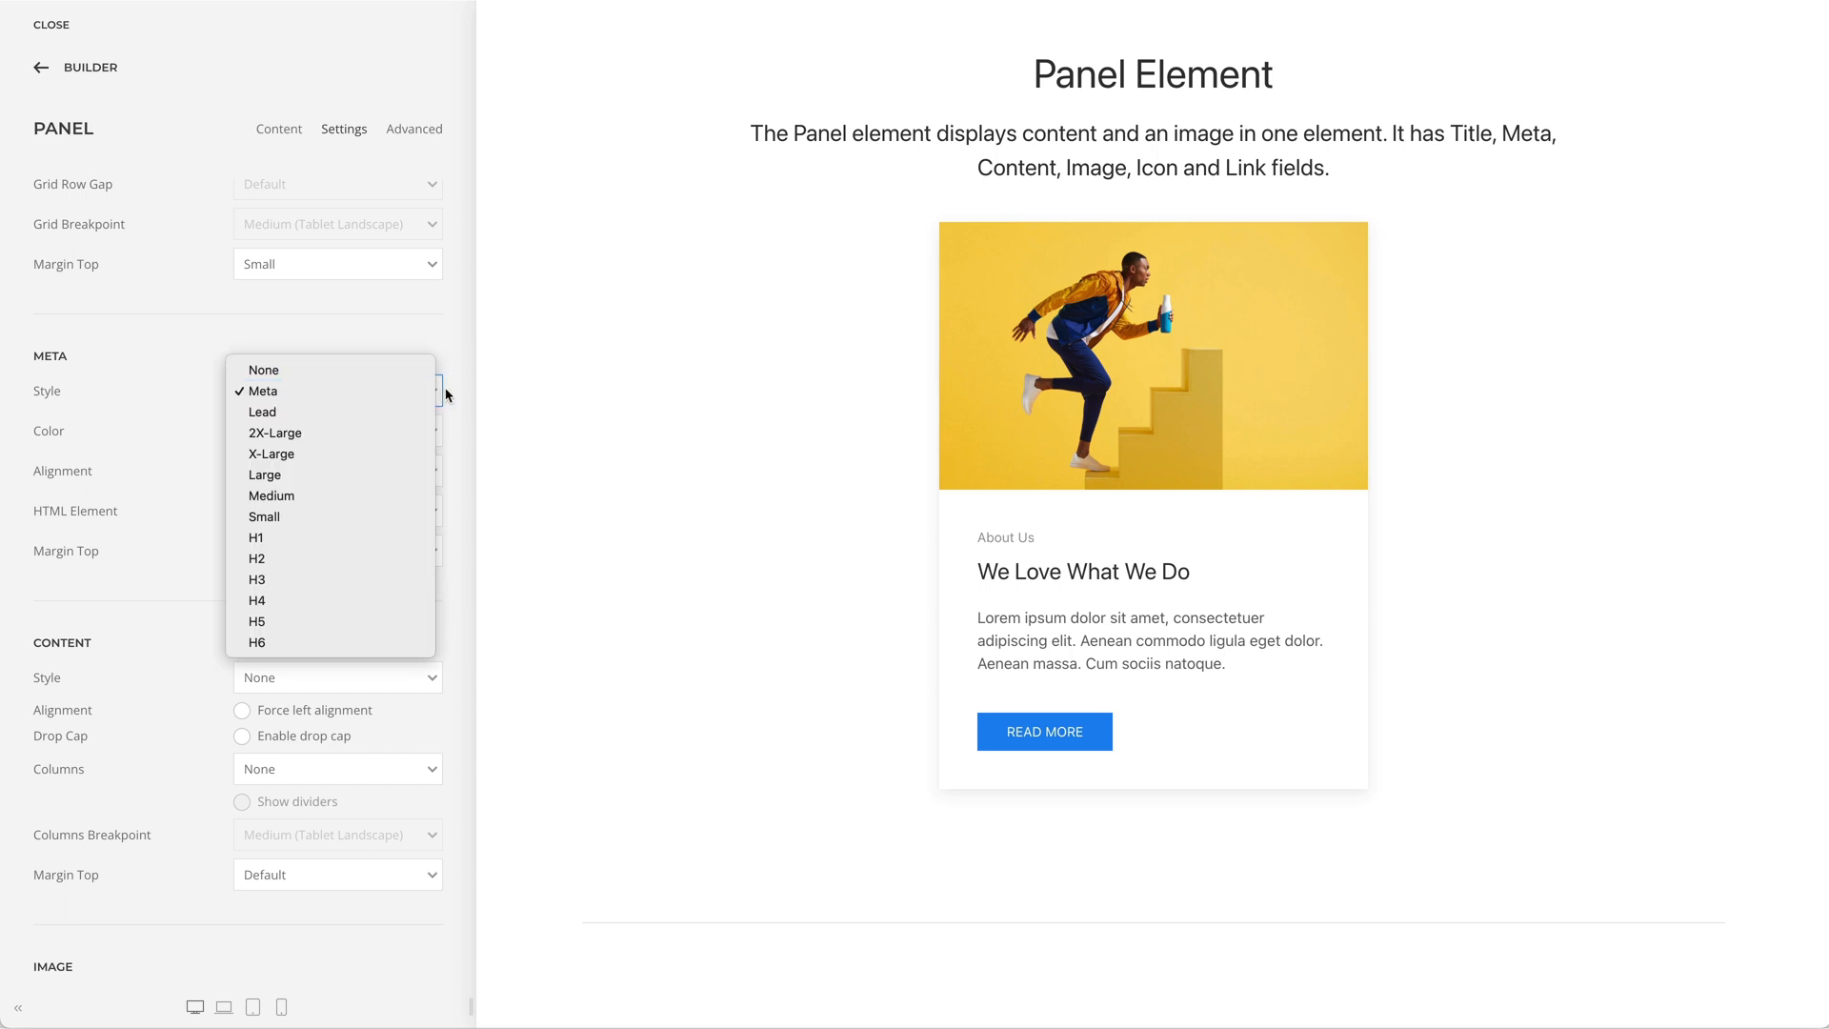
left_click(260, 390)
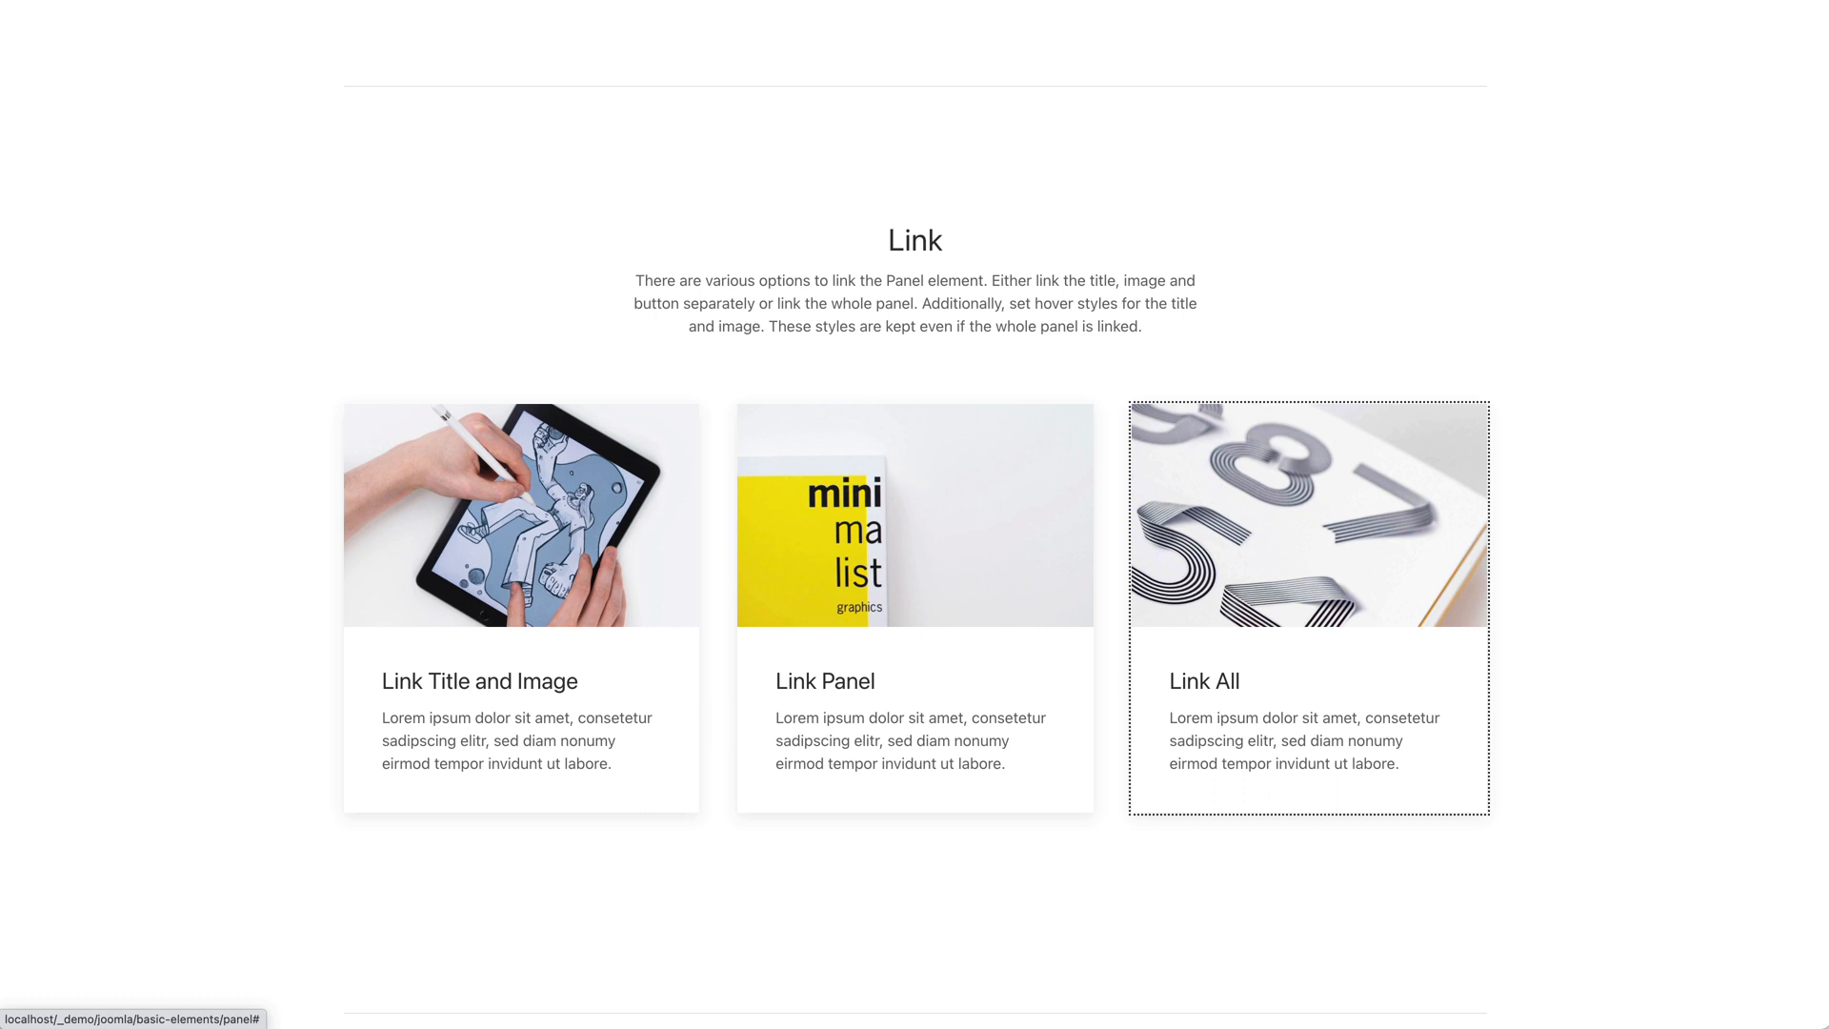
Step: Try the Link All panel example in the Panel showcase's Link section
left_click(1309, 608)
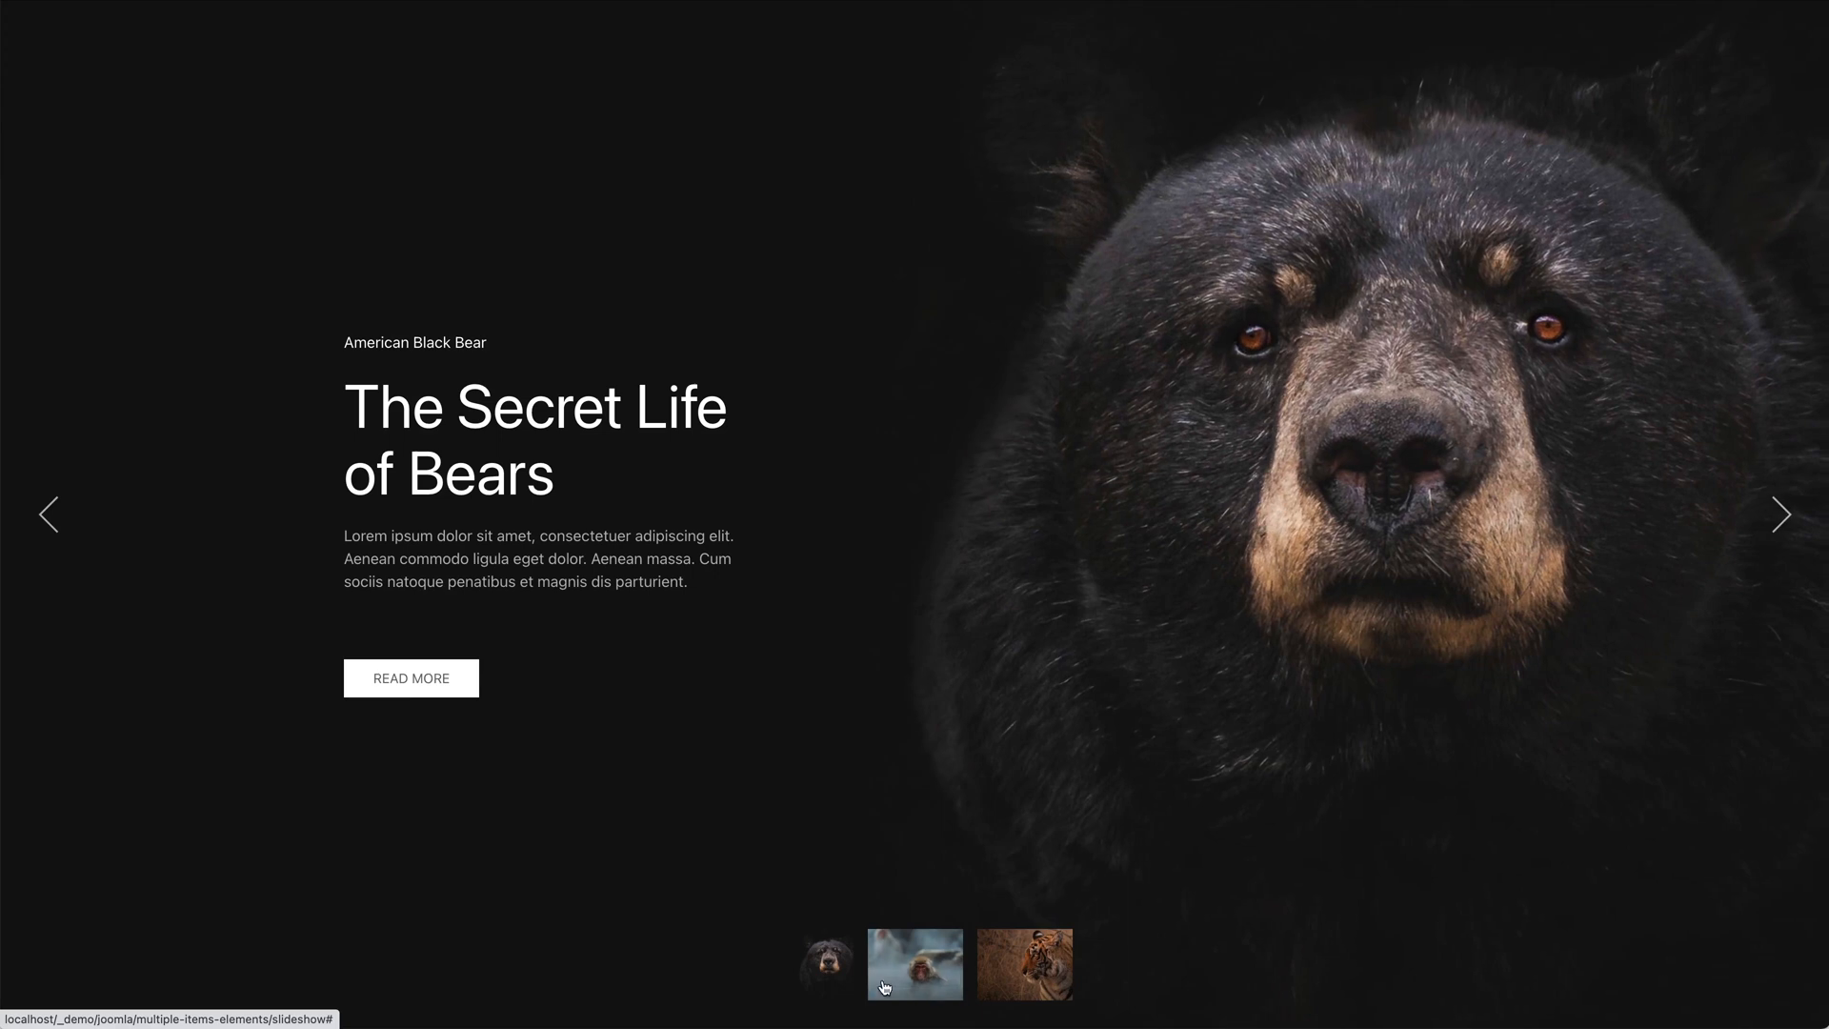
Step: Switch the Slideshow showcase to the Japanese snow monkeys slide via the thumbnav
left_click(914, 963)
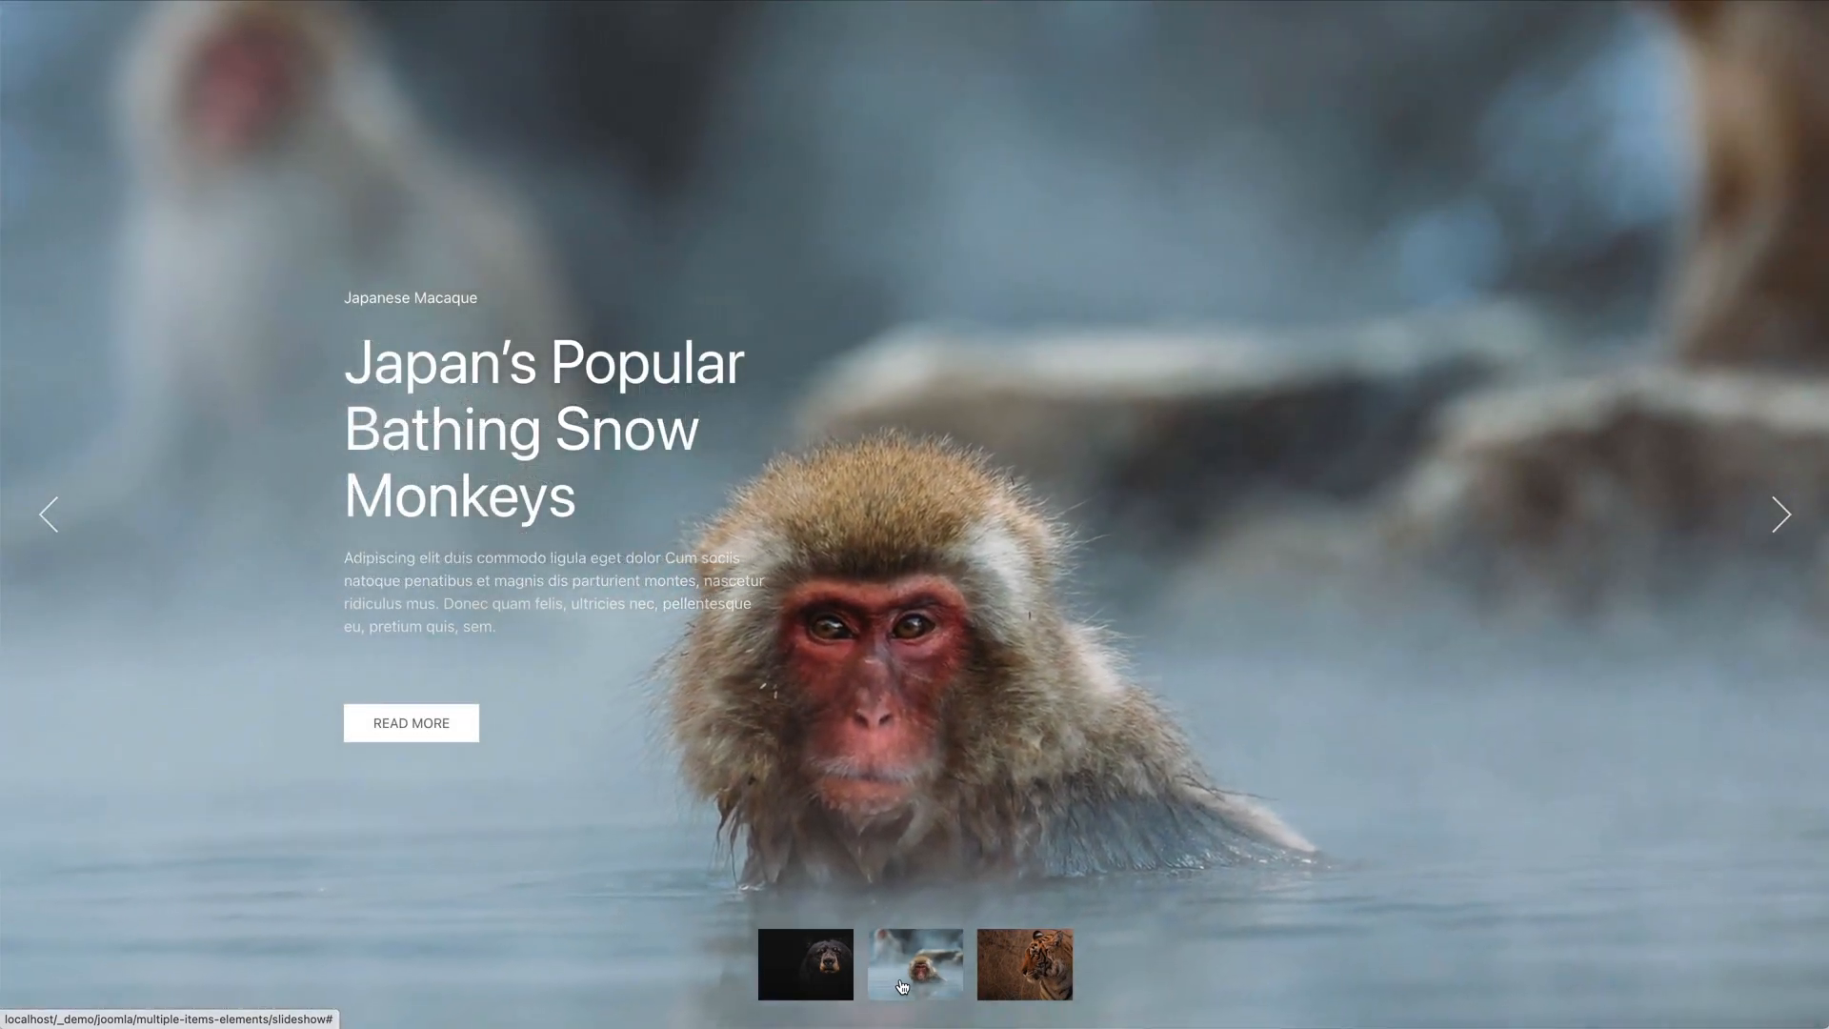
left_click(1023, 963)
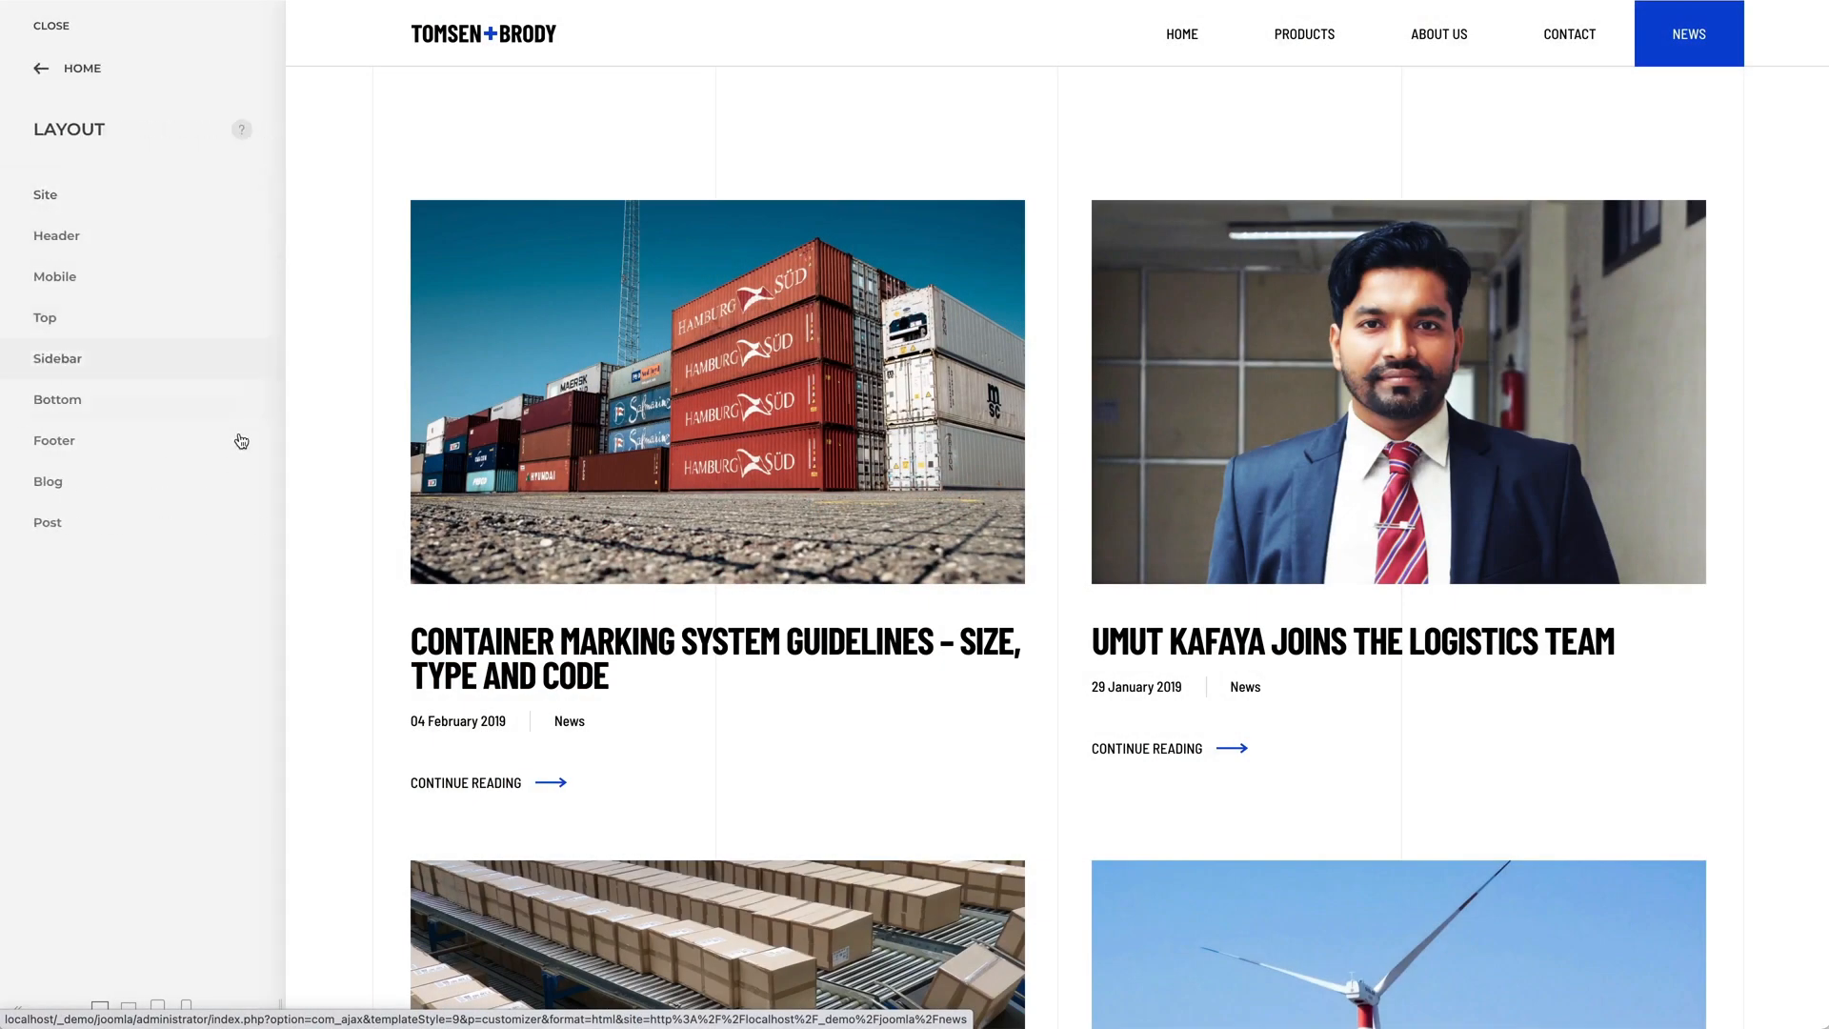
Step: Set the Tomsen+Brody blog layout's image alignment to Between
left_click(47, 480)
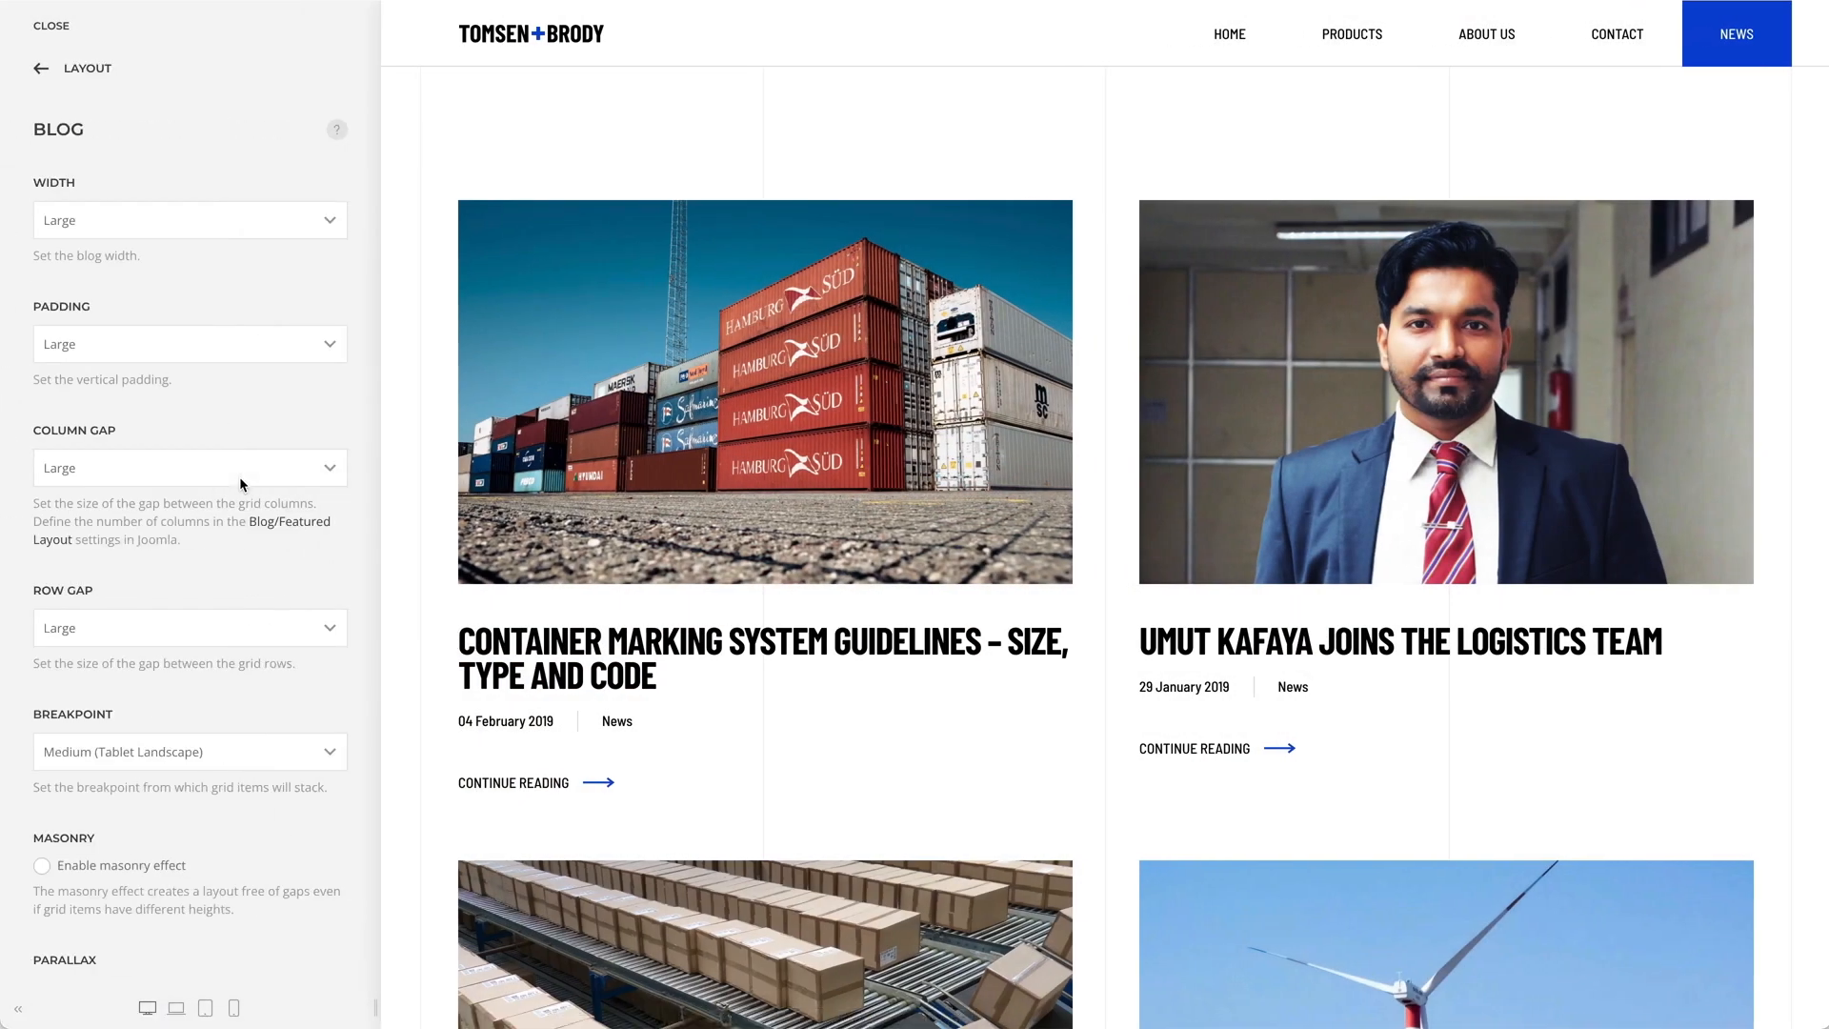
scroll("down", 3)
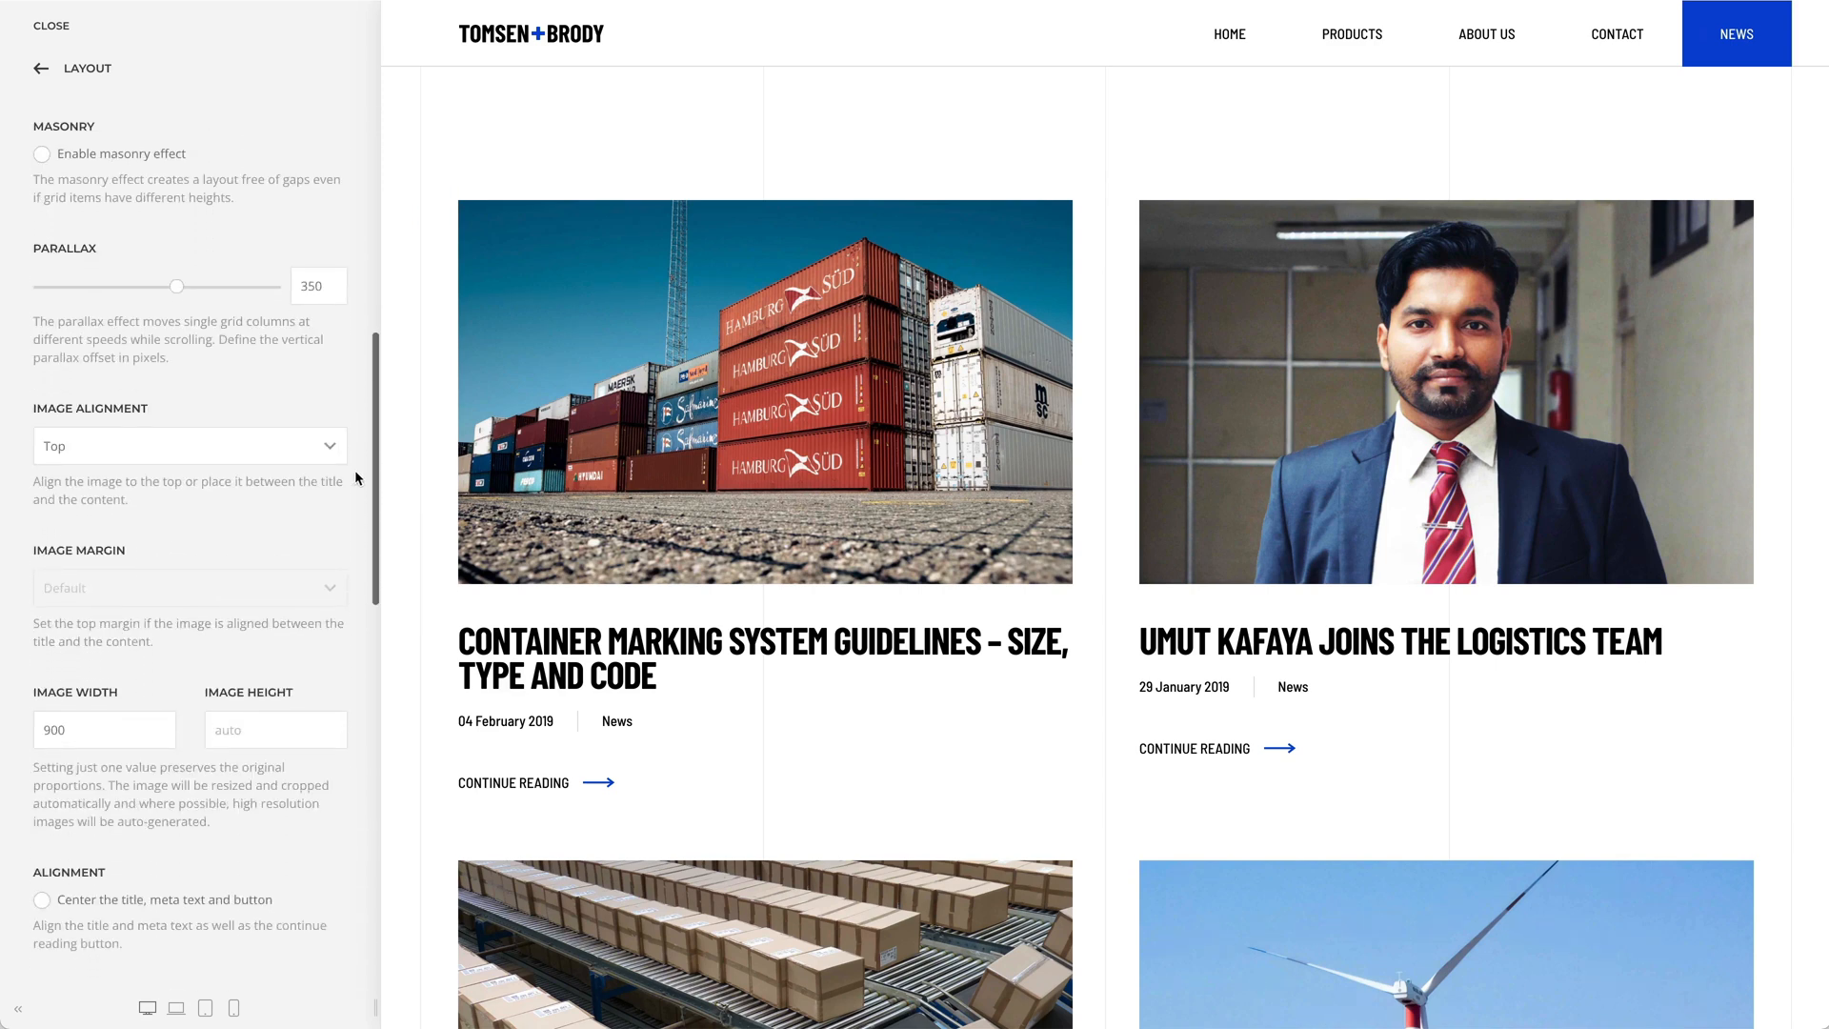
left_click(188, 446)
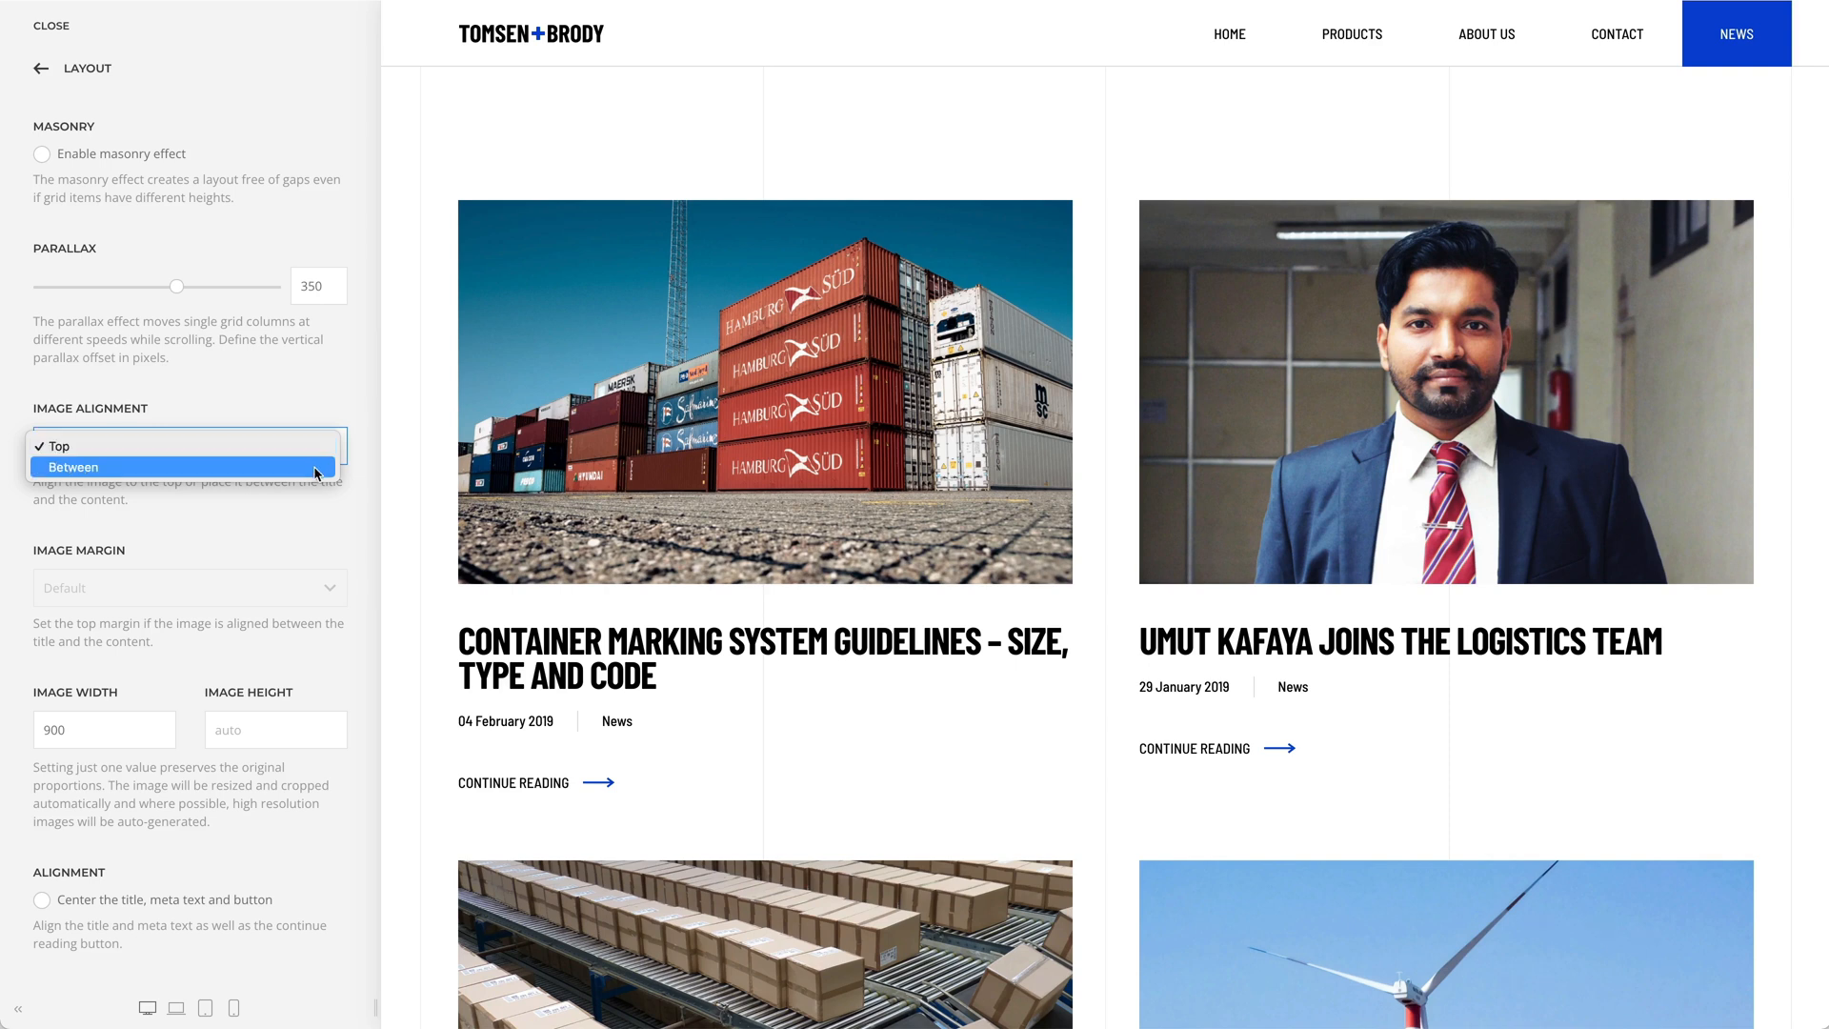
left_click(74, 467)
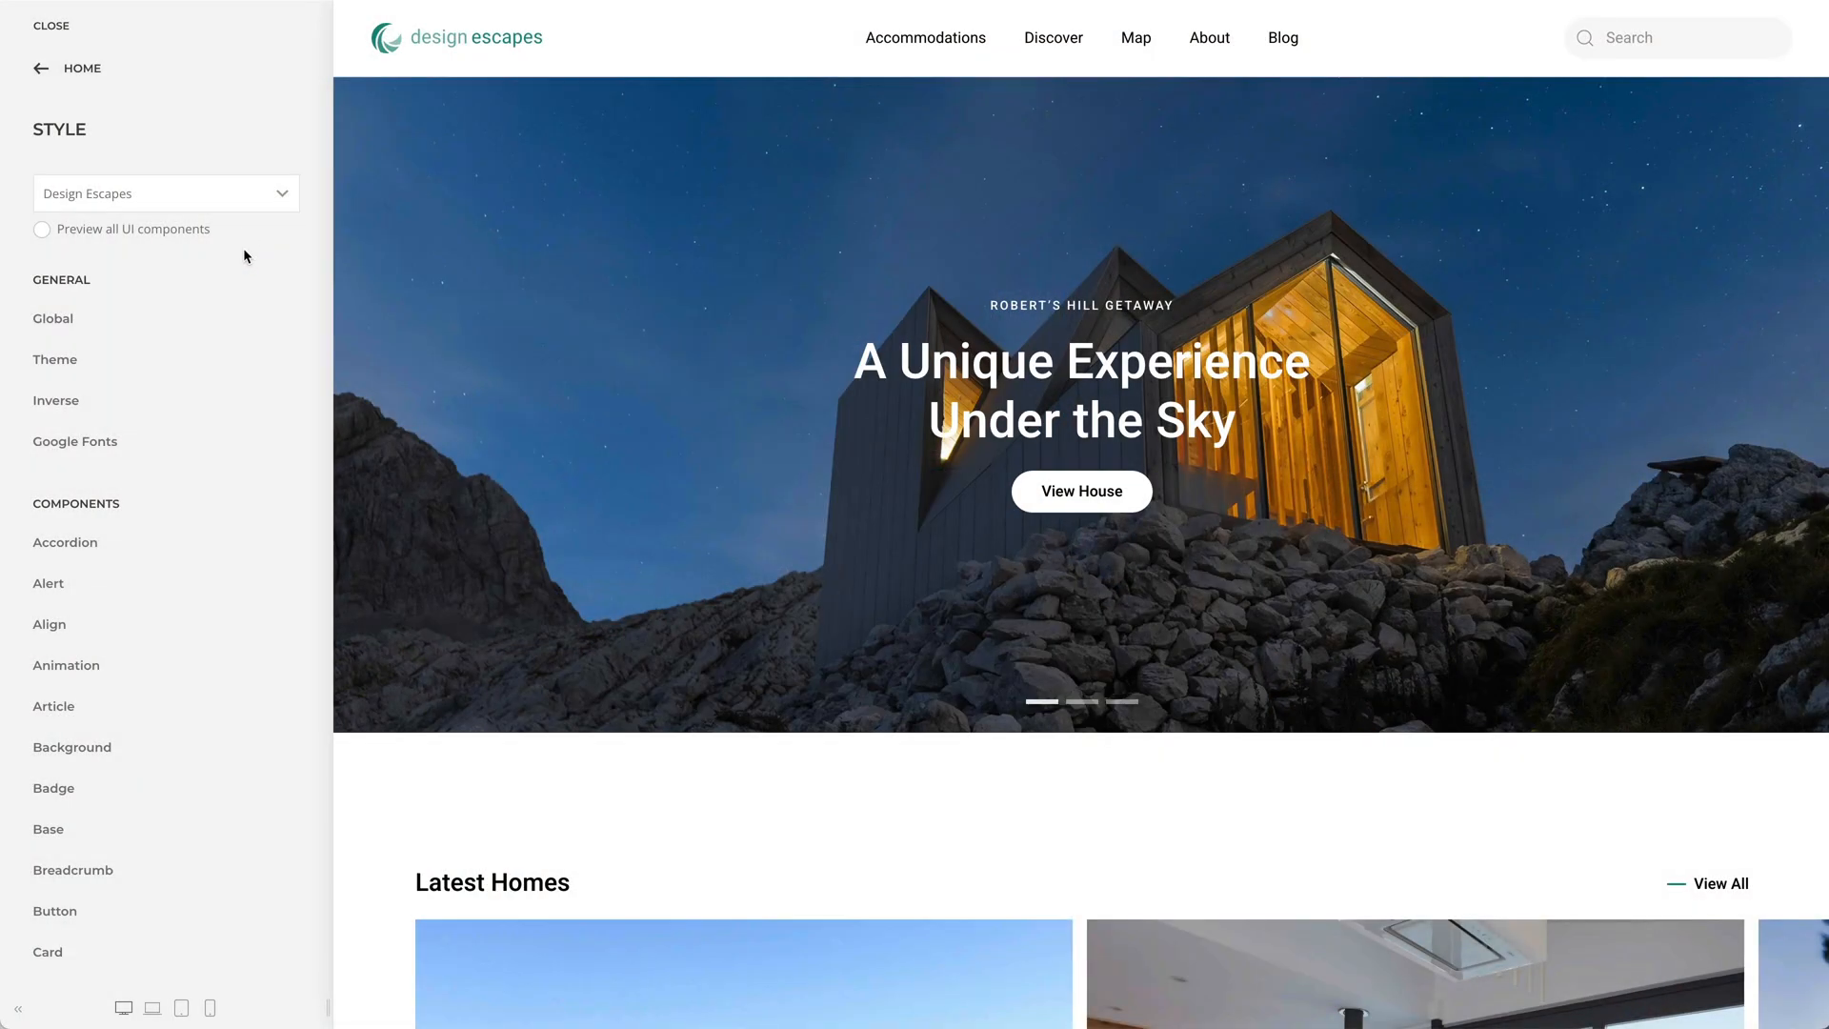
Step: Open My Component in the Design Escapes style's Components list
scroll("down", 3)
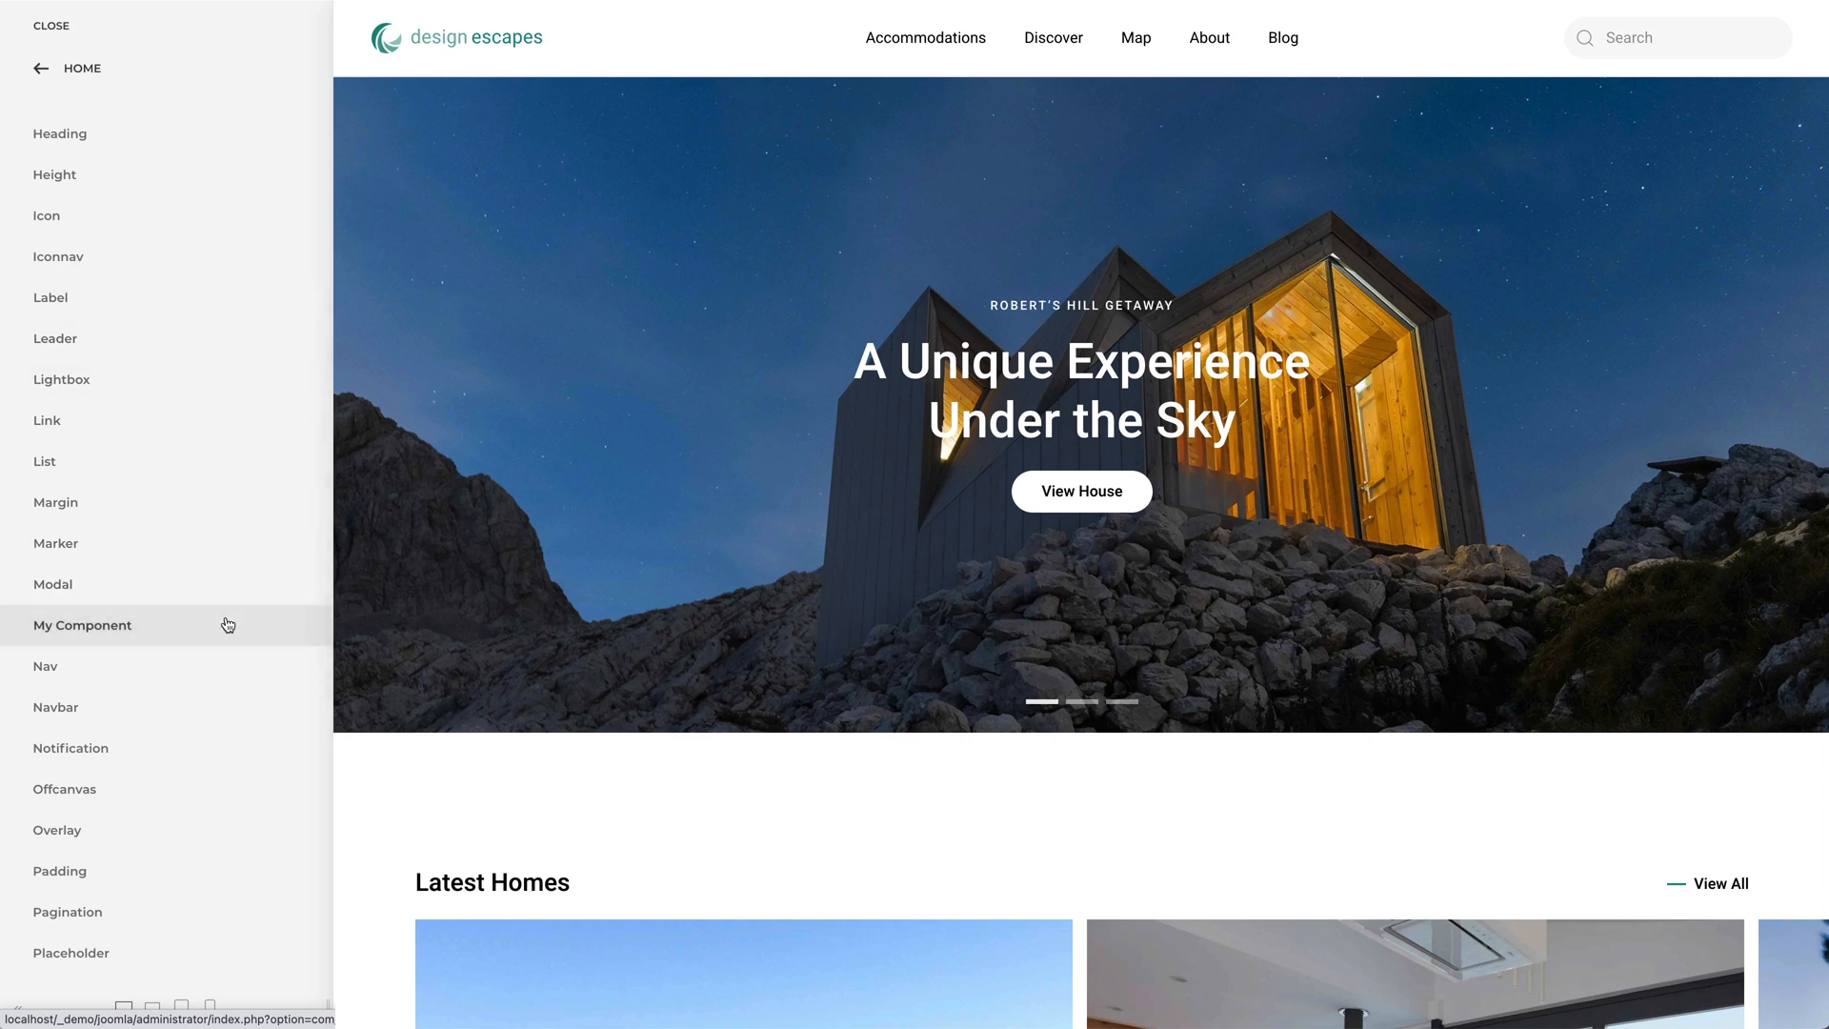
left_click(81, 623)
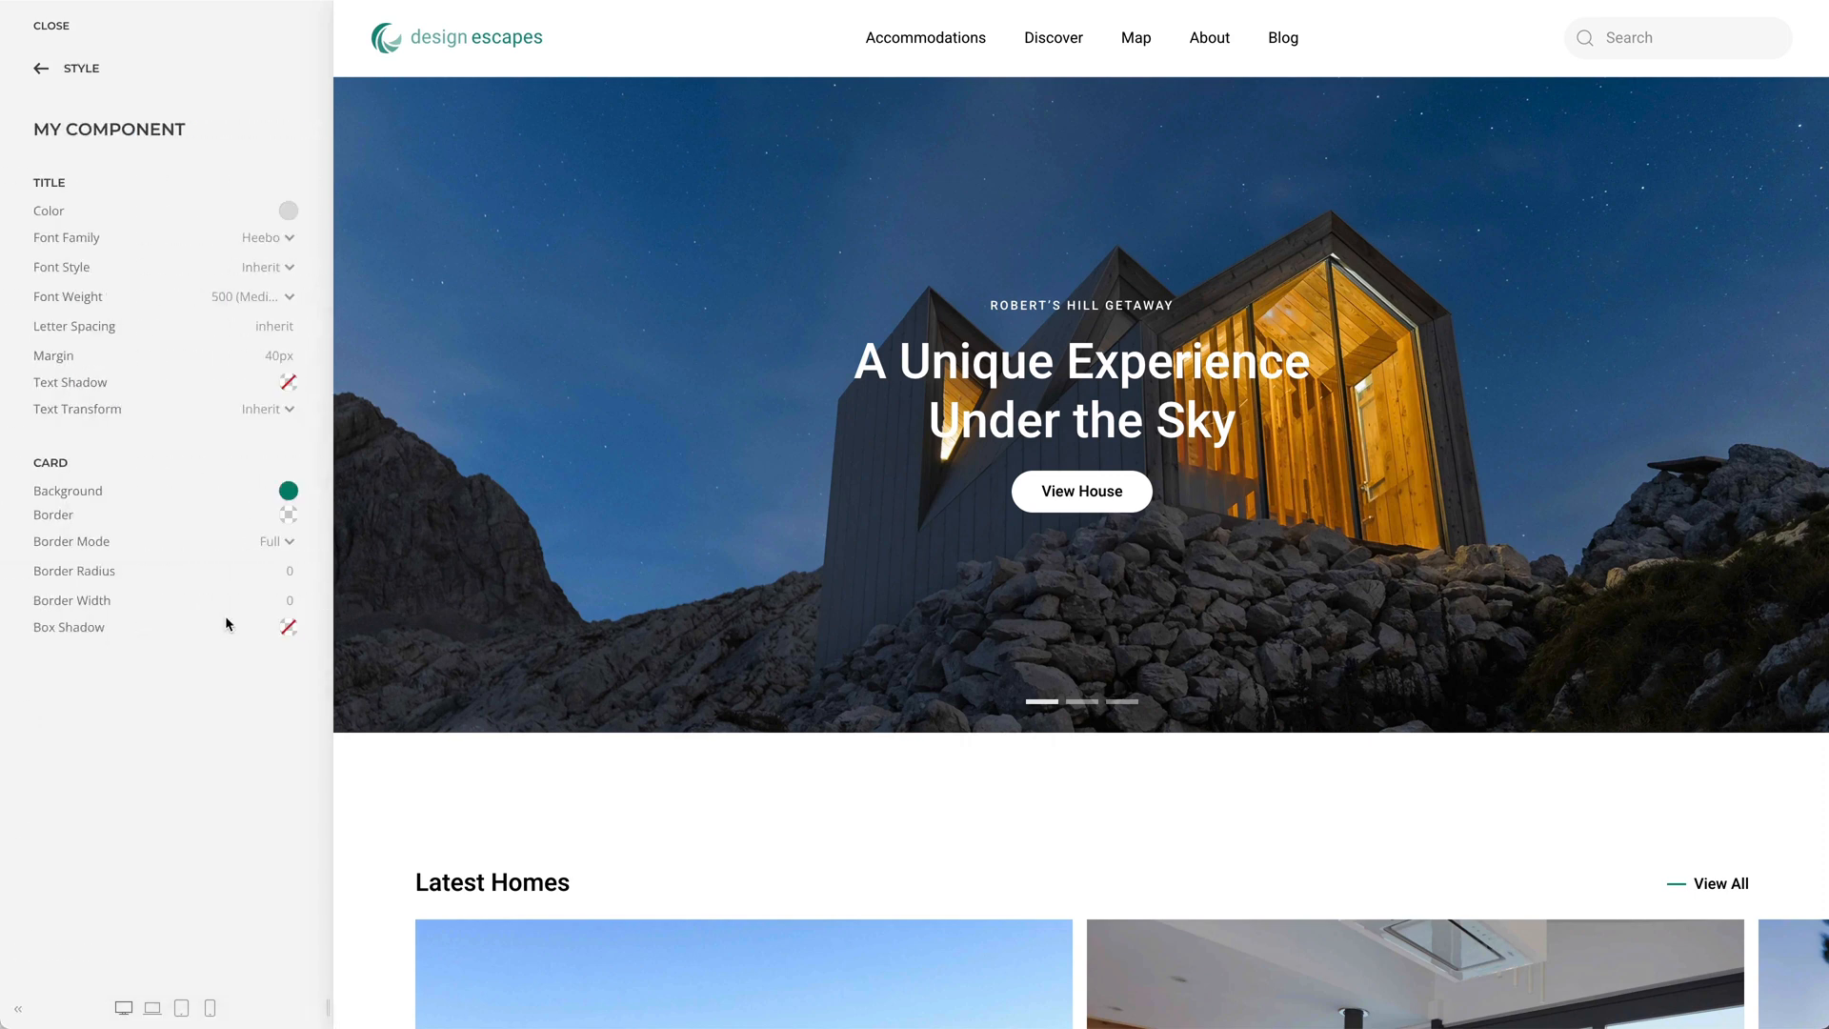